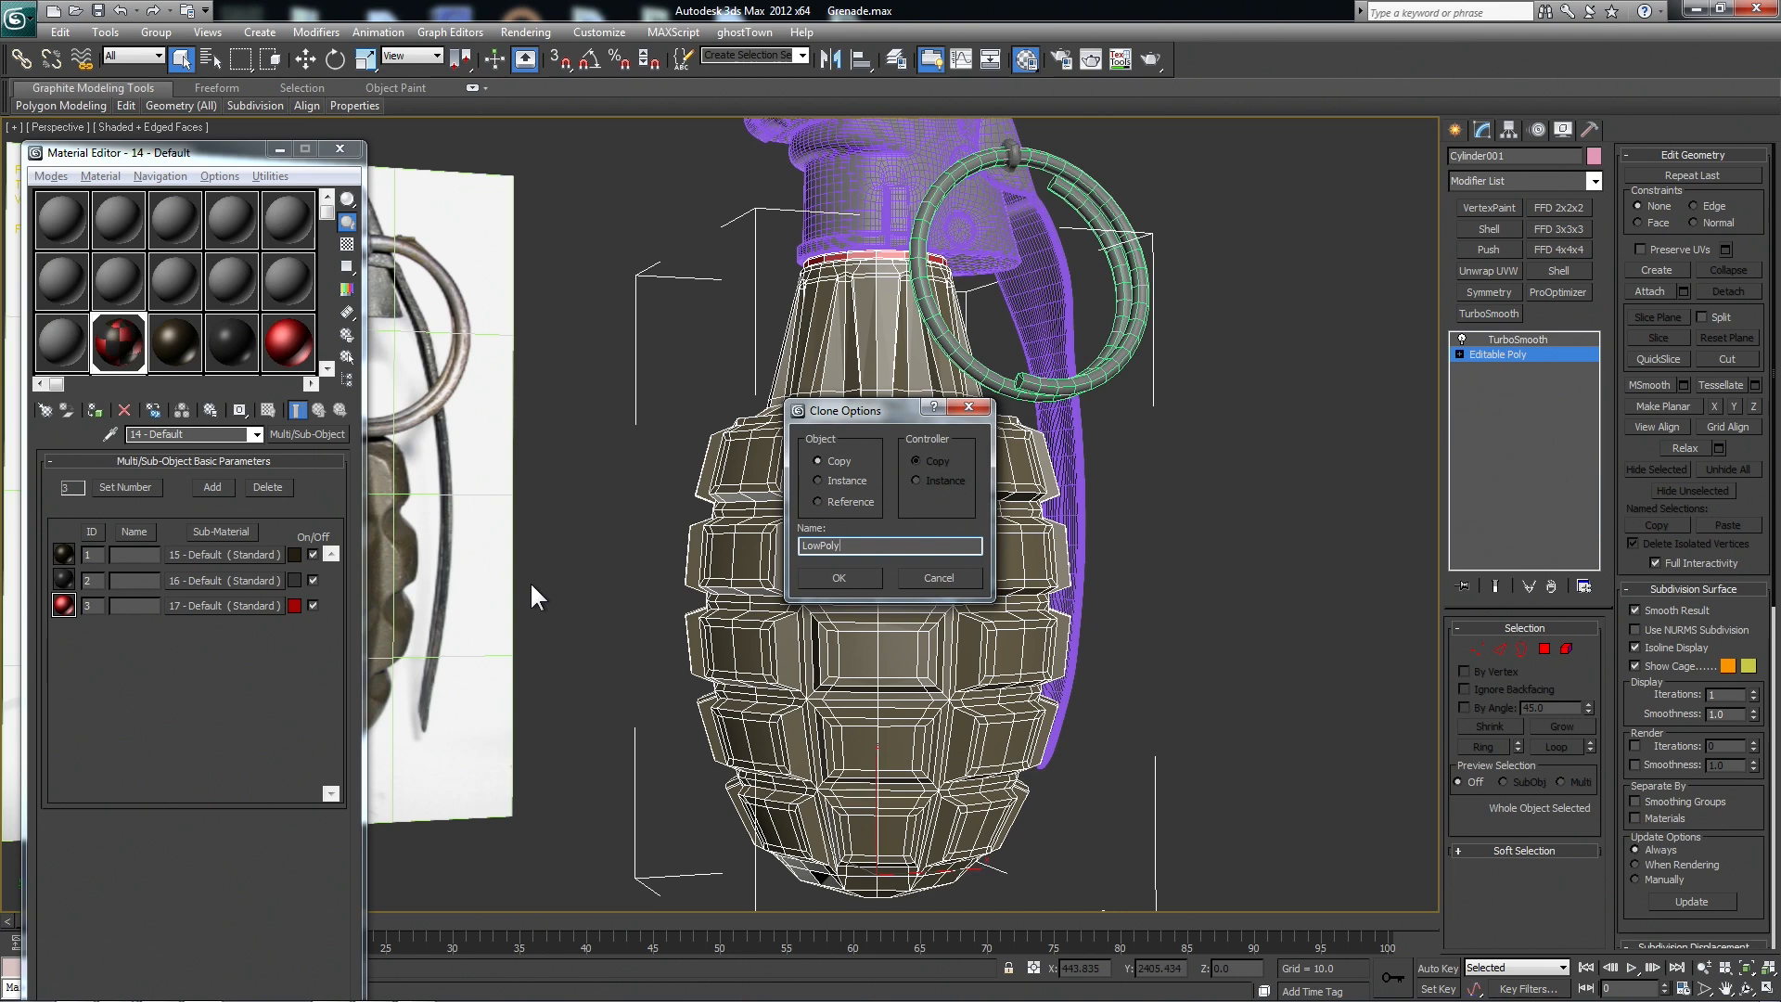
Clone the grenade body as a LowPoly copy and delete its TurboSmooth modifier.
click(838, 578)
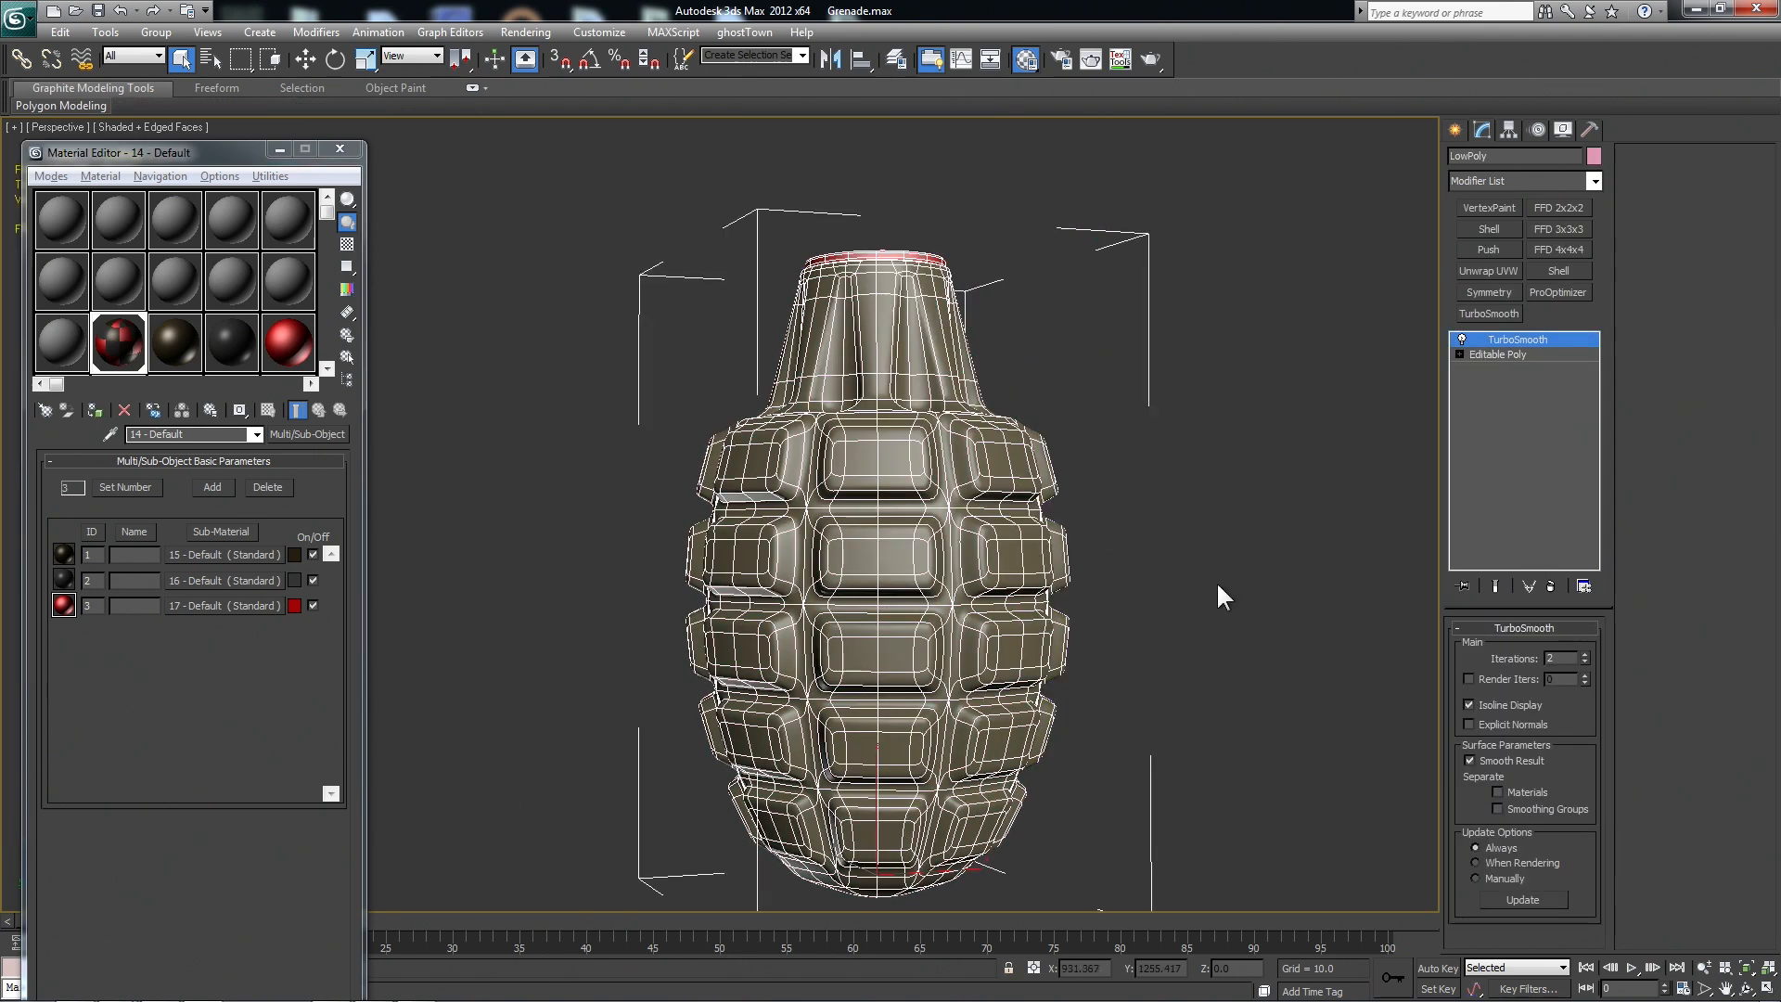
click(1498, 354)
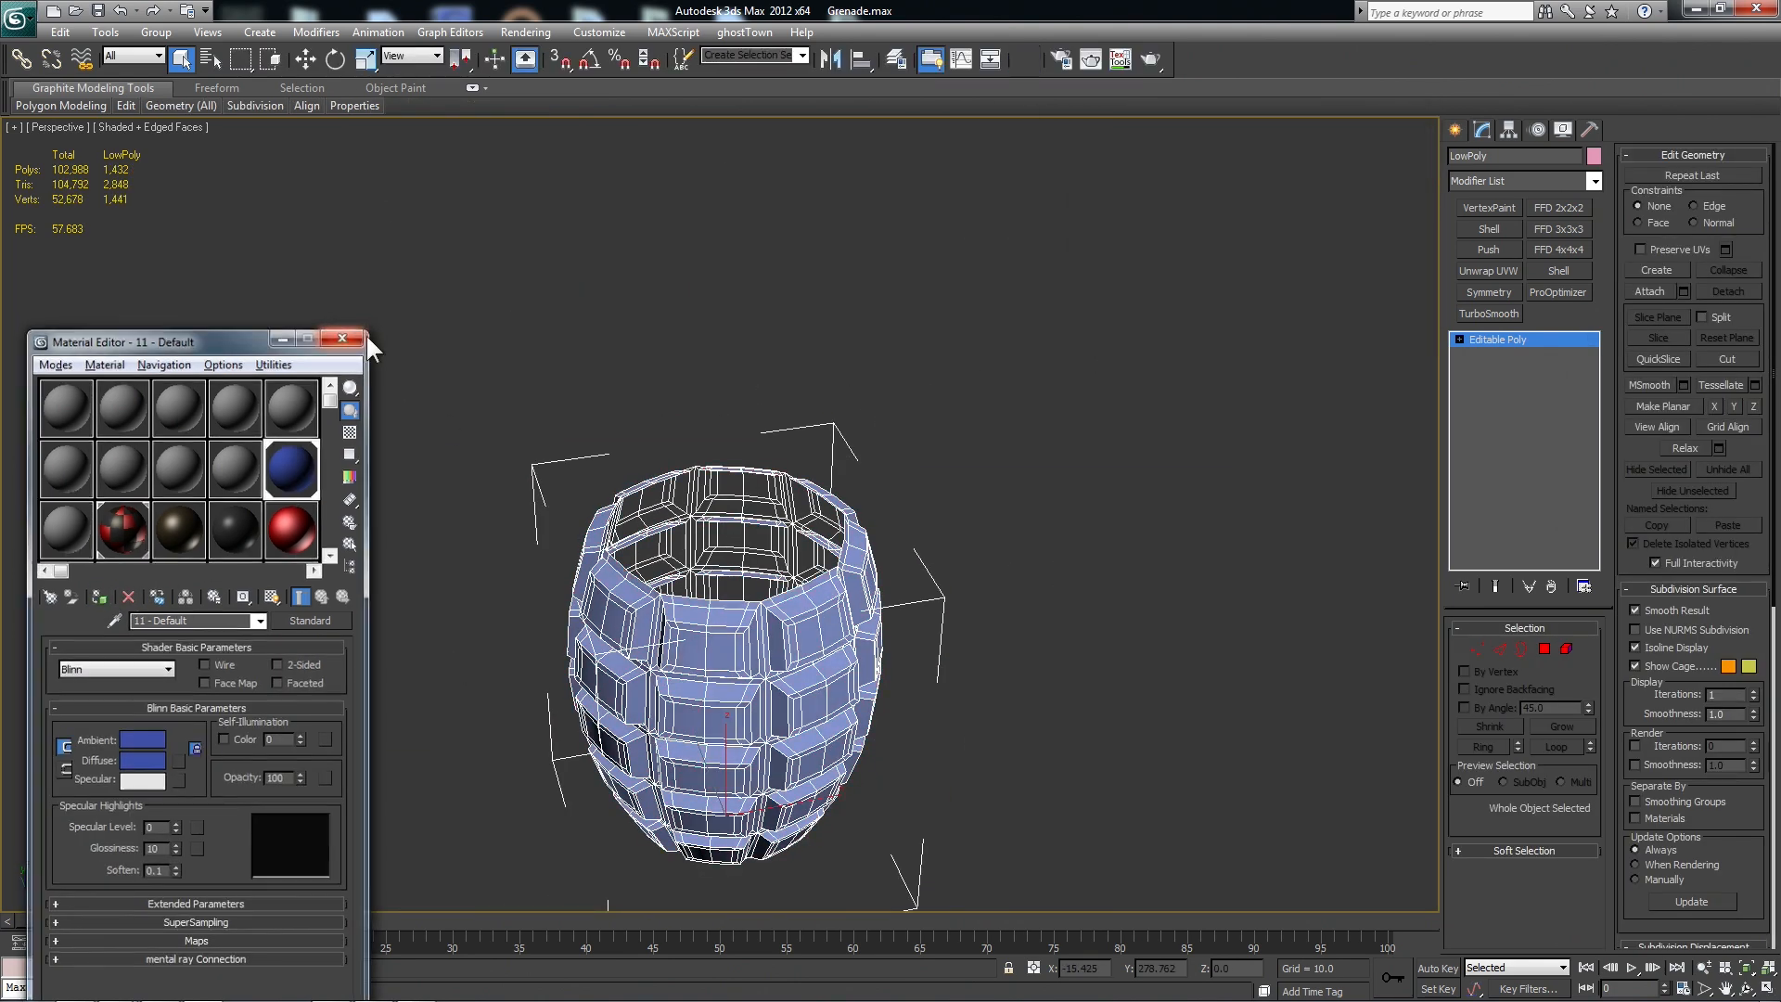
Close the Material Editor and select unneeded edges on the LowPoly body for removal.
click(342, 338)
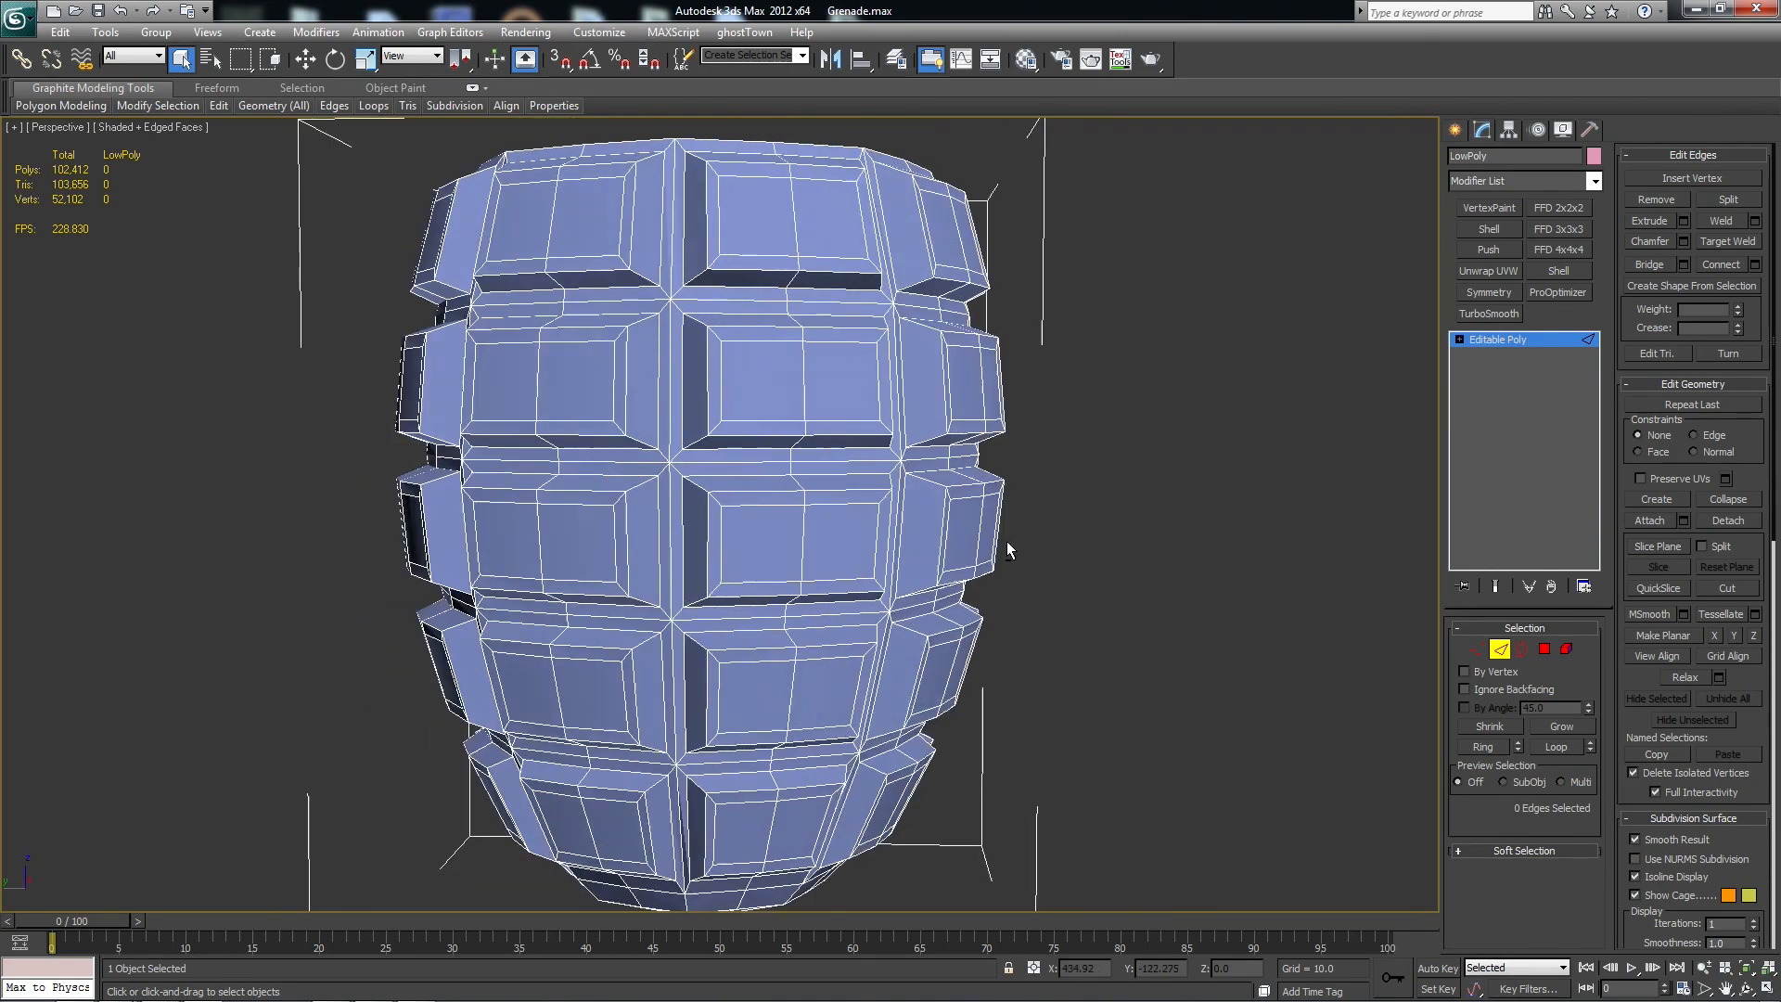
drag(1005, 550, 1066, 570)
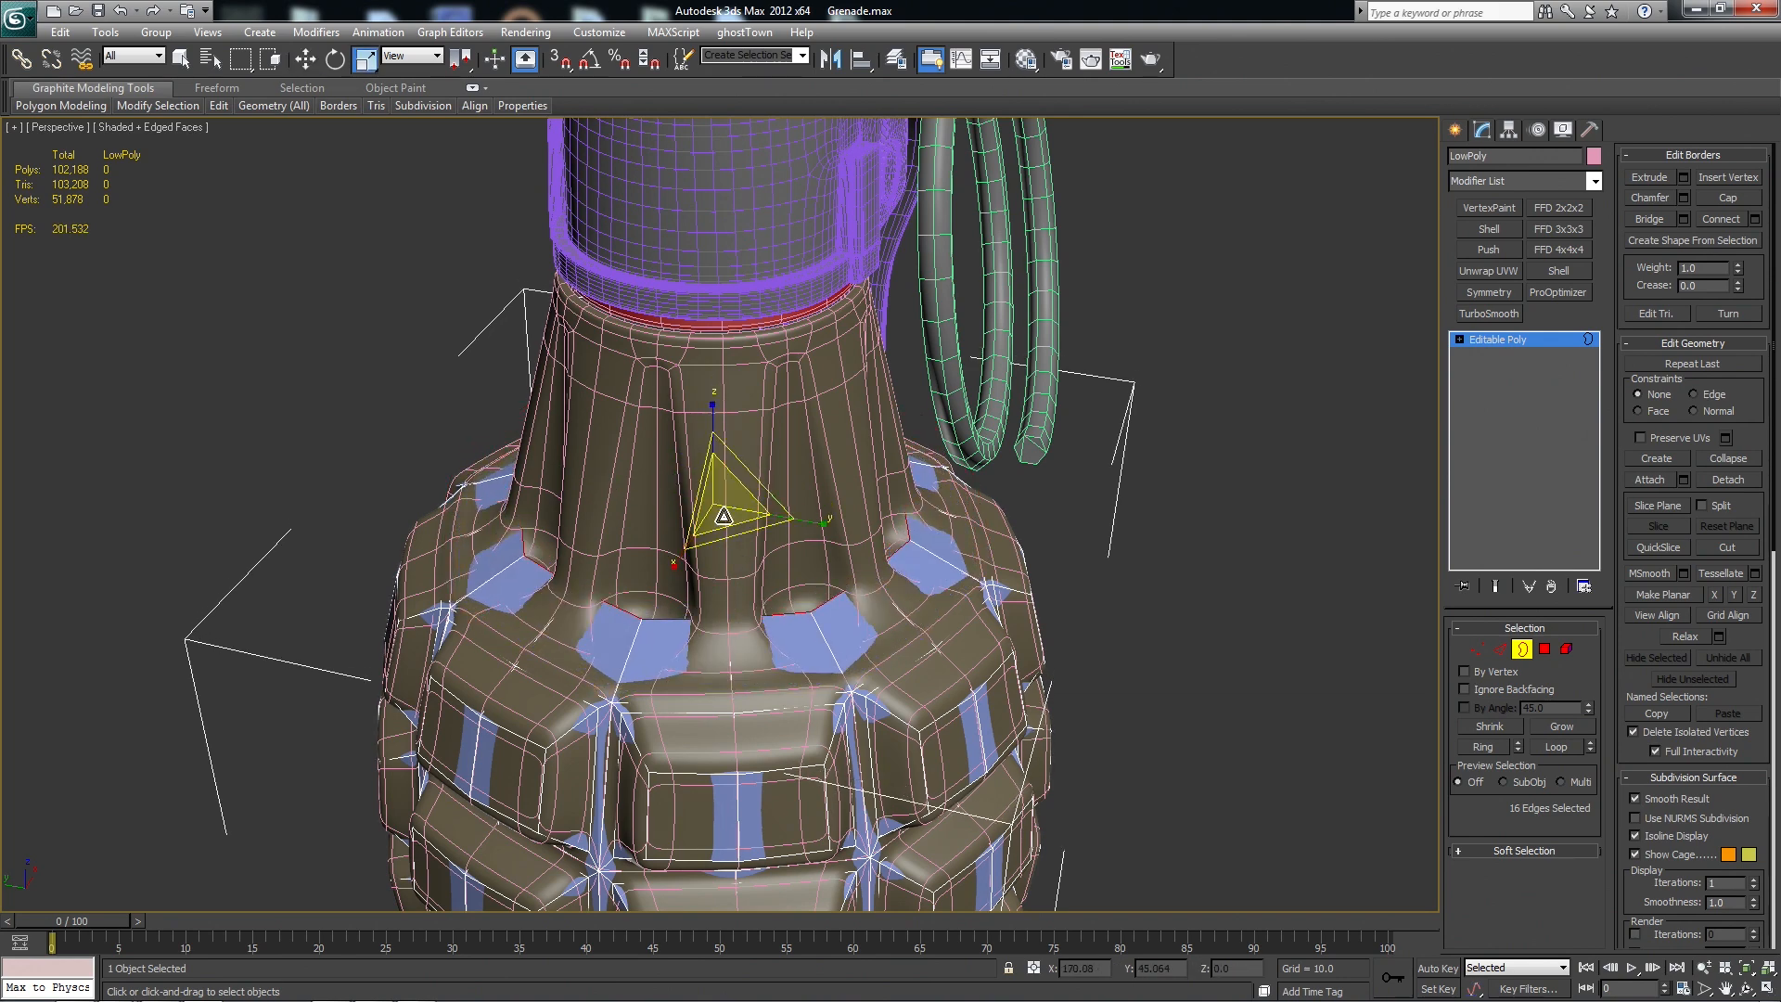
Move the 16-edge neck border of the LowPoly body with the Move gizmo.
drag(723, 517, 687, 440)
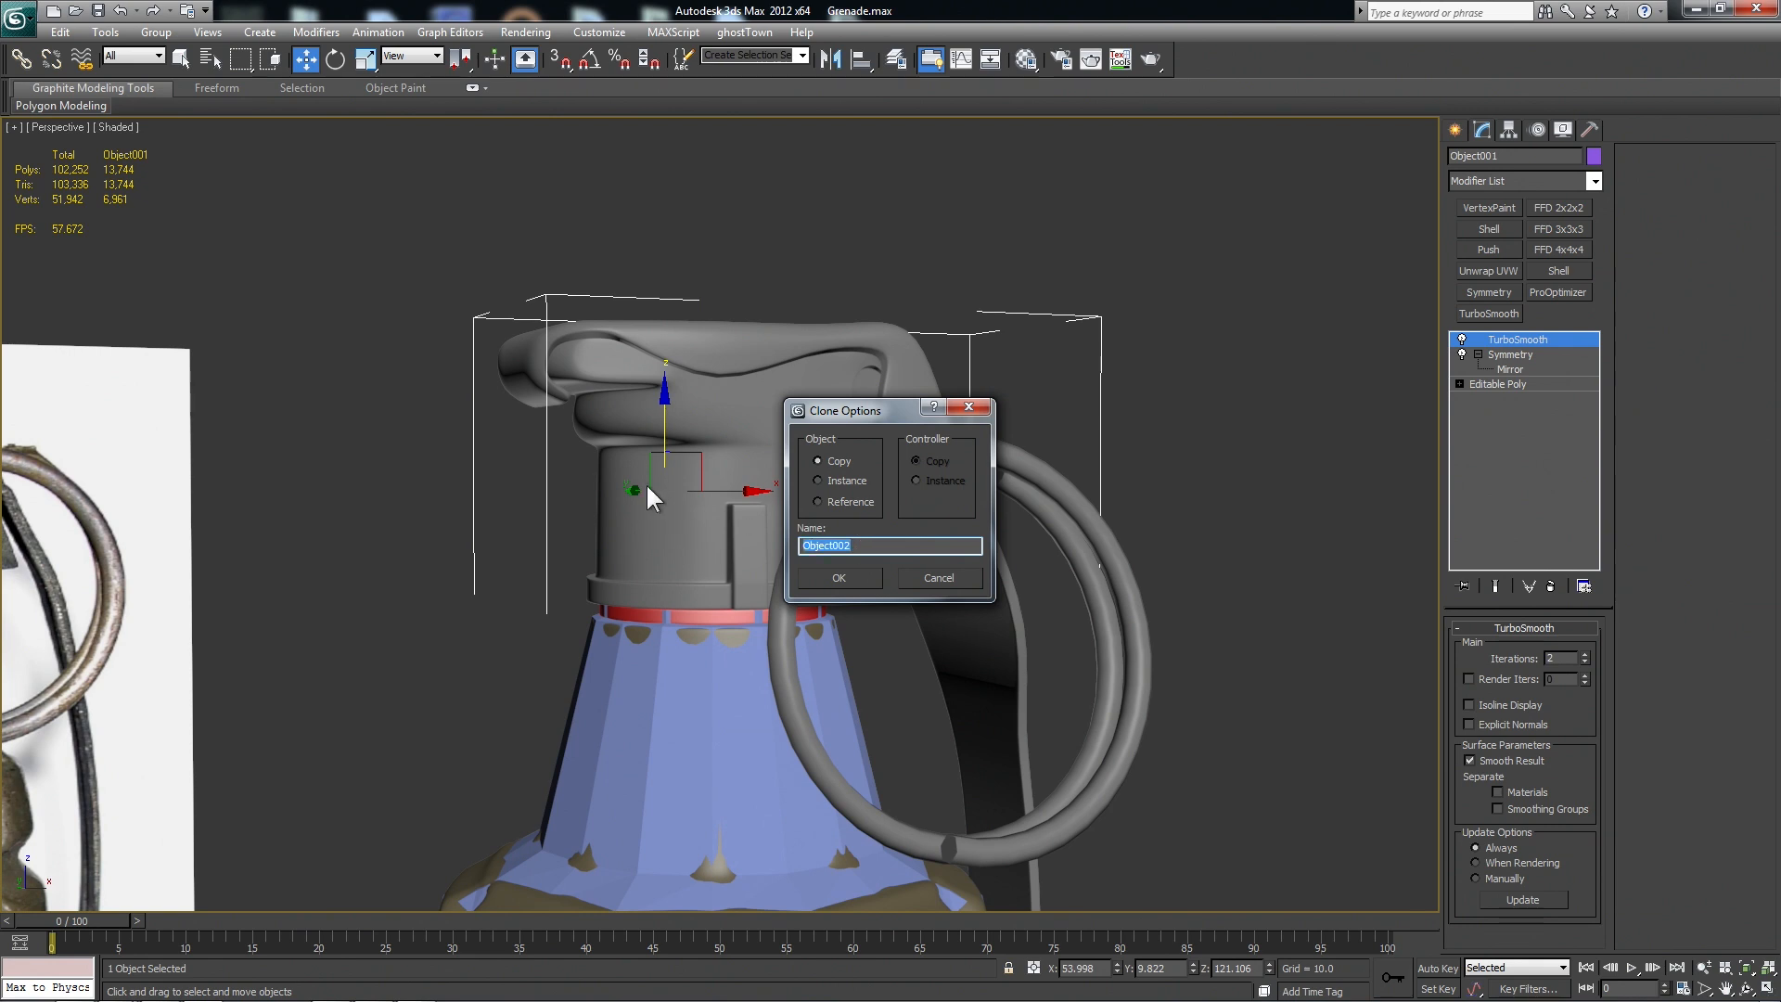
Enter a name for the head clone and confirm Copy in Clone Options.
text(LowPoly)
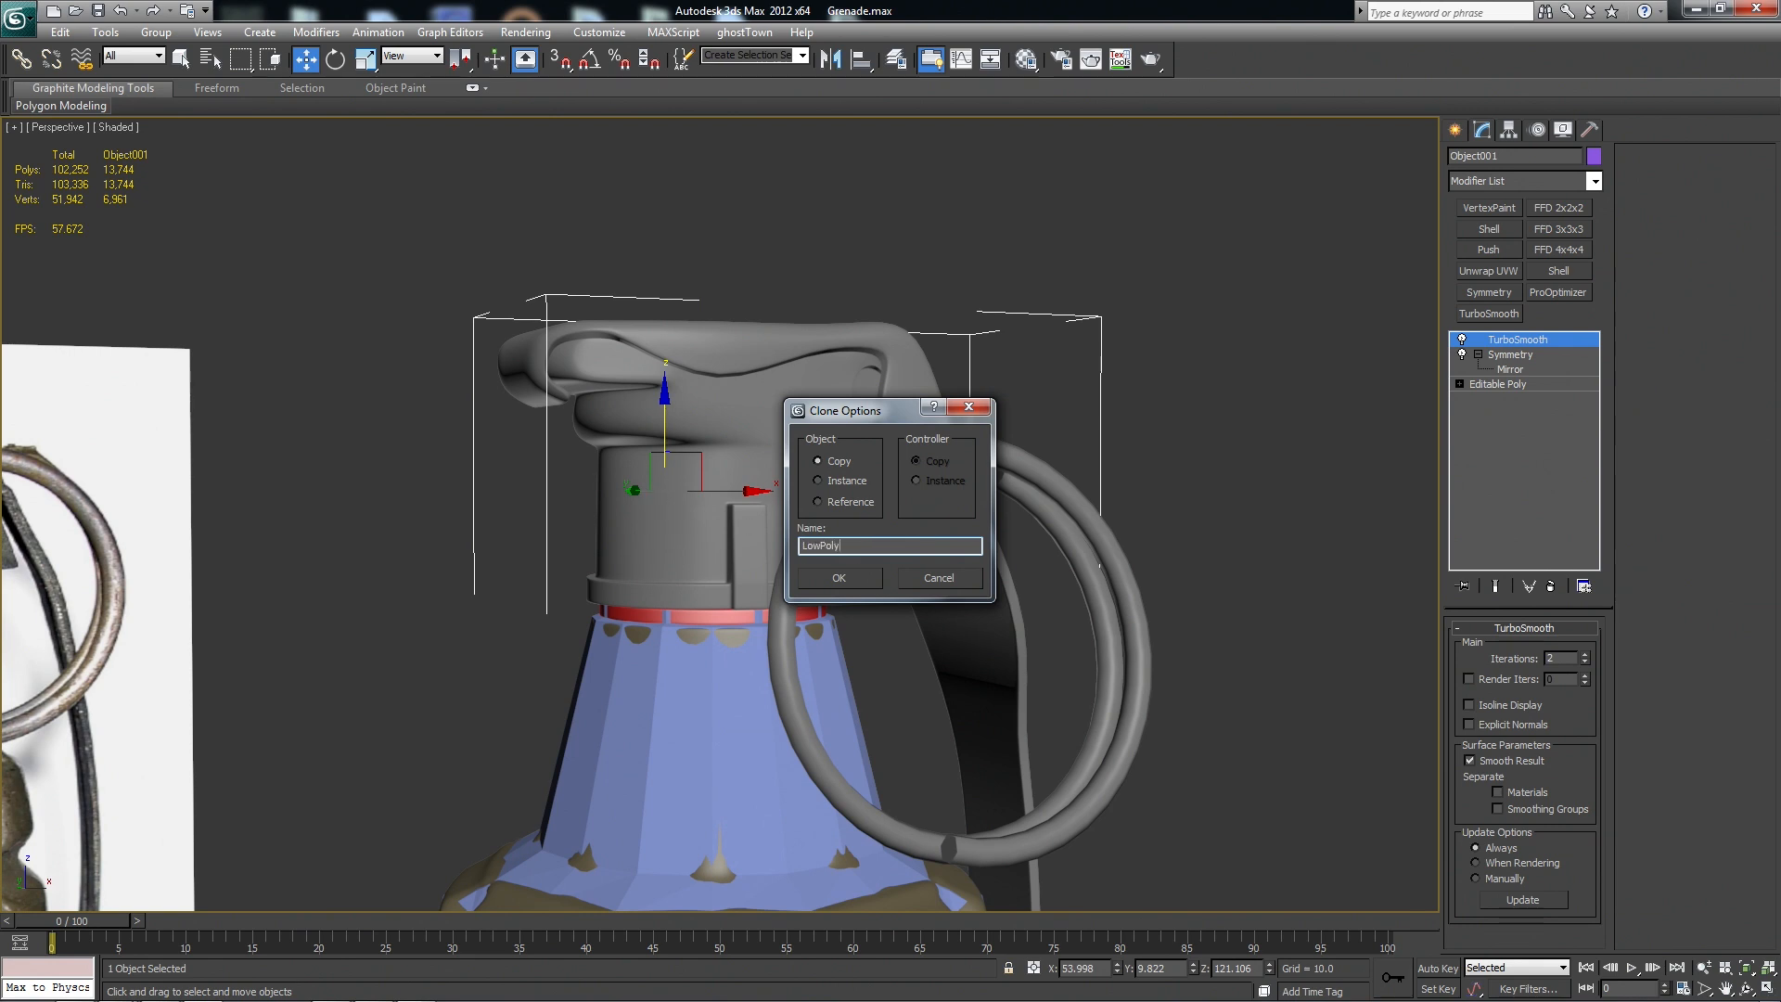
click(839, 578)
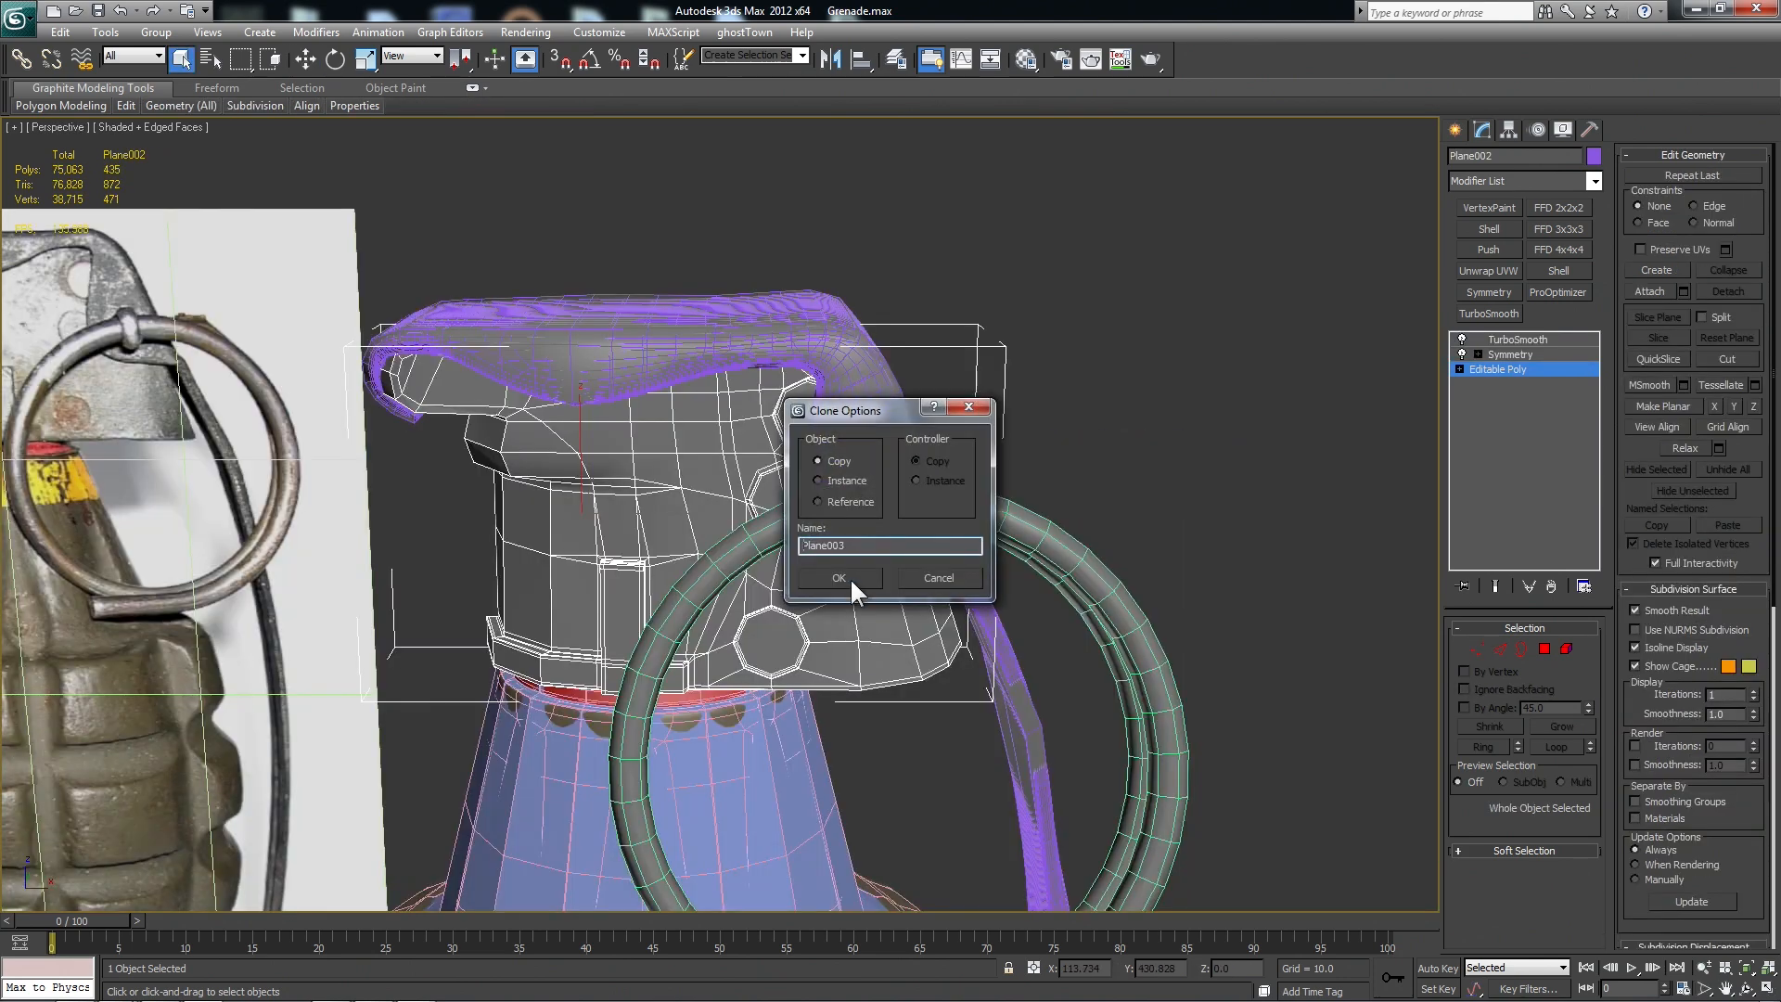
Name the head copy LowPolyHead and delete its TurboSmooth modifier.
text(LowPolyHead)
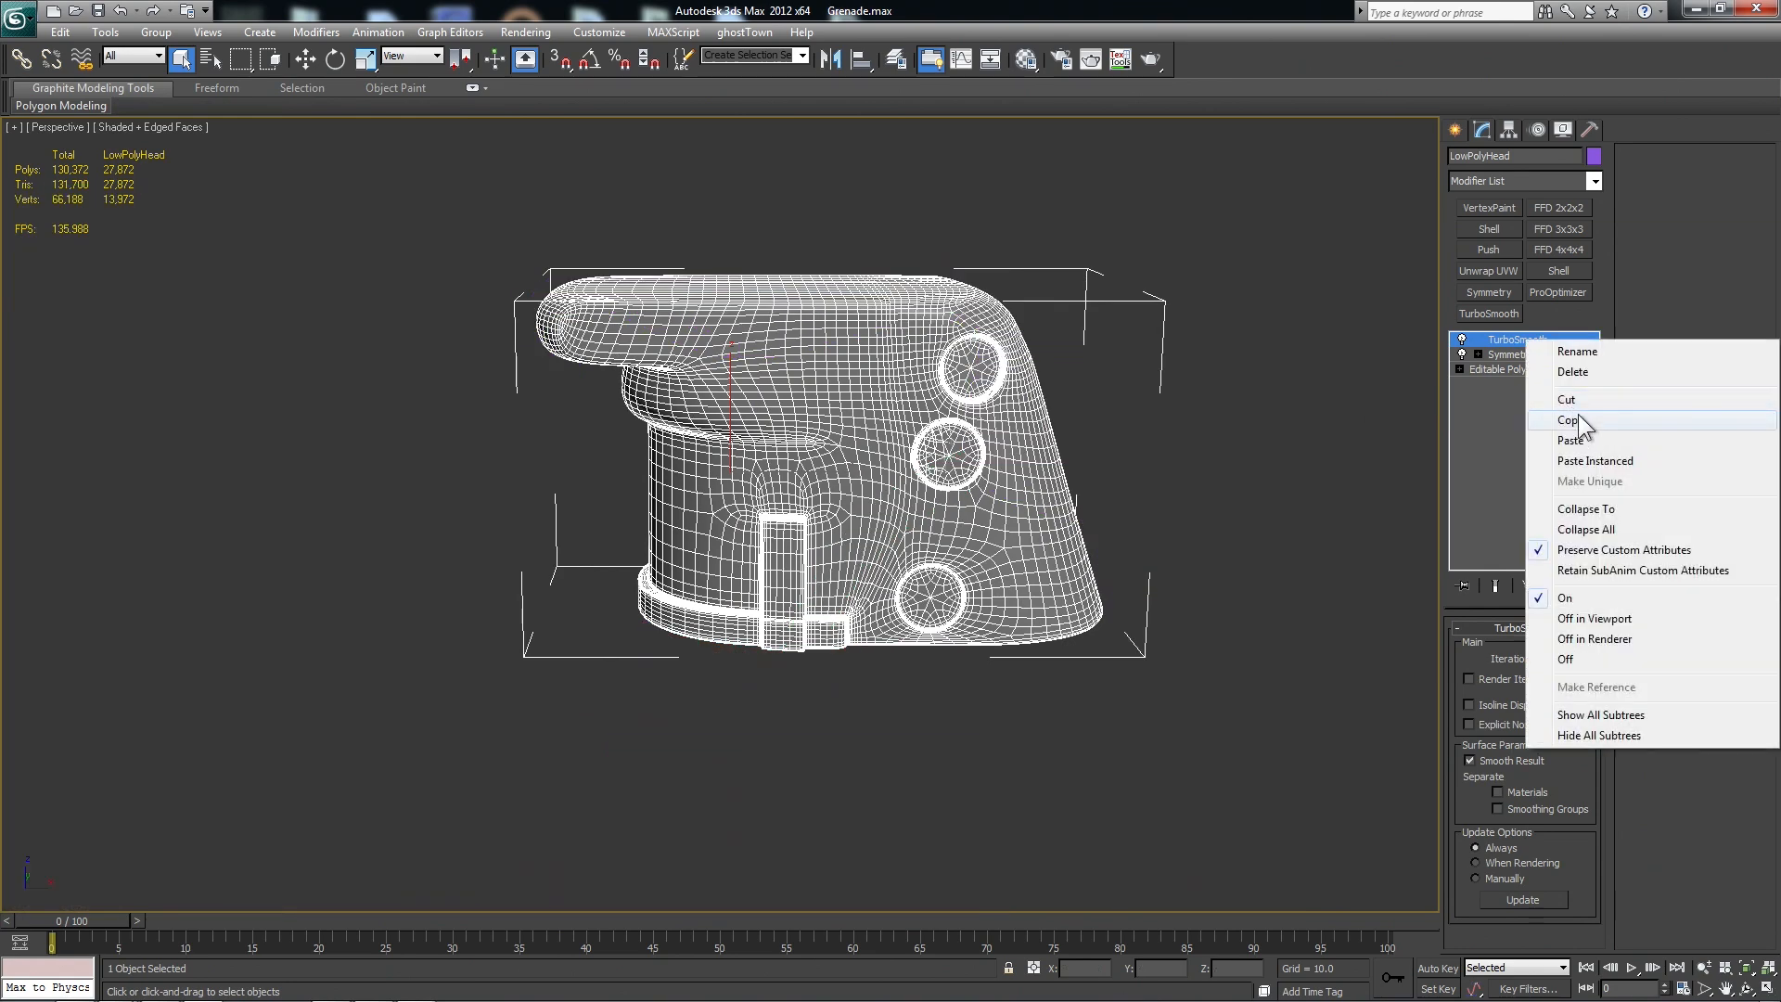
click(1573, 371)
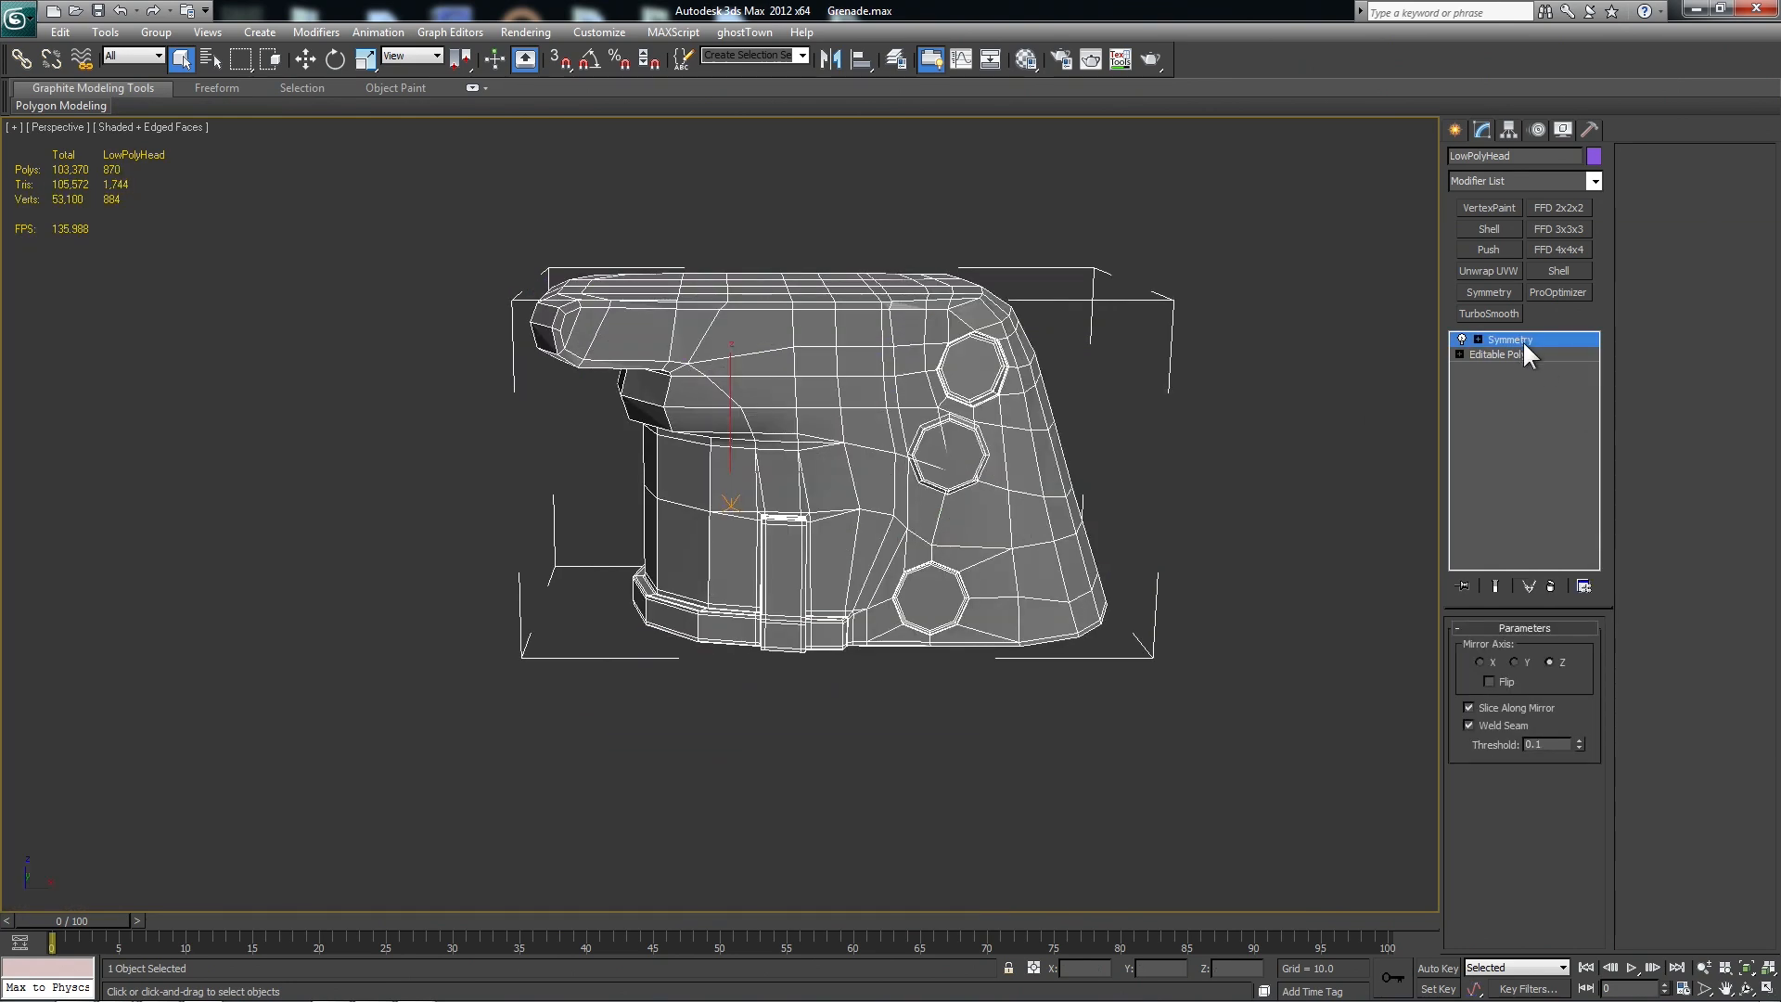
click(1496, 355)
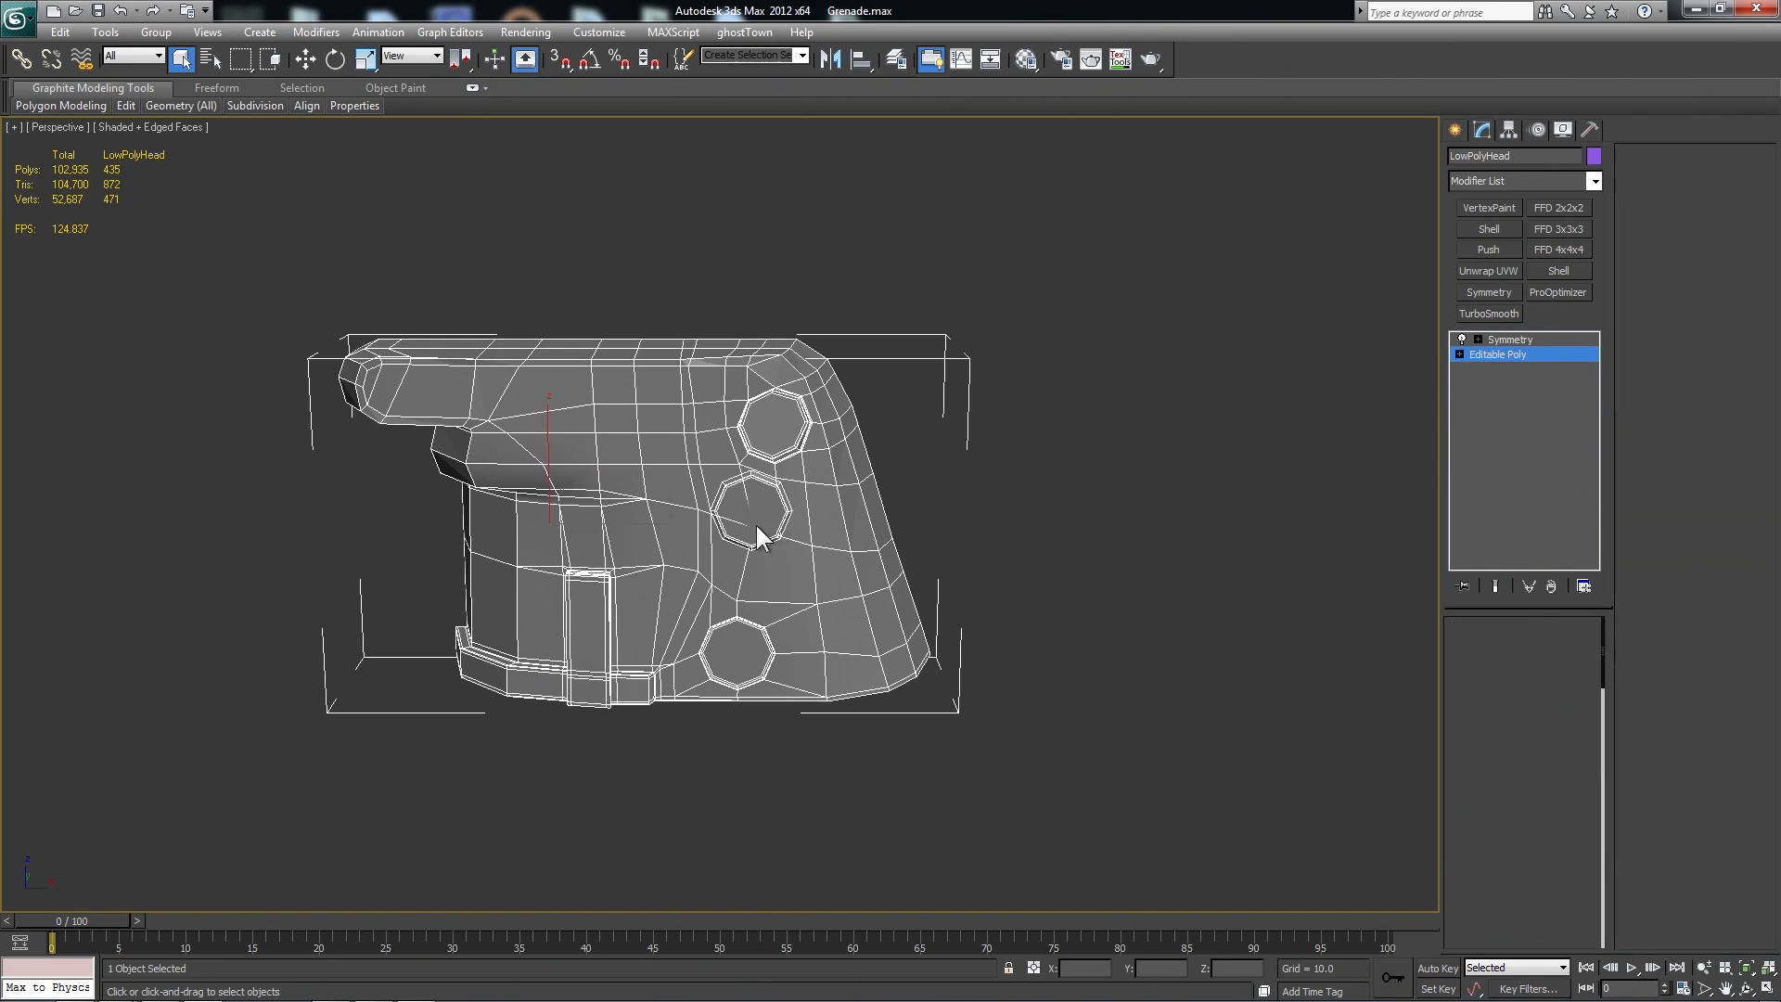
Select elements and edges on the head's rectangular tab for removal.
click(758, 526)
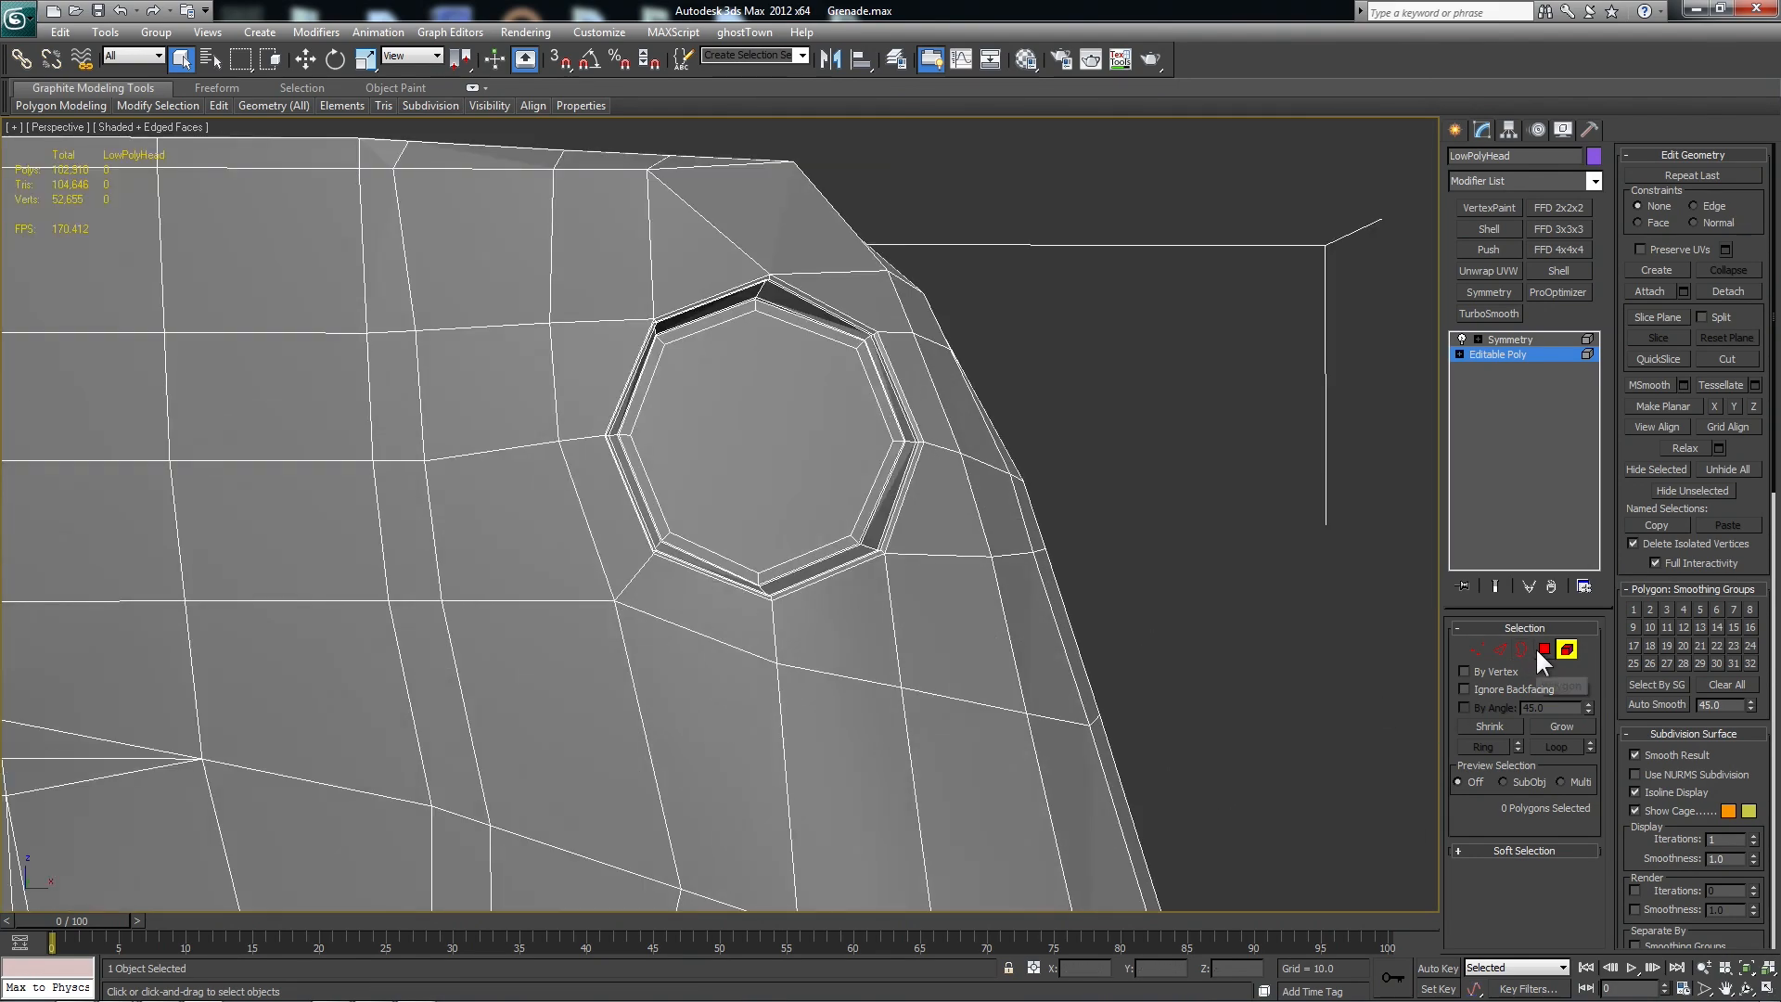
click(1544, 649)
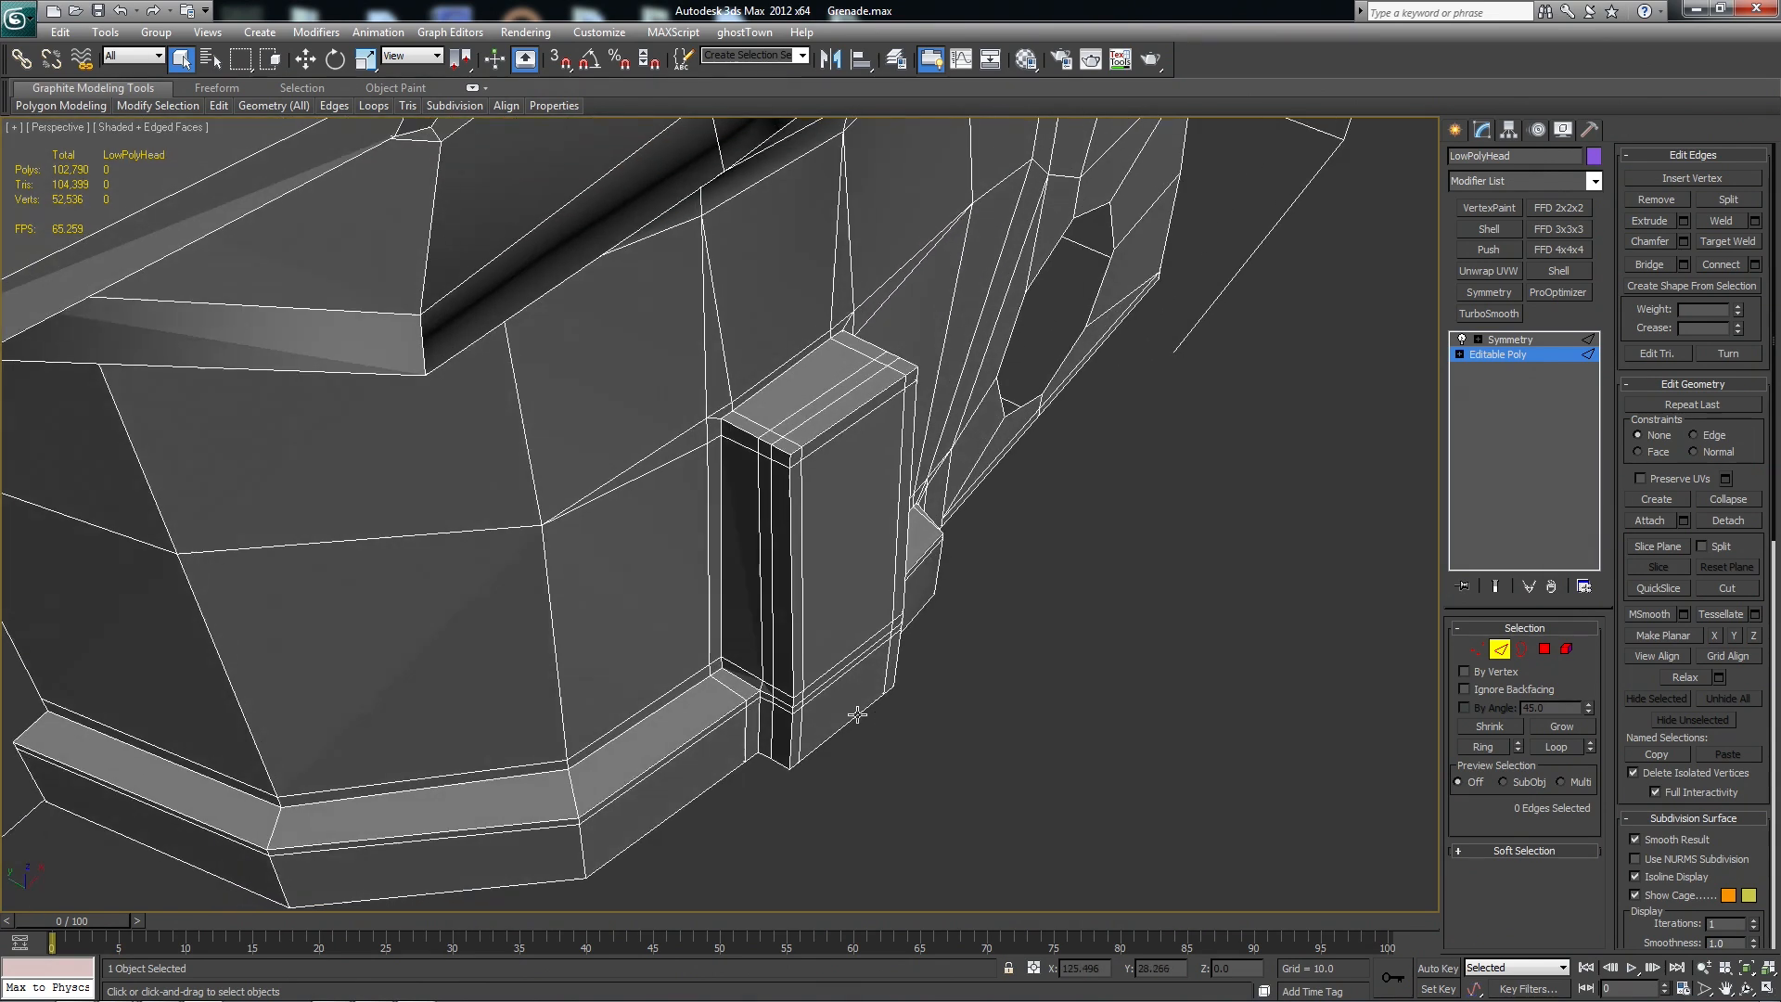
click(754, 482)
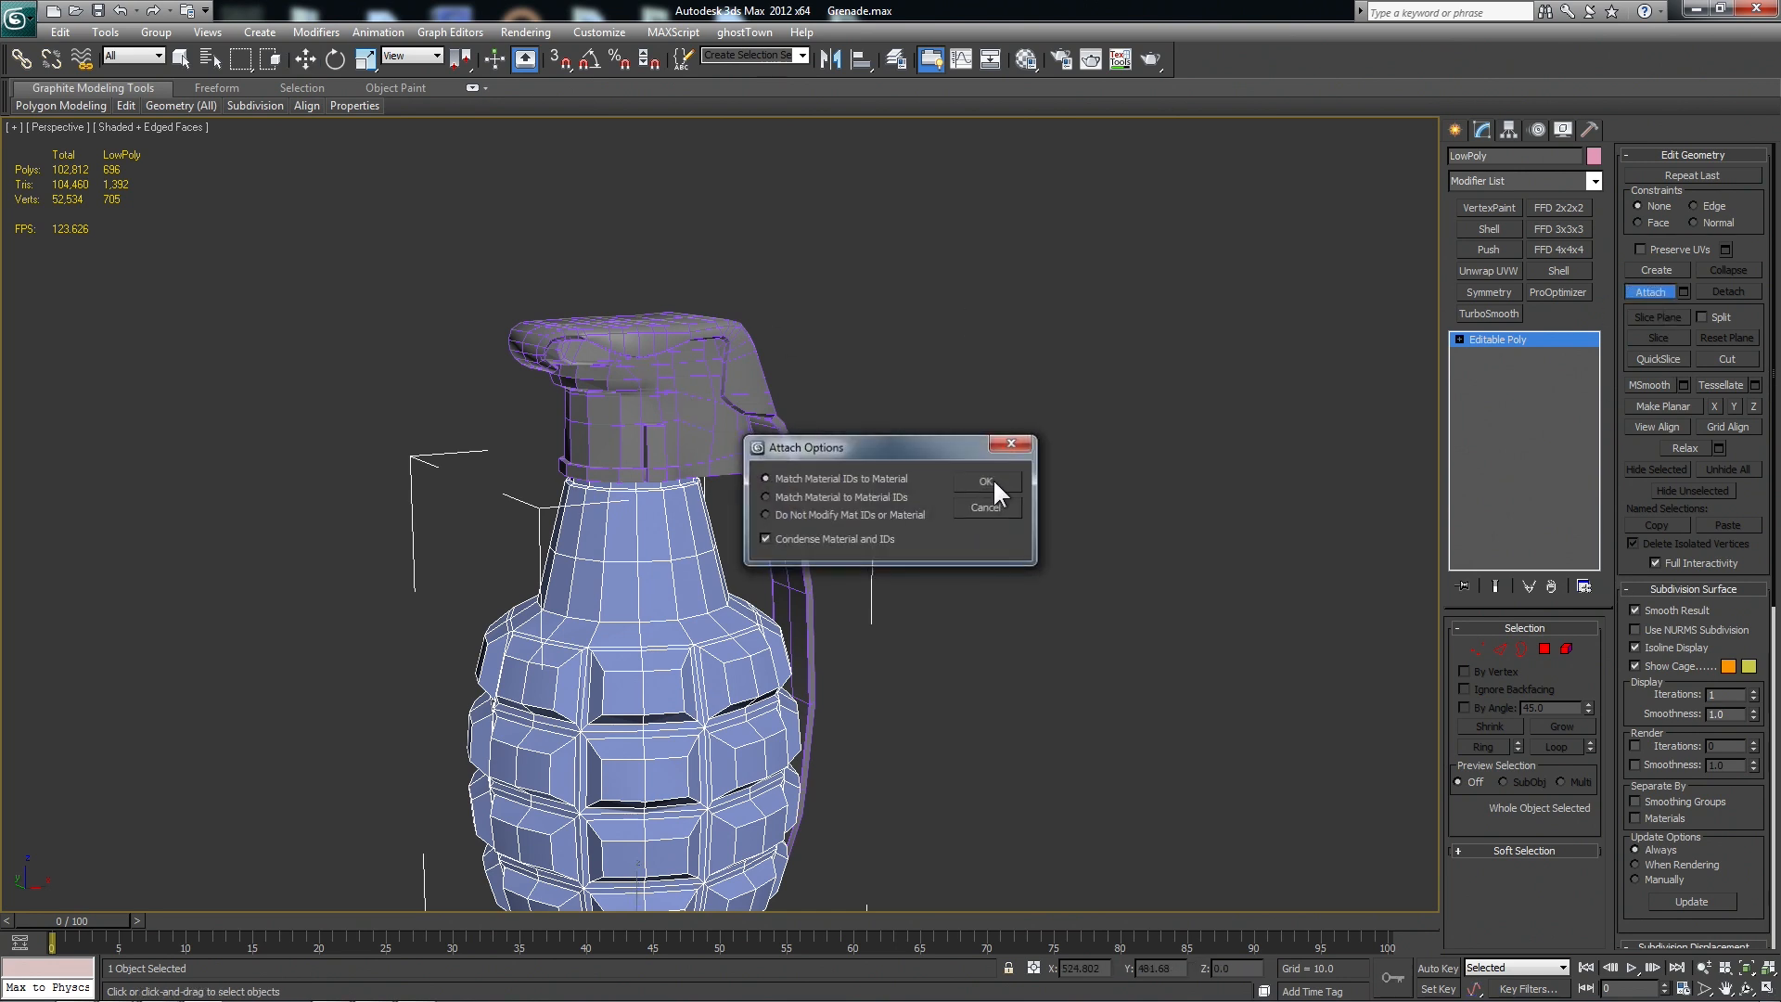
Attach the head and lever to the LowPoly body and add Unwrap UVW.
click(985, 480)
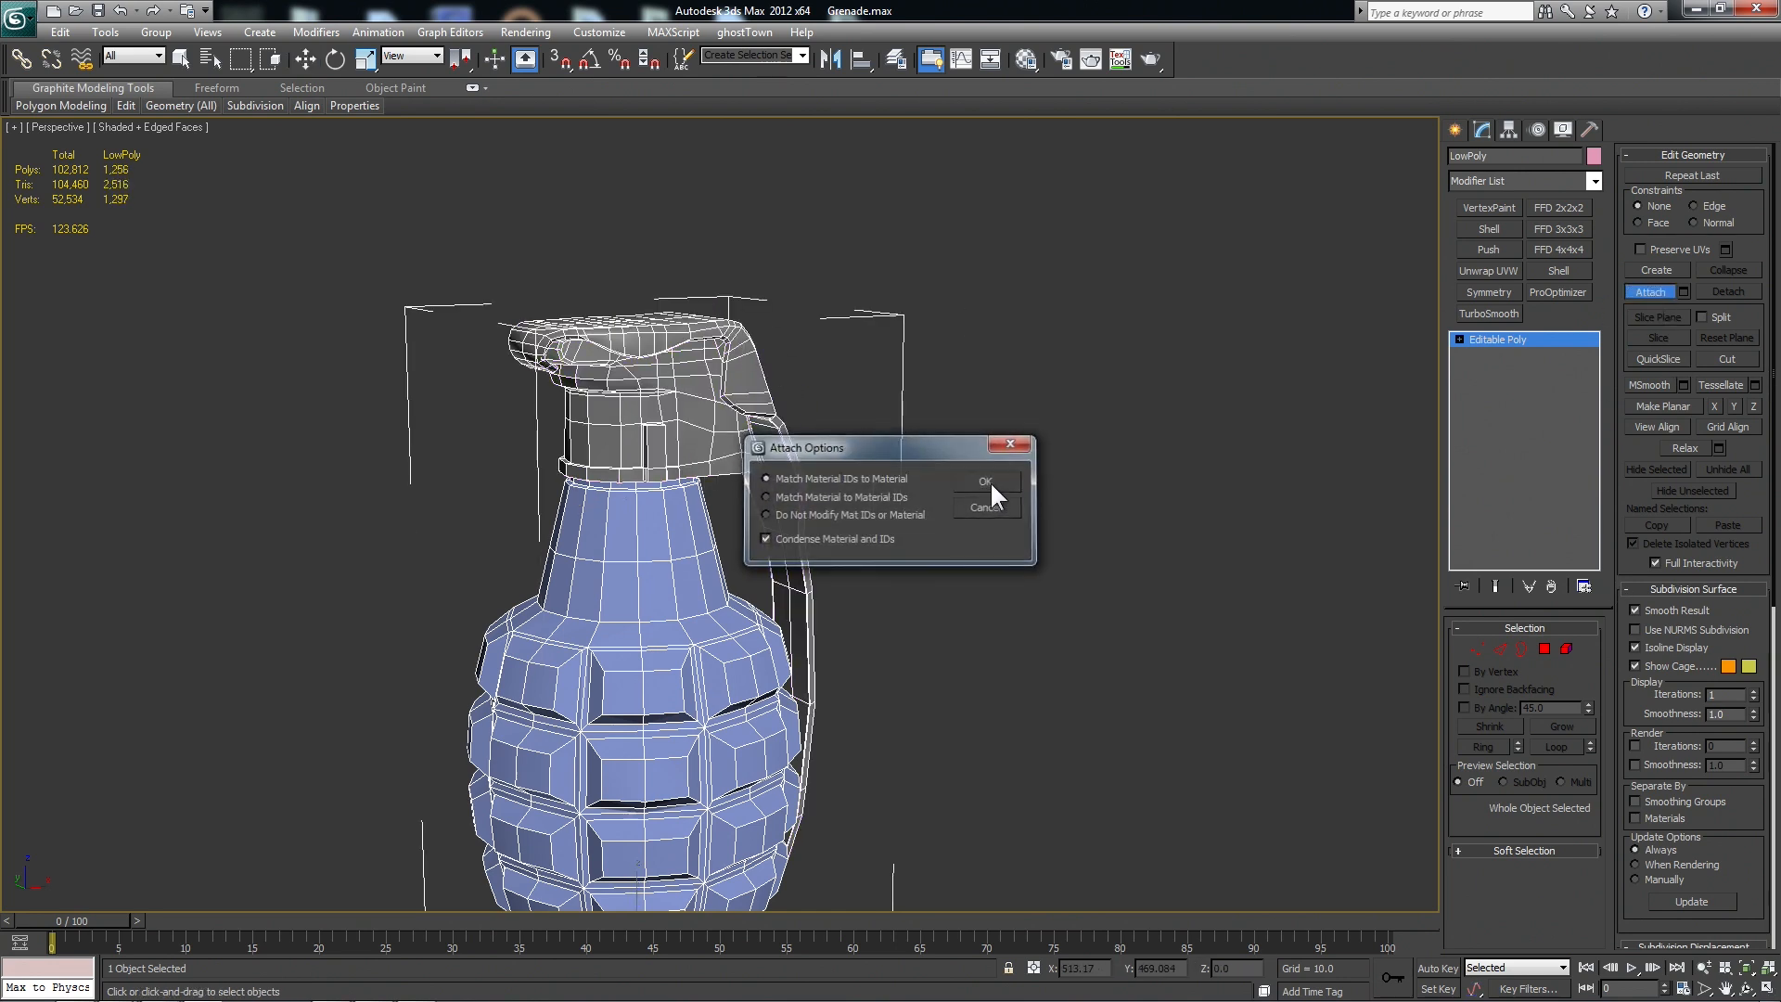
click(984, 481)
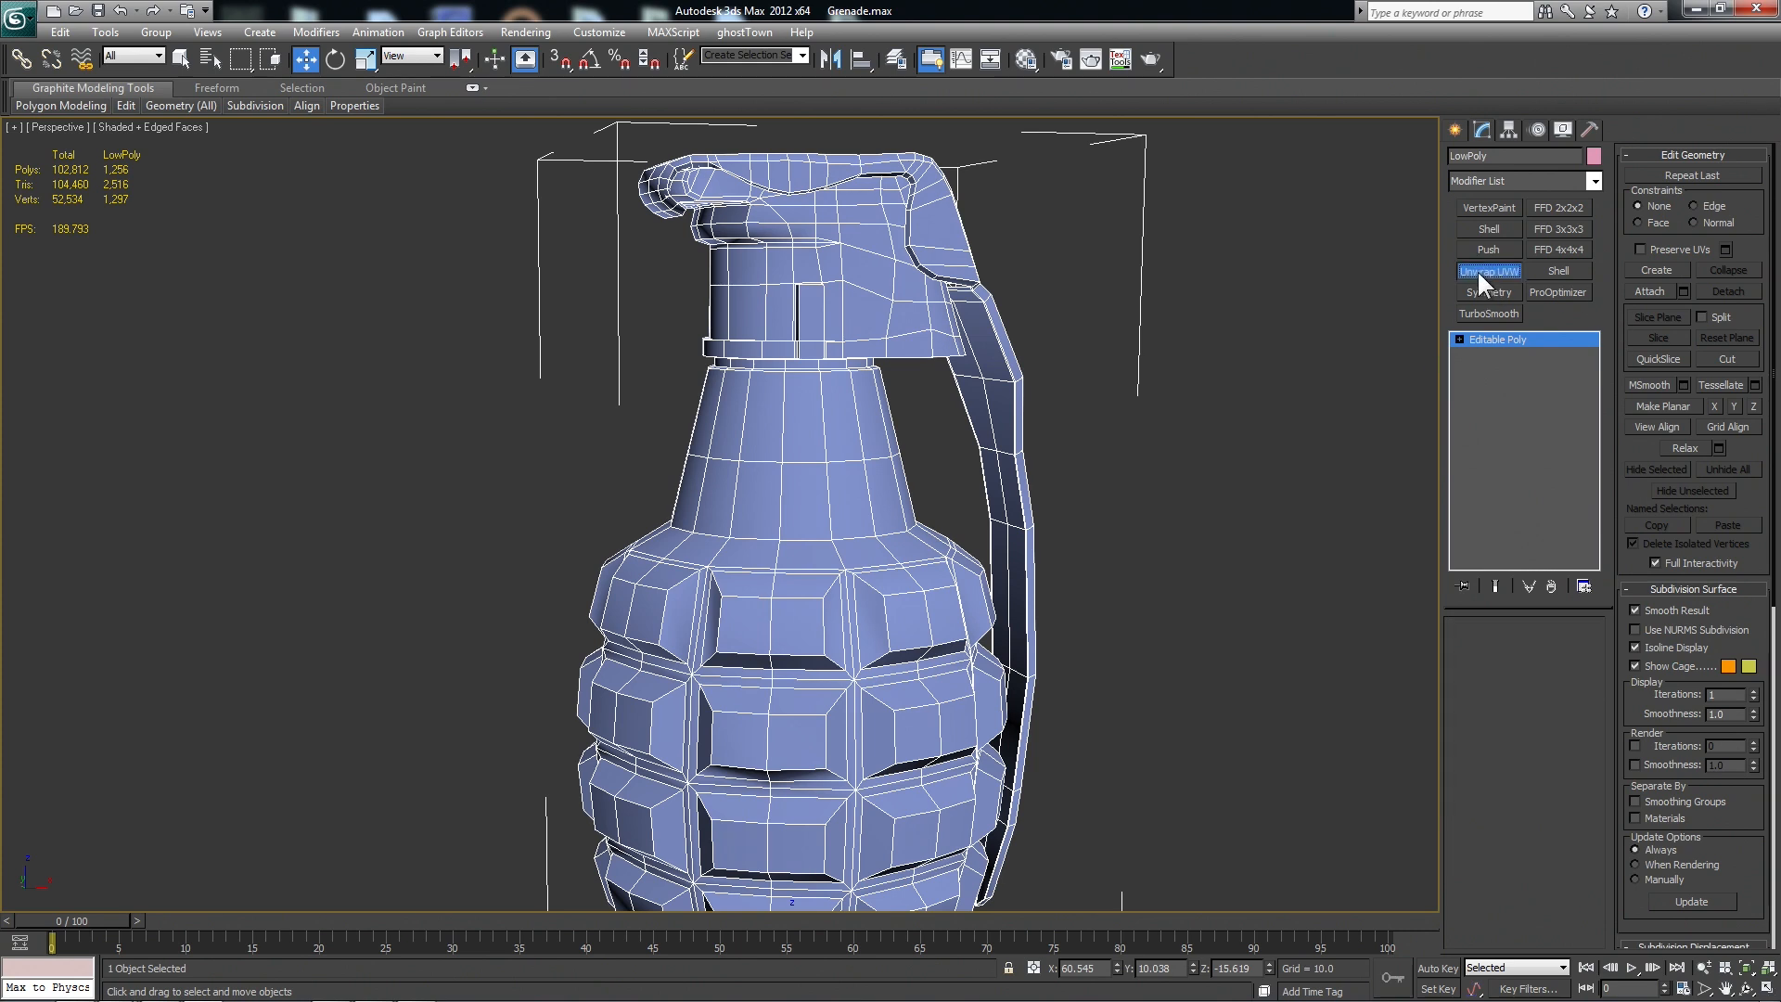
click(1488, 269)
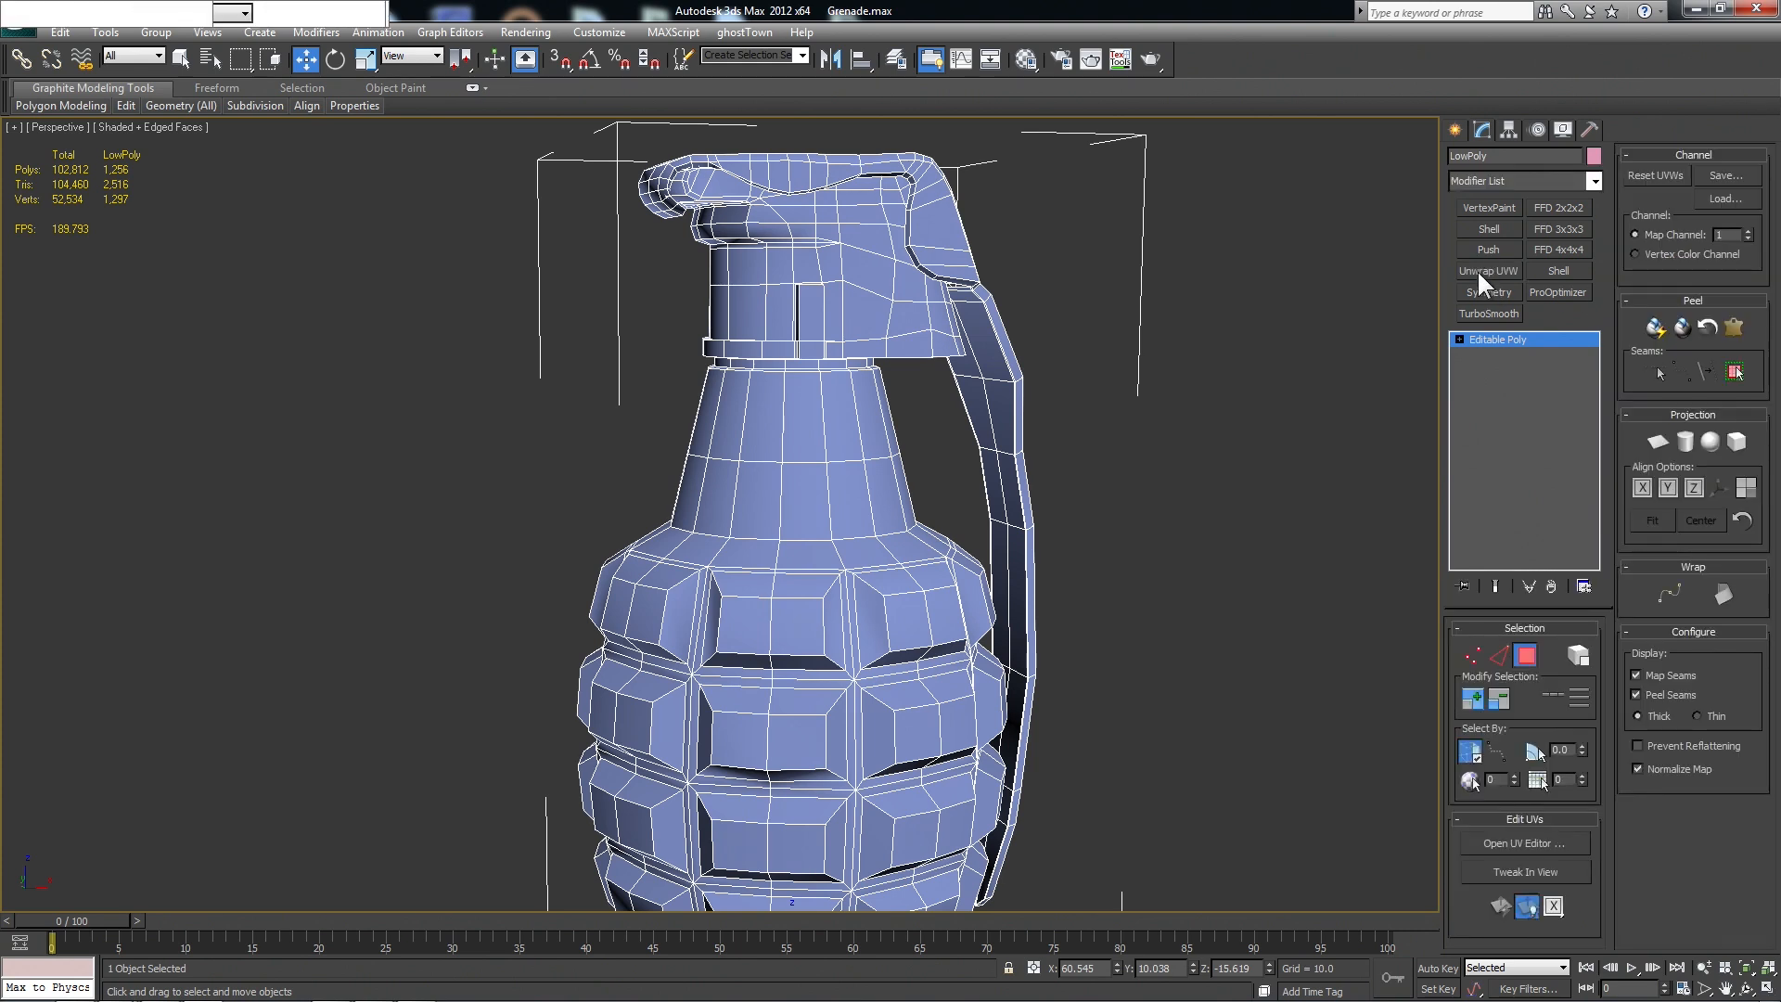
Open the UV Editor with all grenade faces selected and bring up Flatten Mapping.
click(1488, 270)
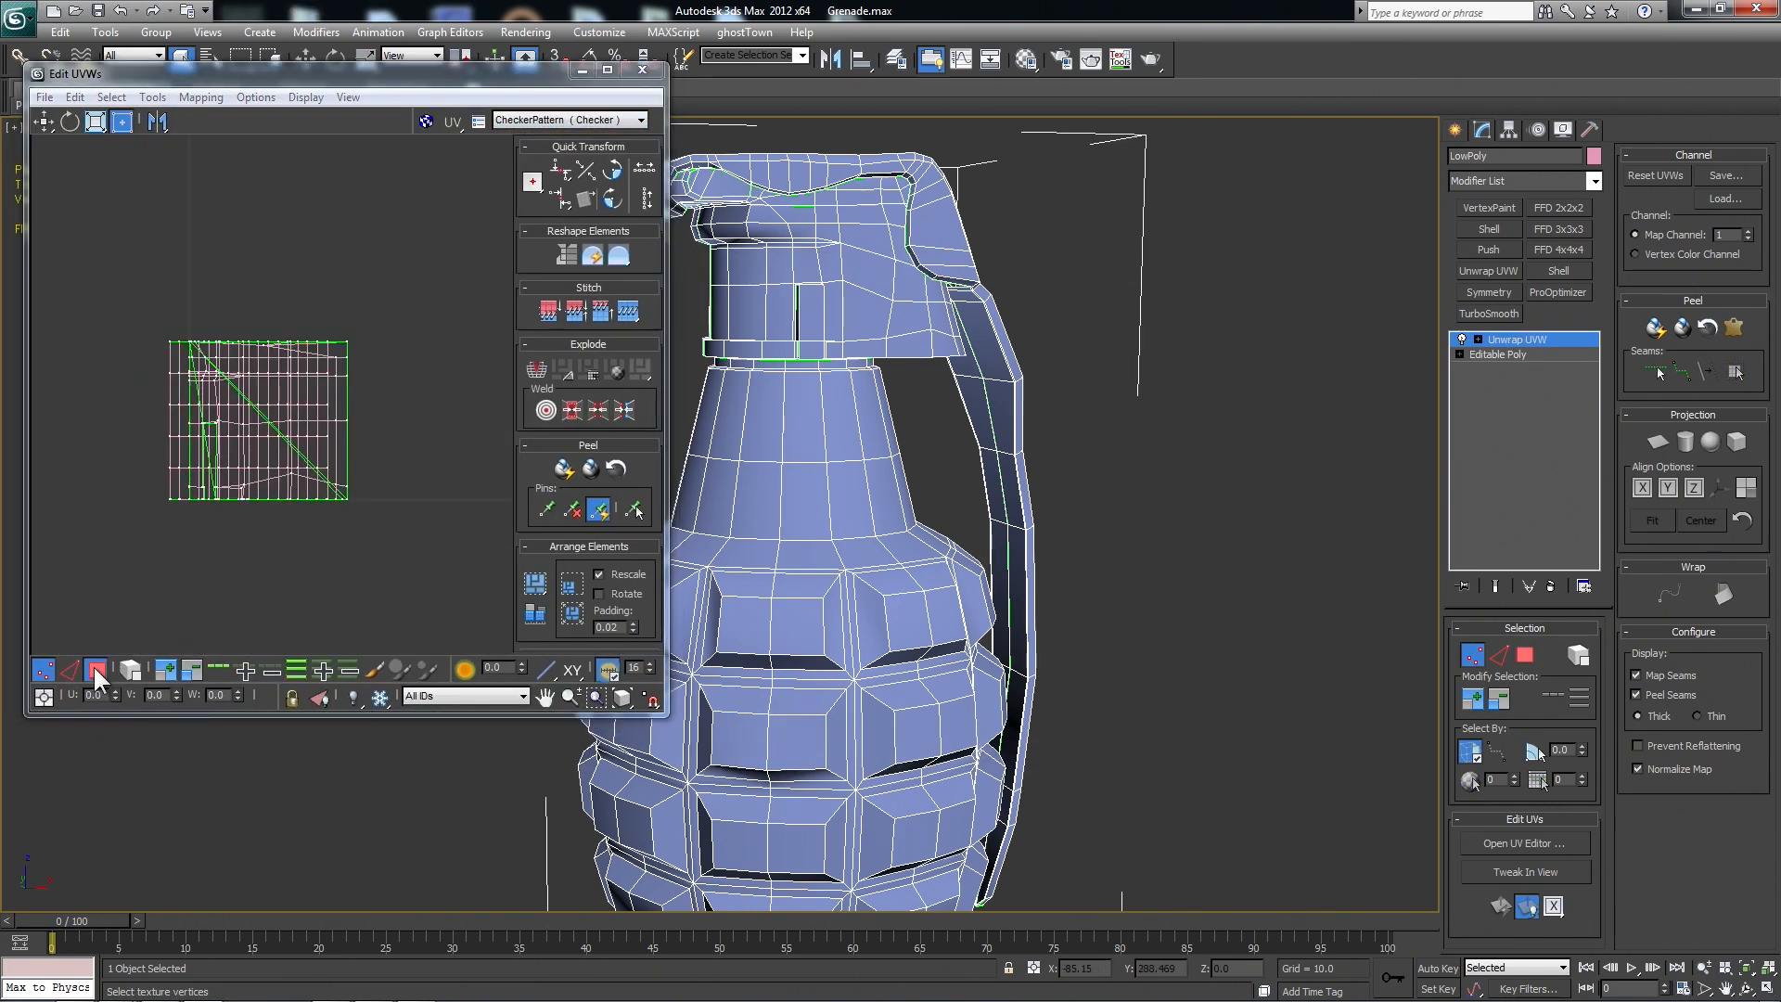
click(200, 97)
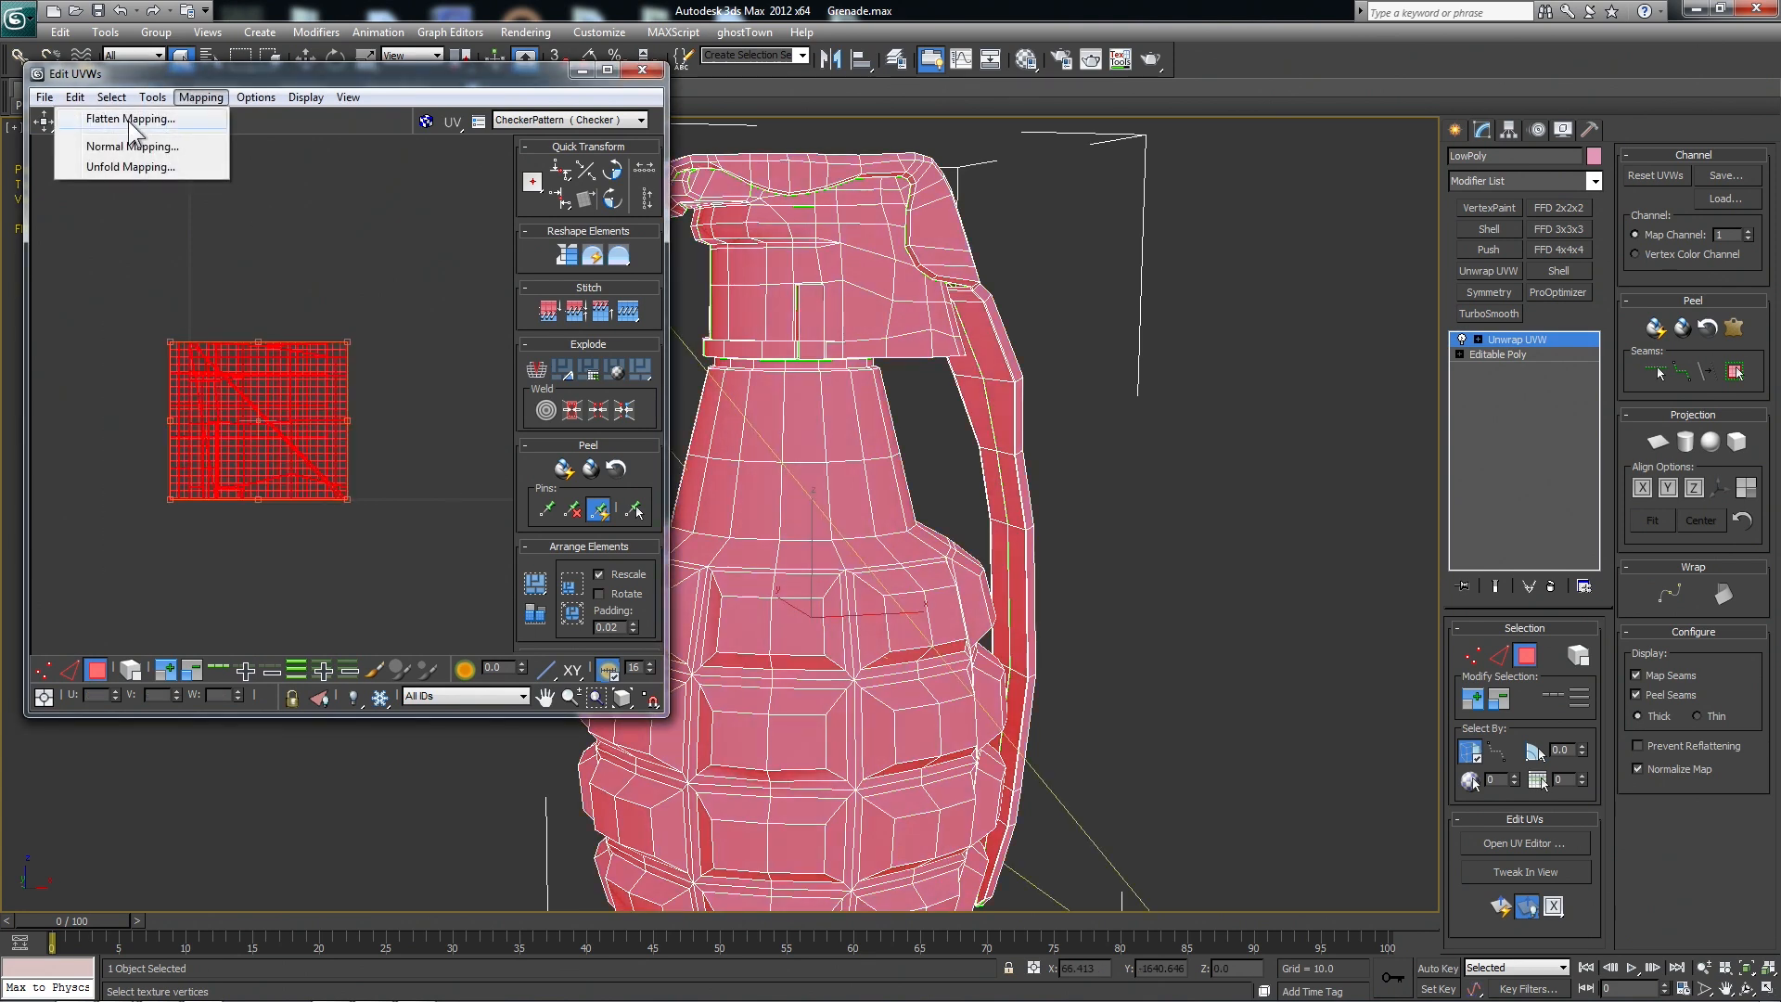
click(130, 118)
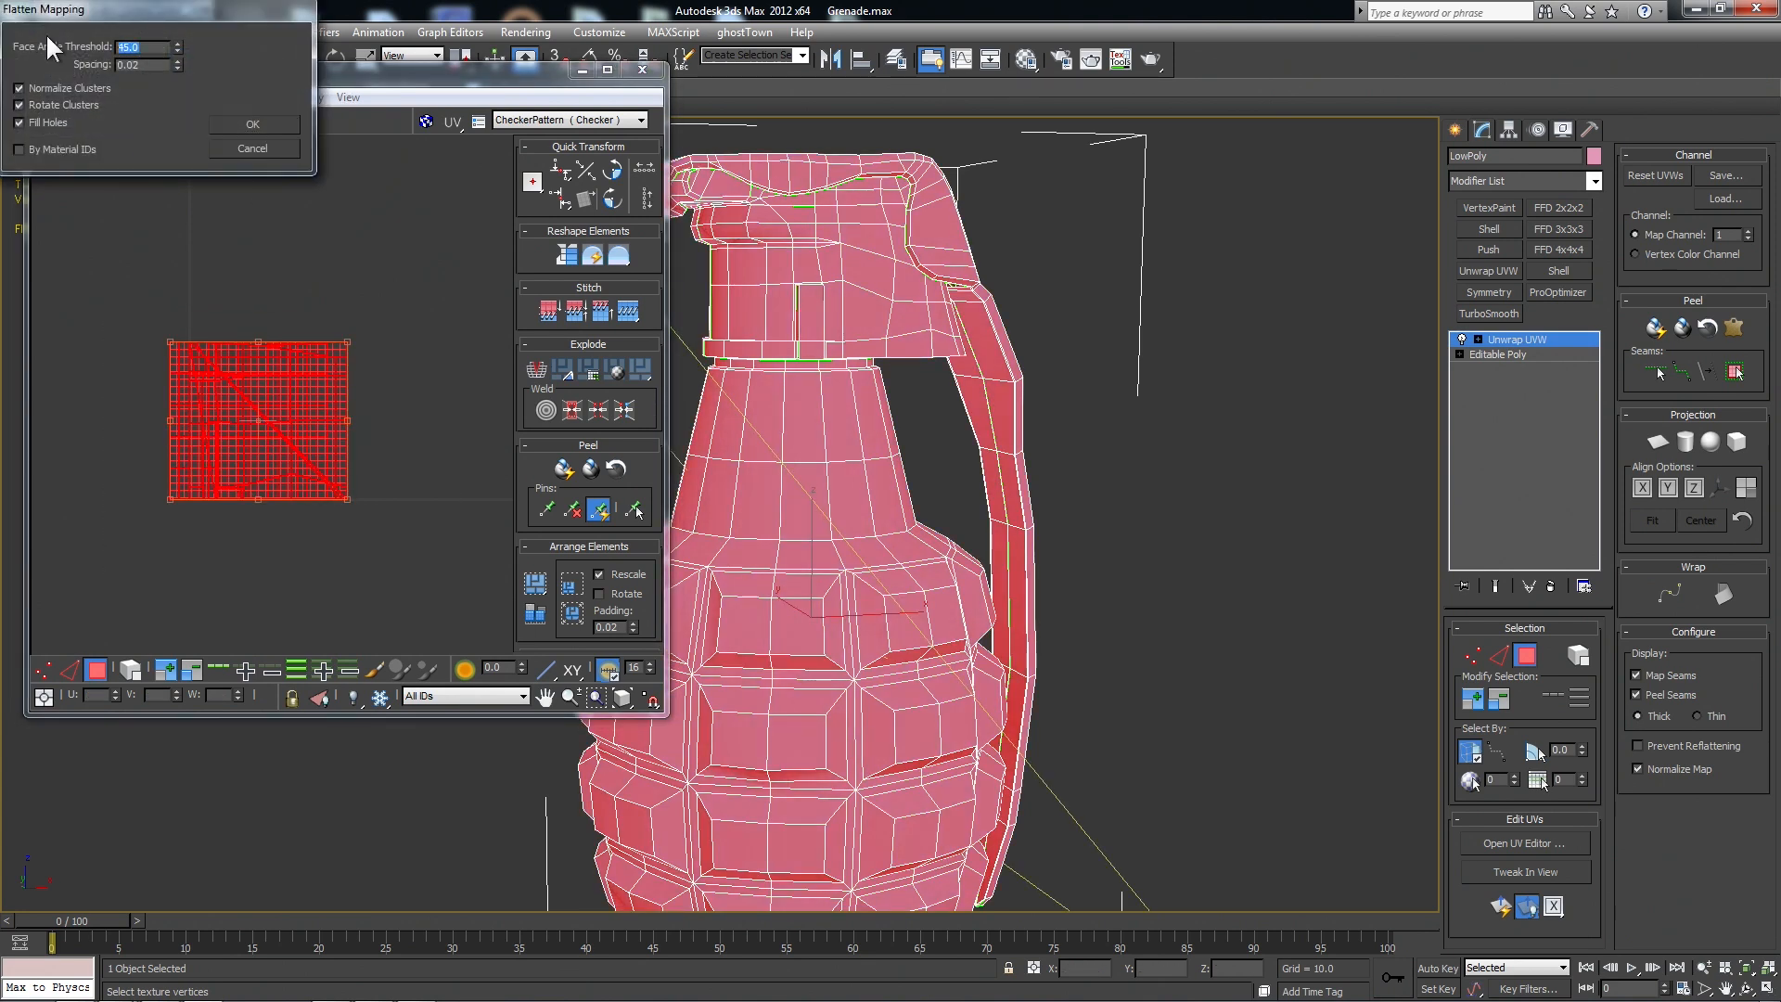
Apply Flatten Mapping and relax the ribbed body's UV cluster.
click(251, 124)
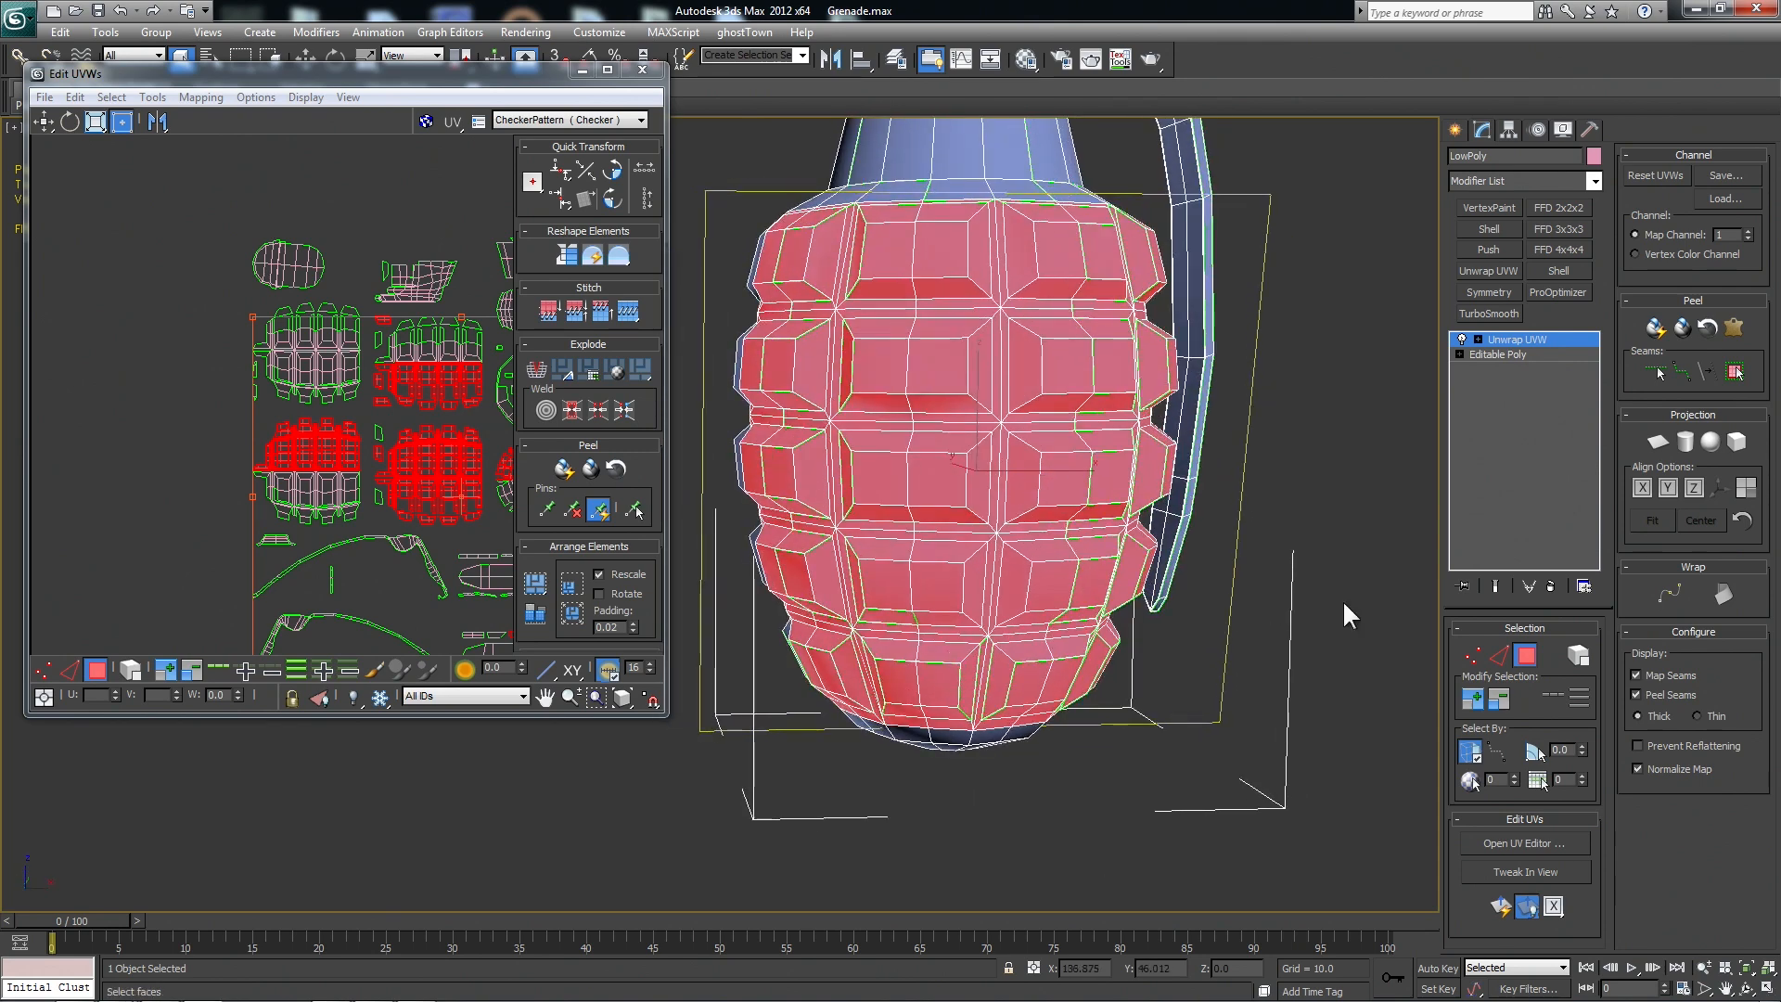
mouse_move(1497, 907)
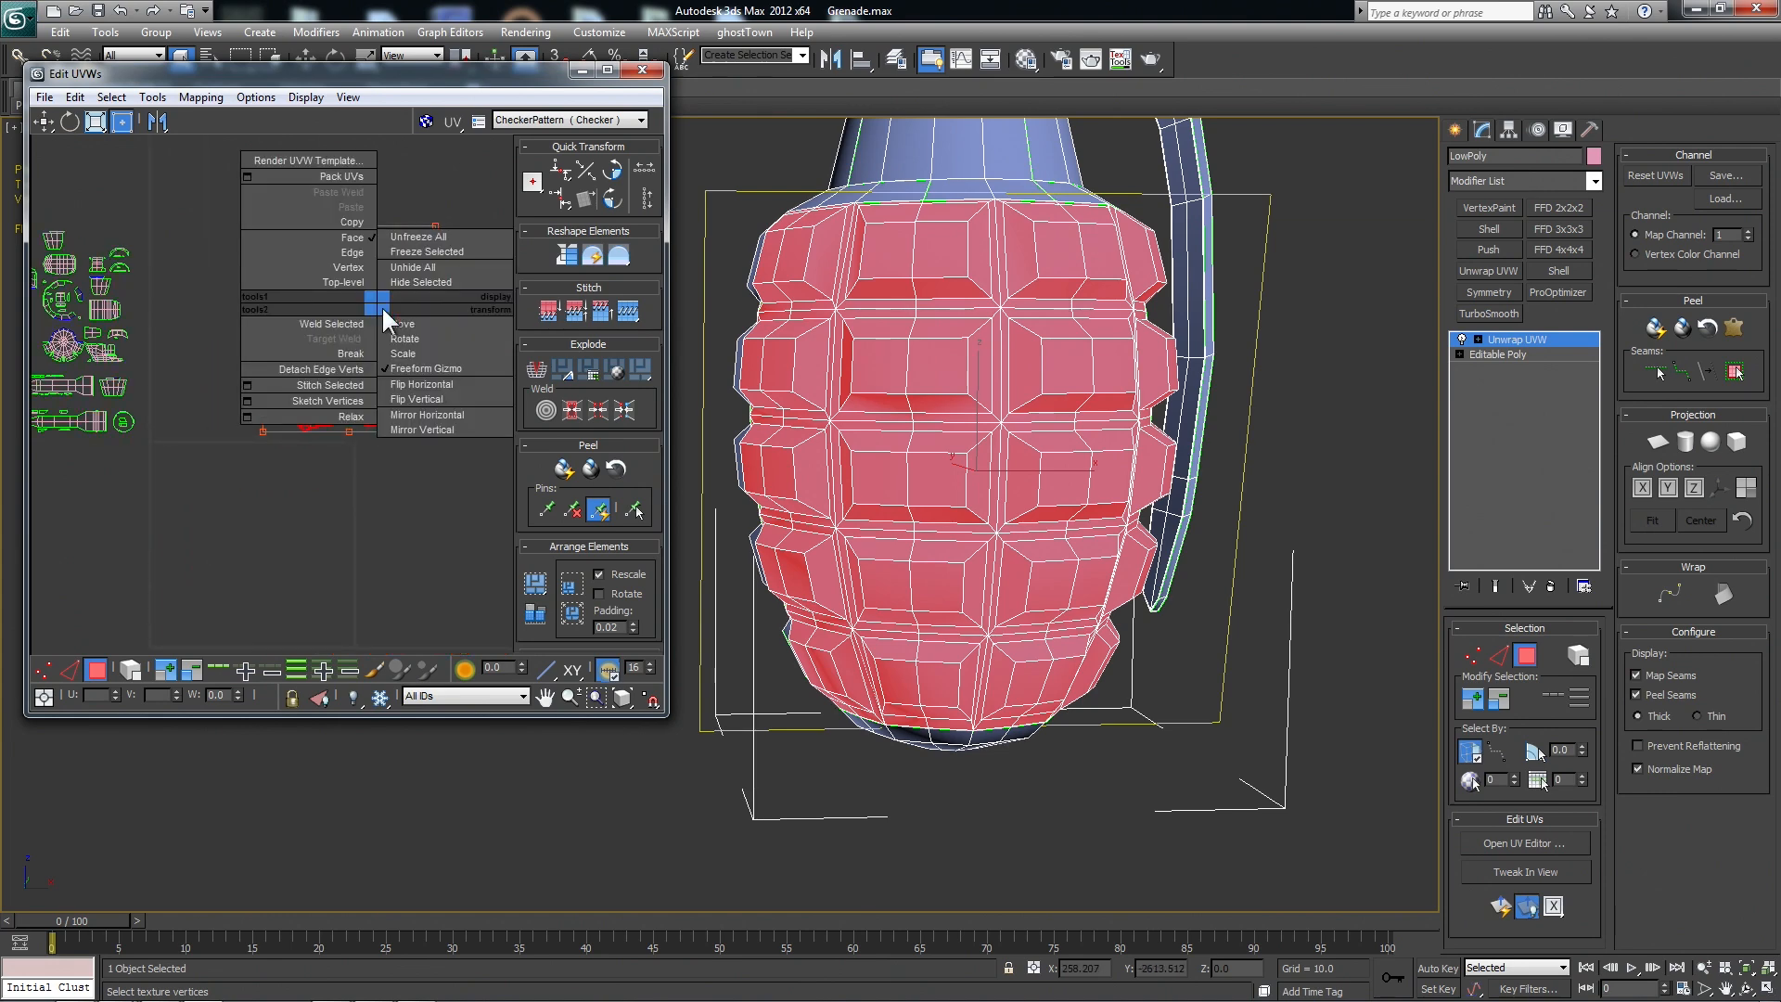
click(309, 415)
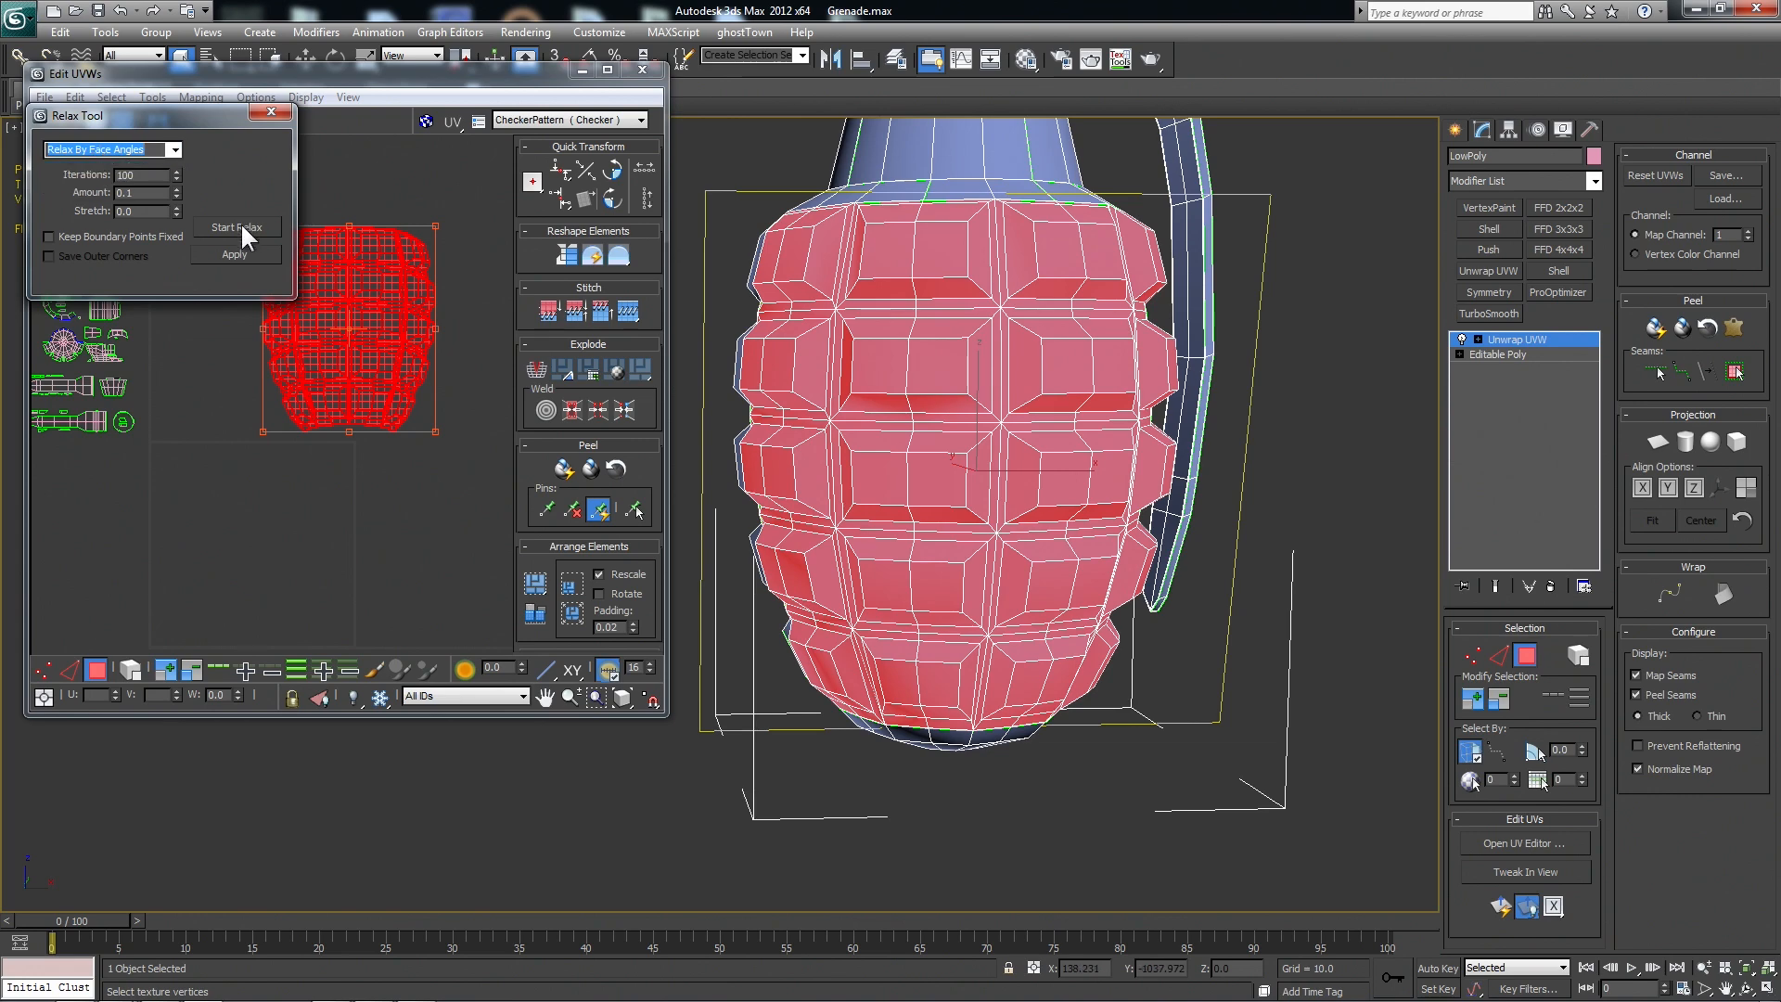
click(237, 228)
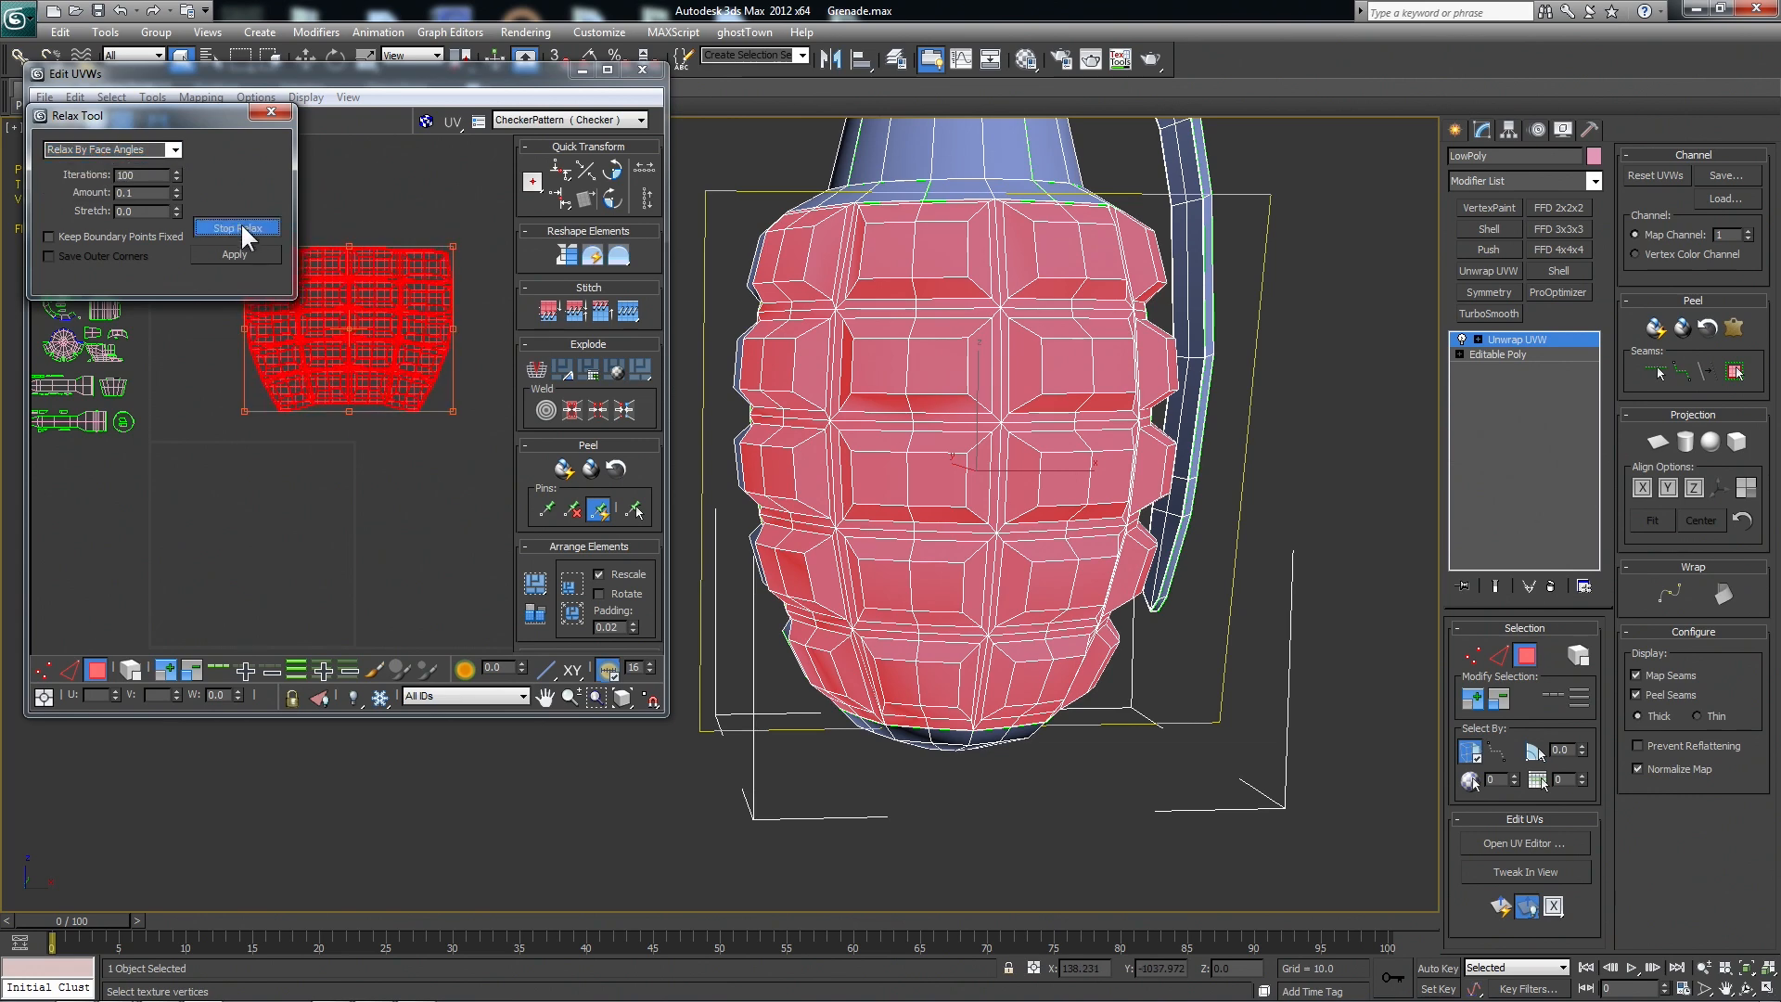
click(236, 227)
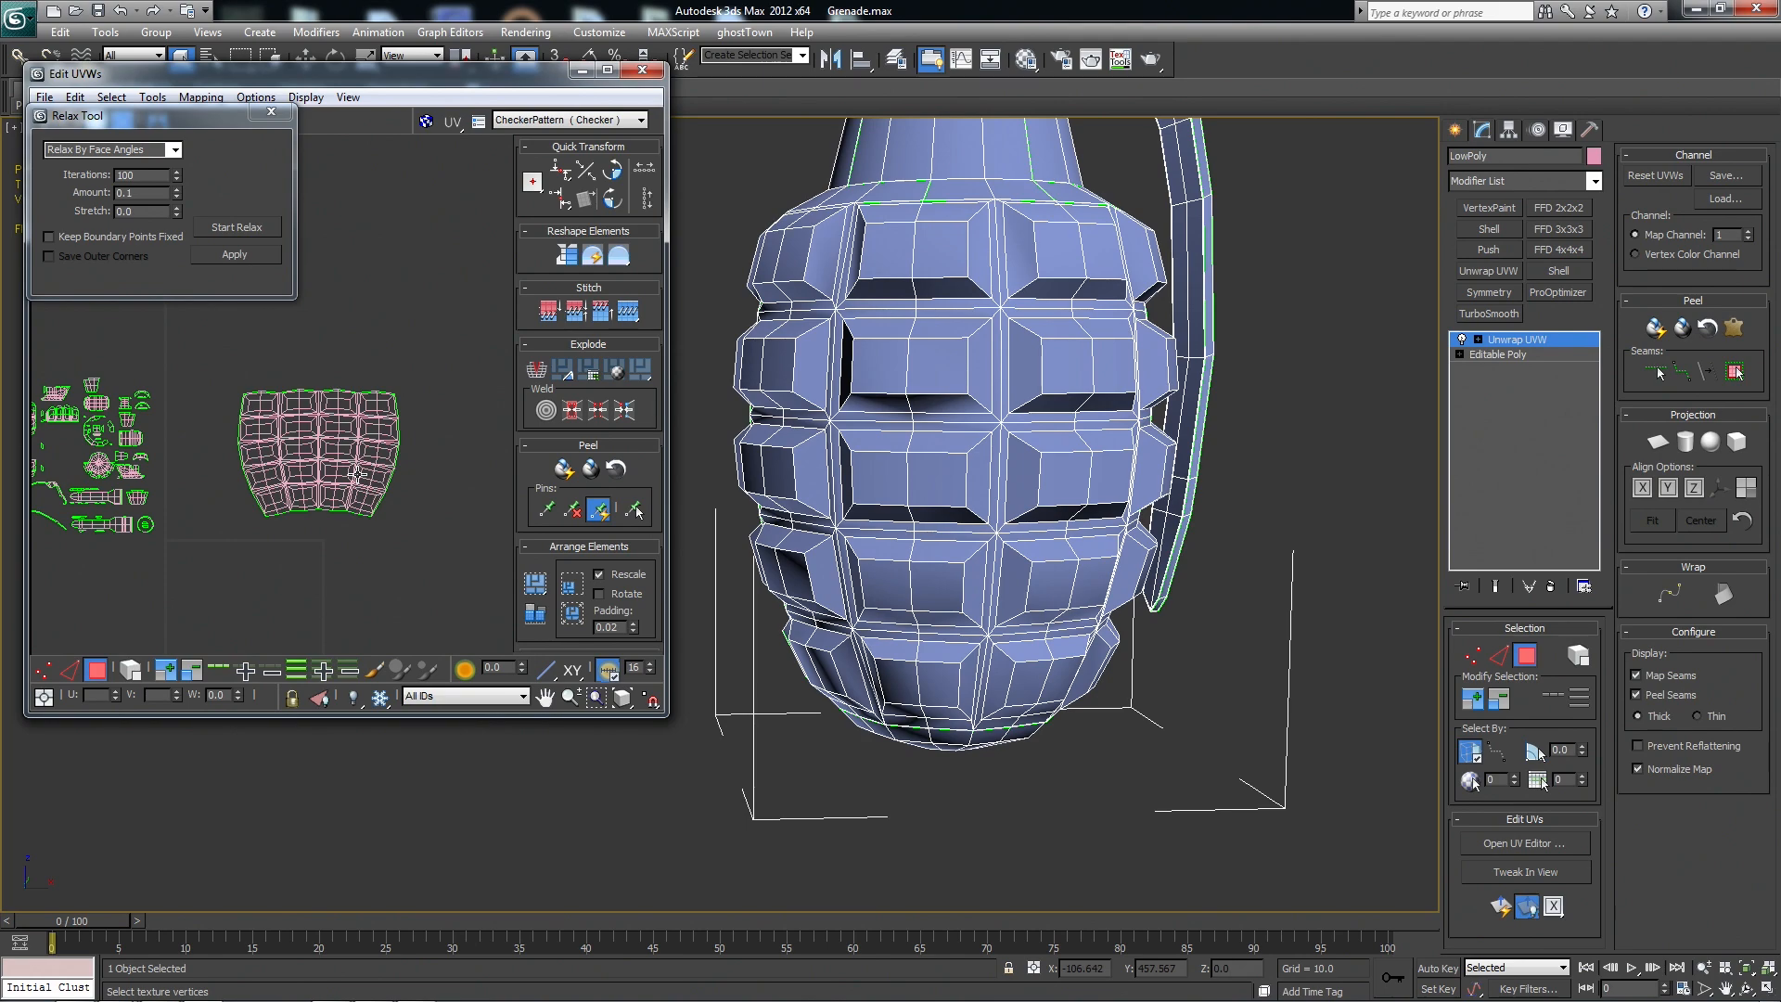
Relax the lower body and bottom-cap UV cluster until it settles.
click(639, 121)
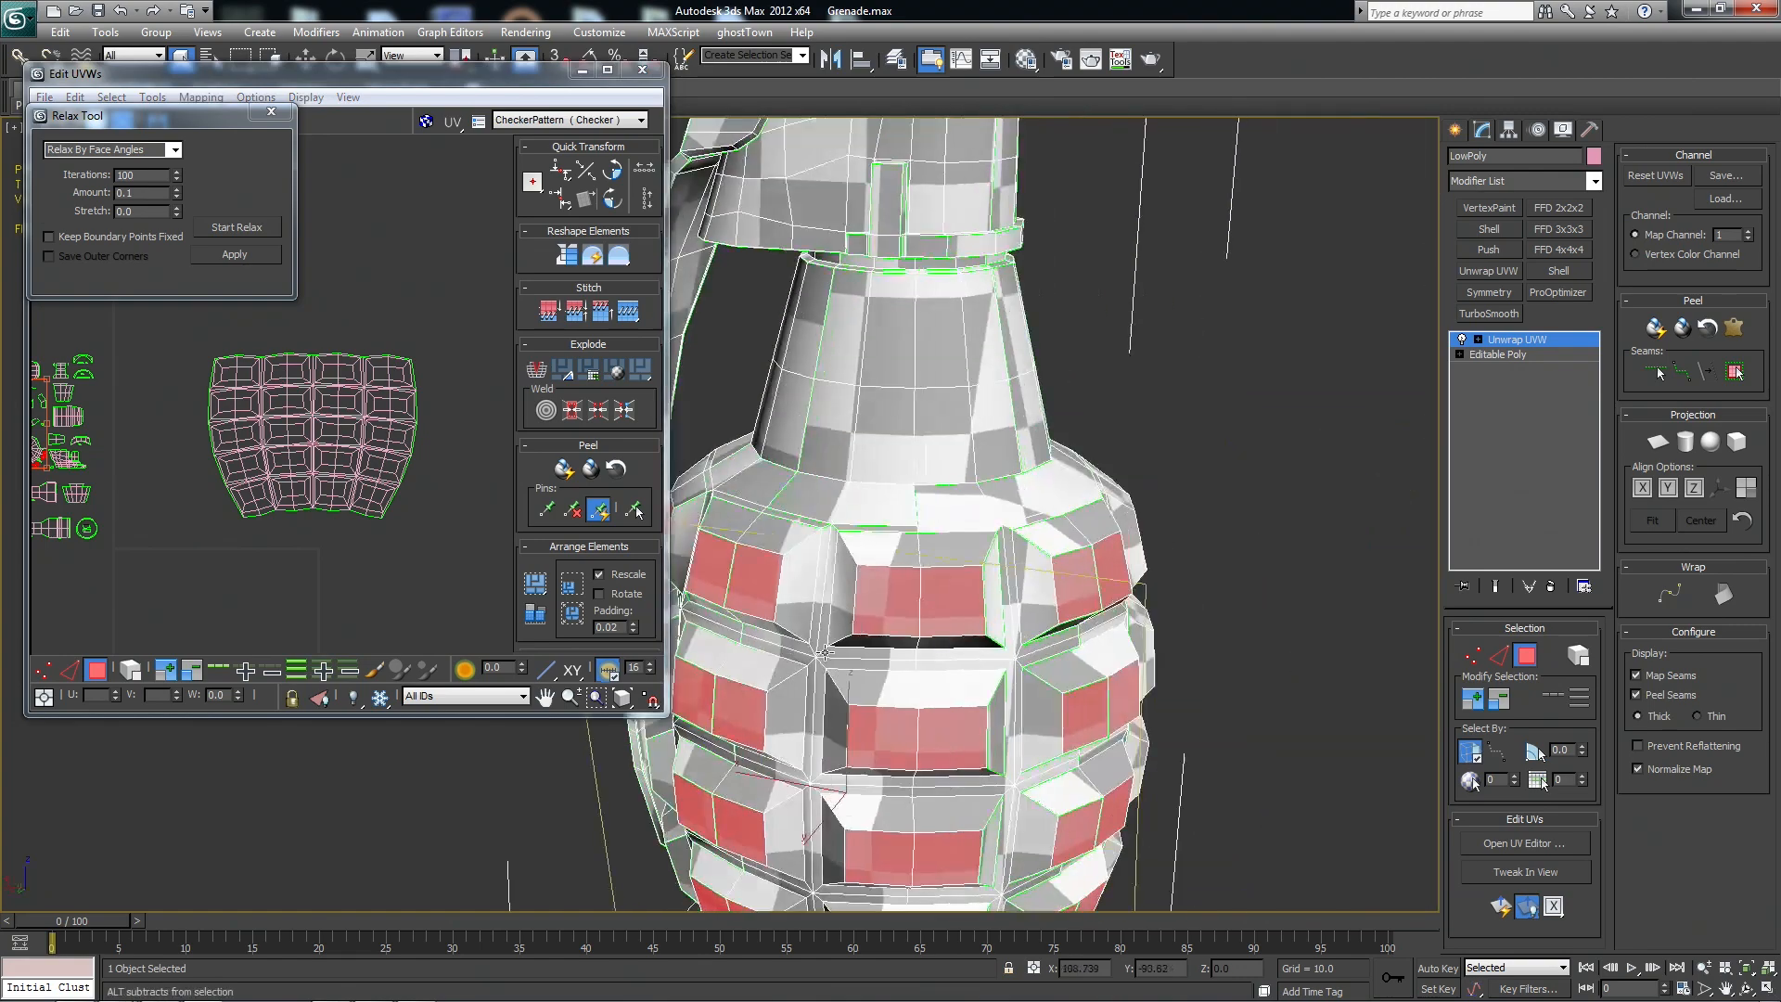
click(236, 227)
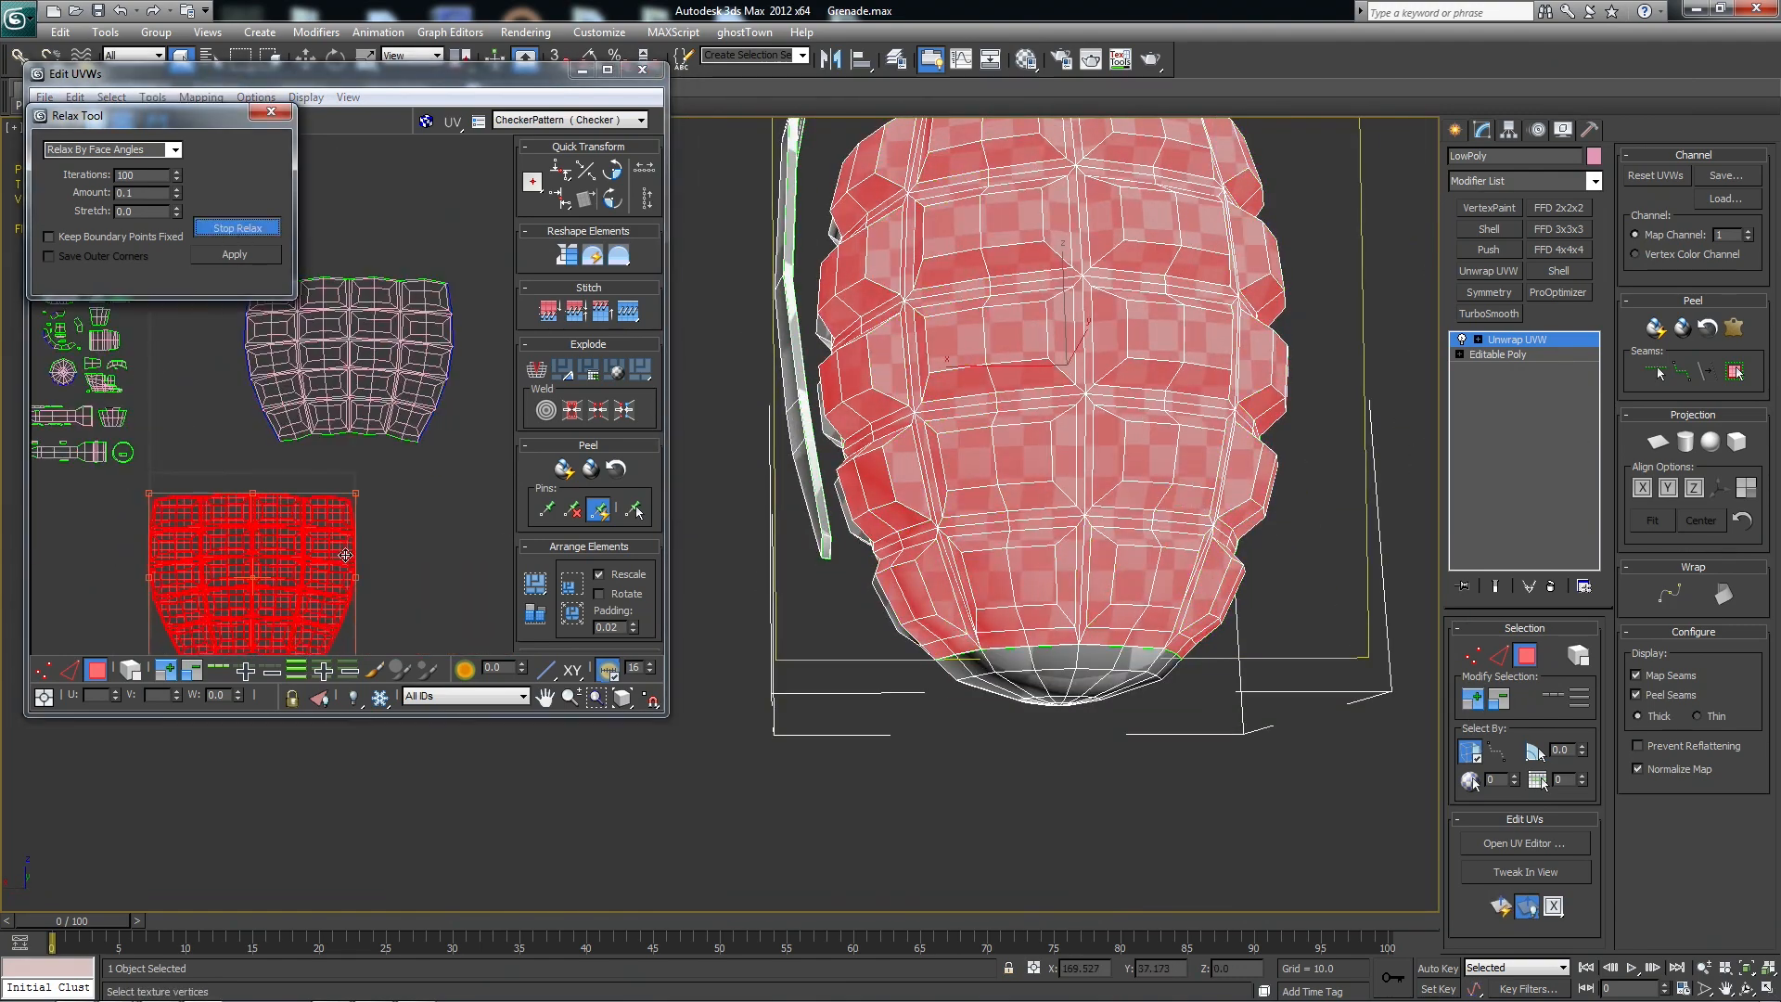
click(237, 227)
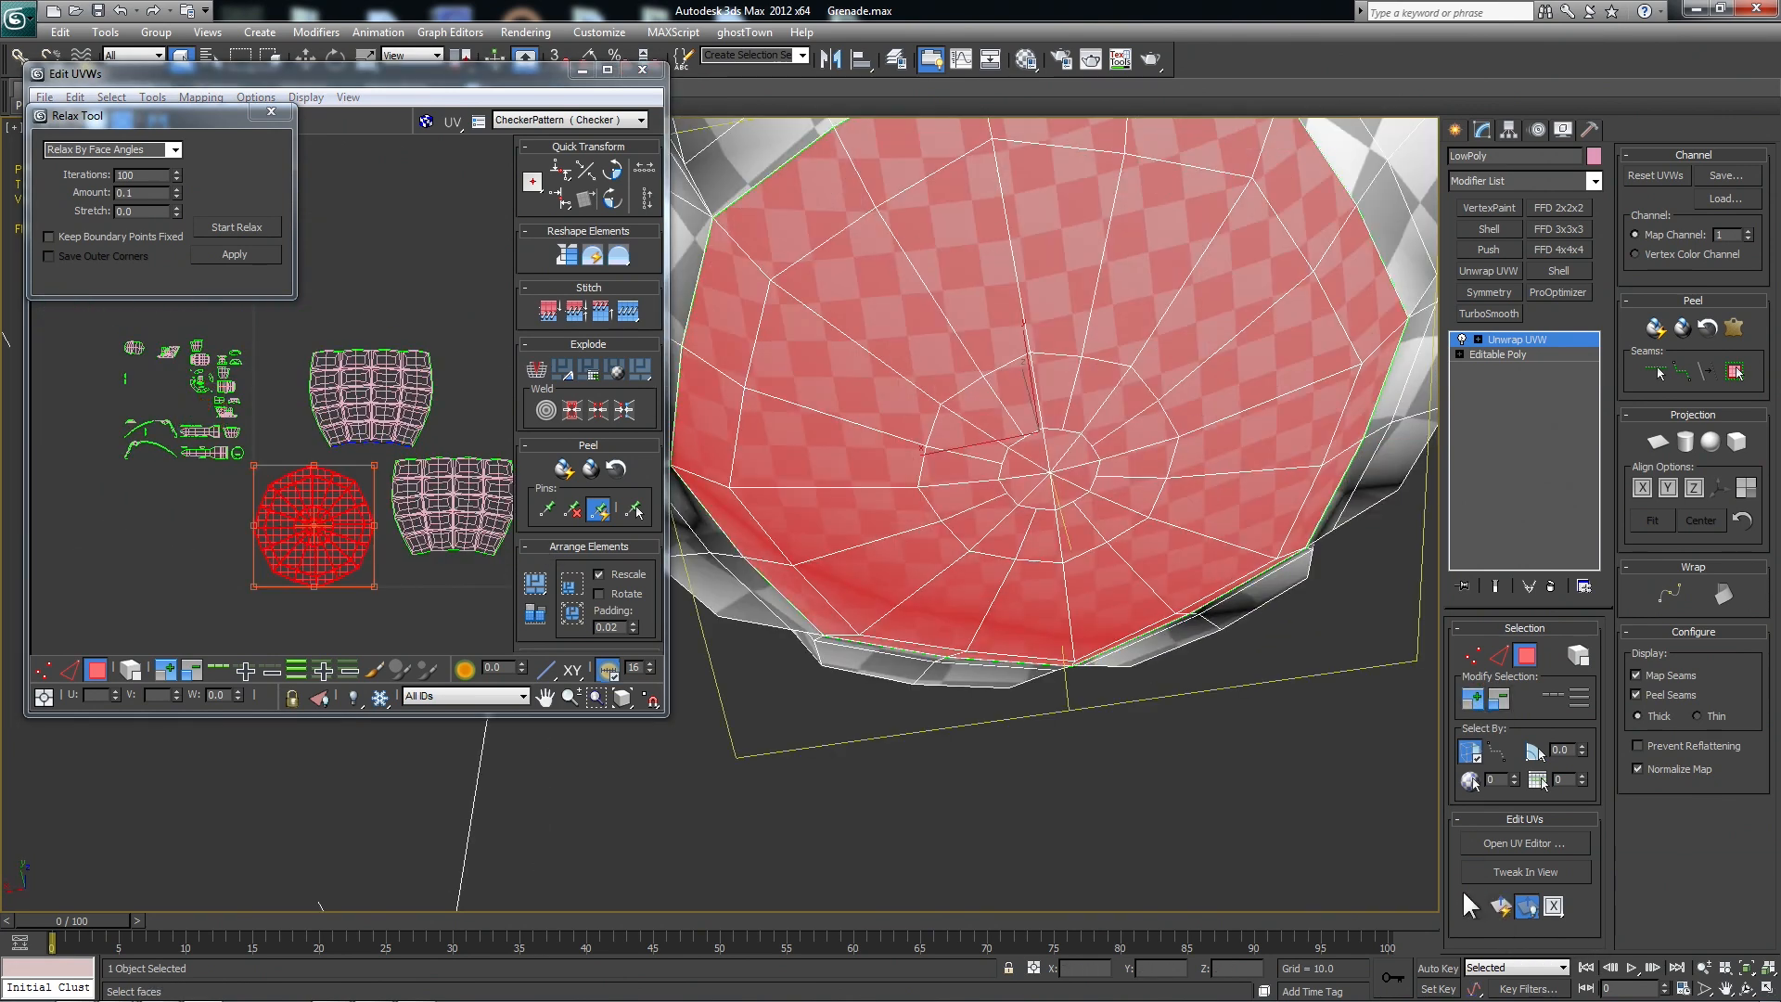
click(236, 227)
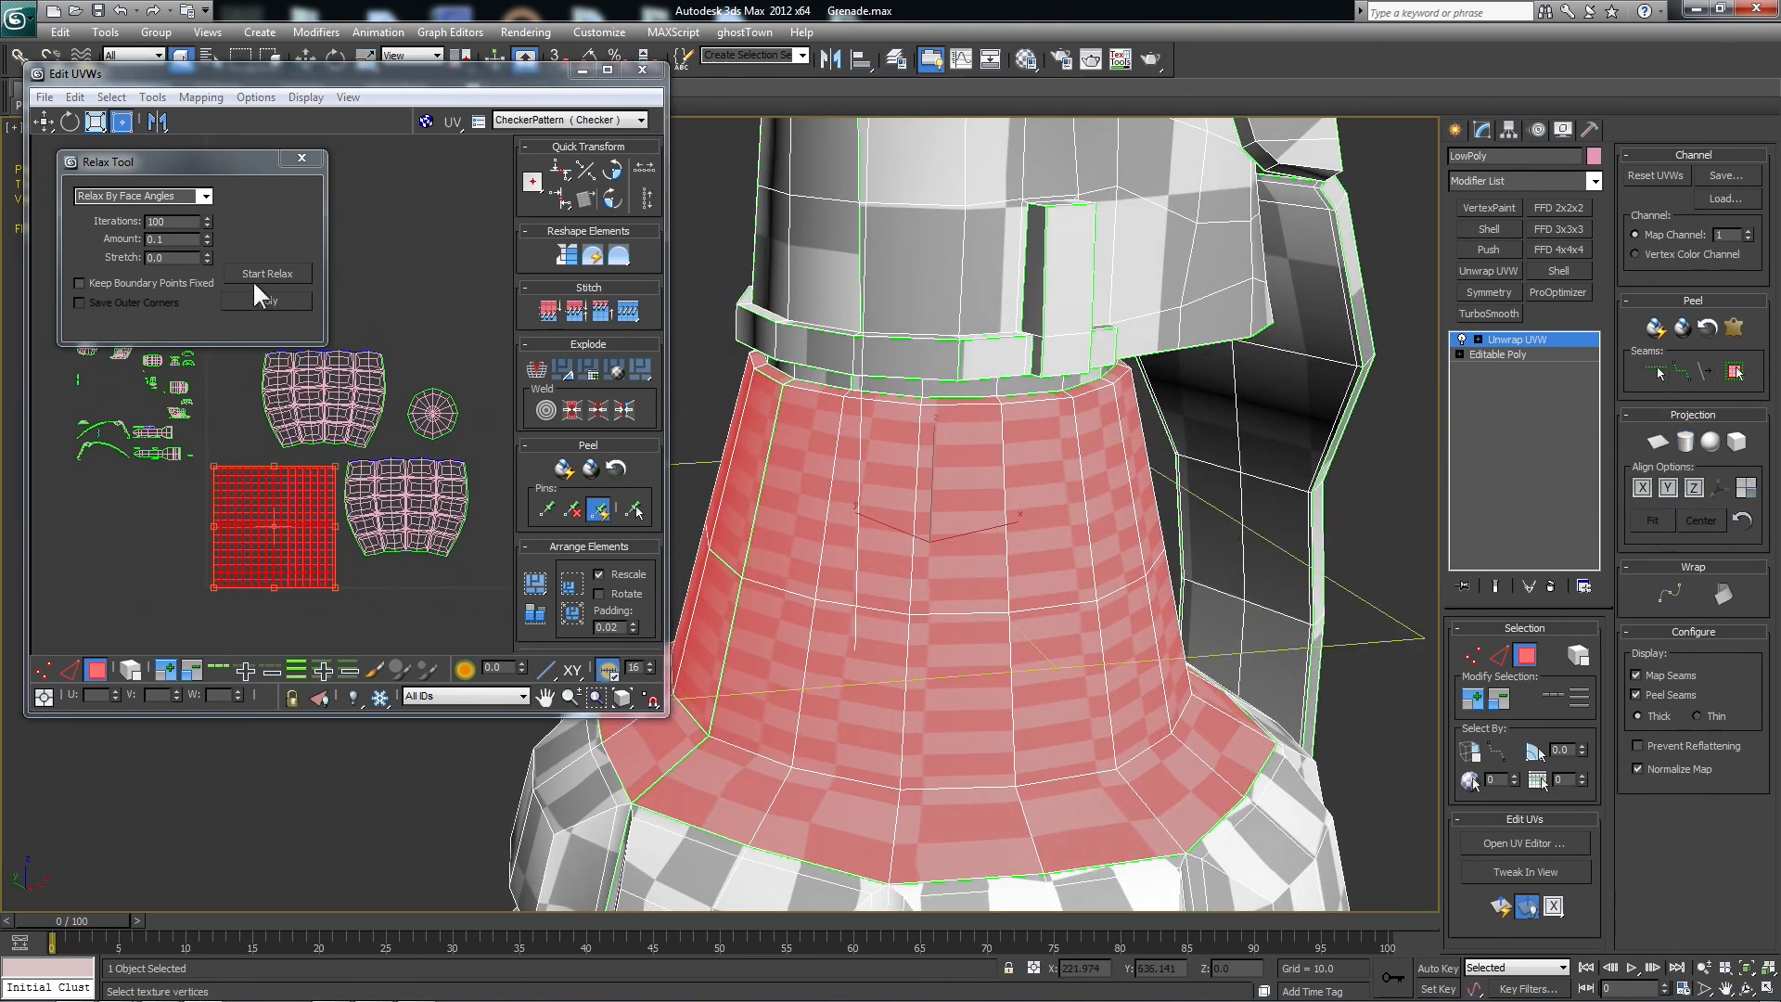
Relax the neck band's UV cluster into a smooth curved strip.
click(267, 272)
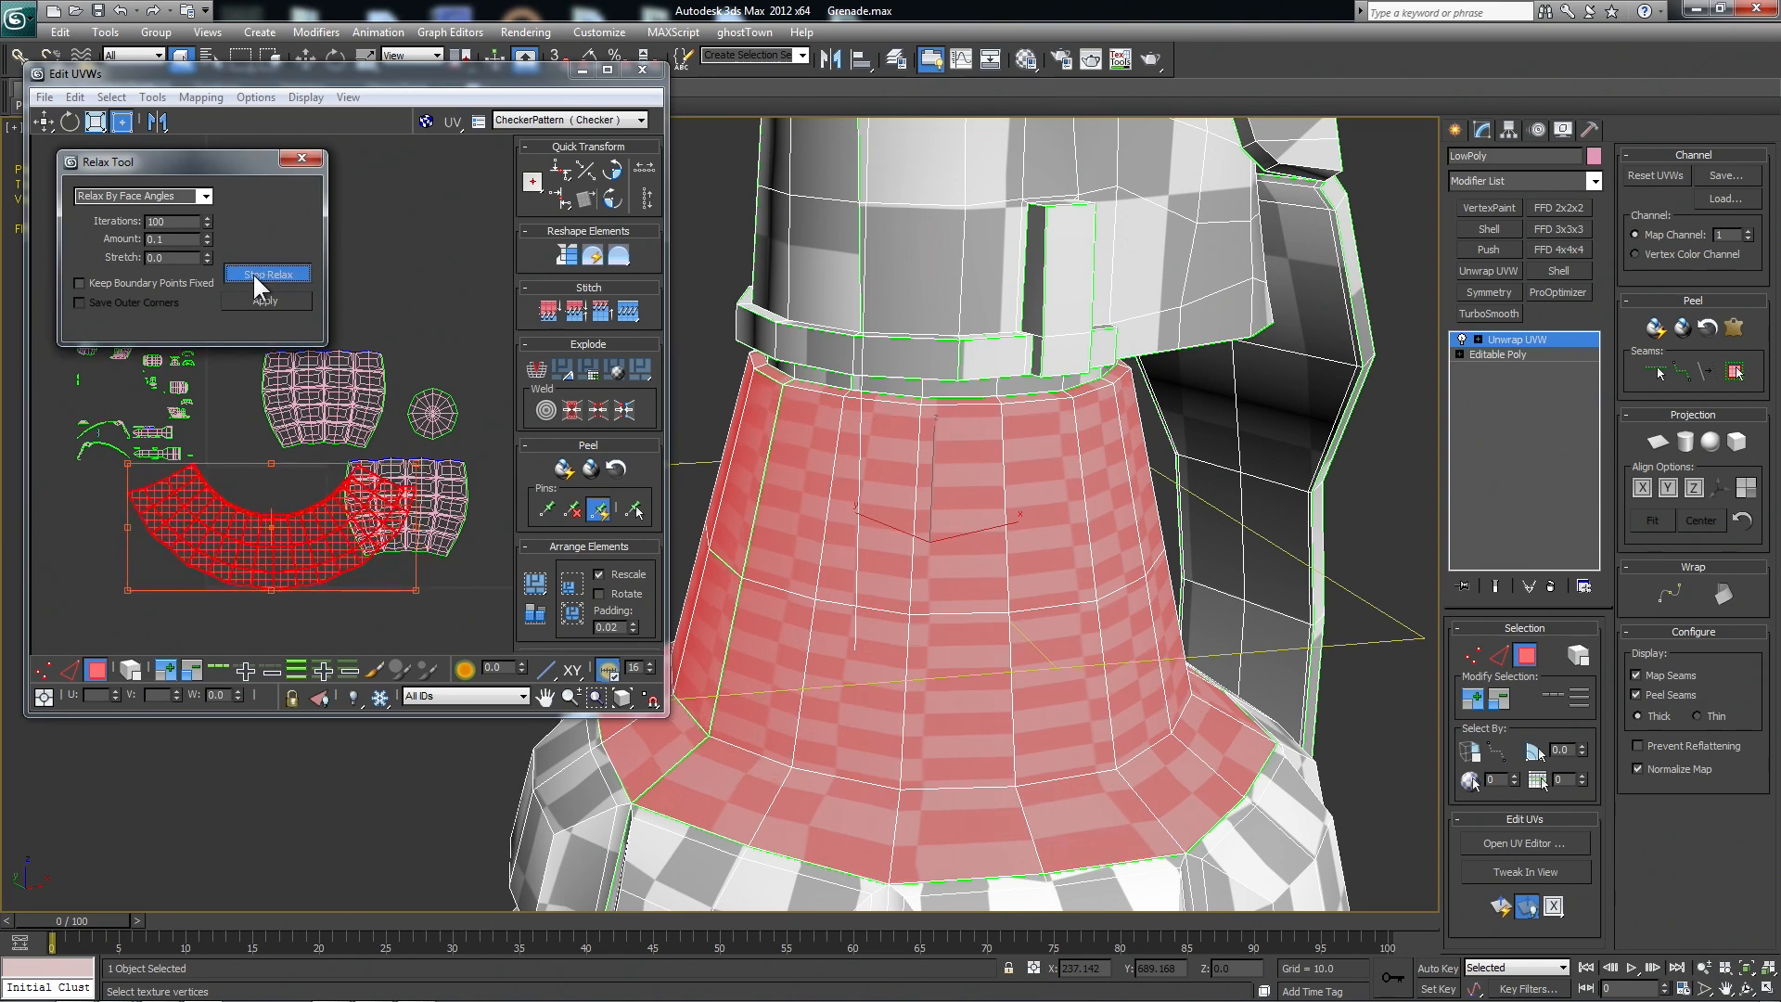
click(267, 274)
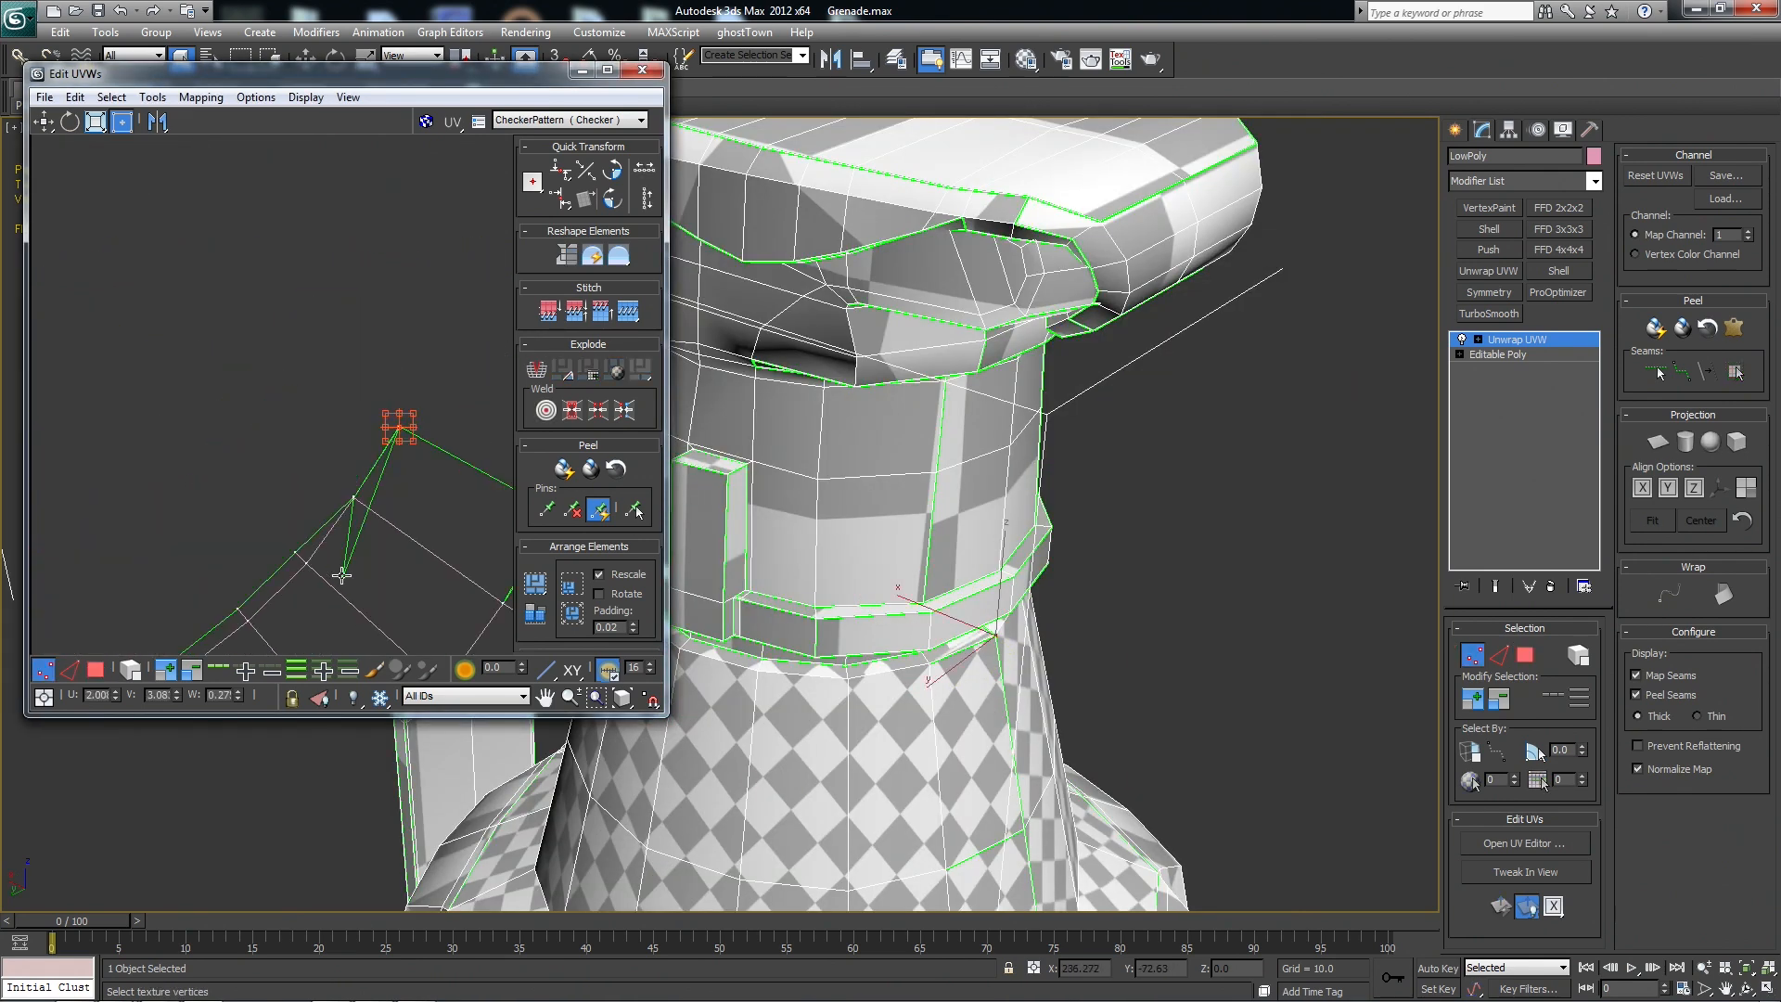
drag(398, 426, 386, 420)
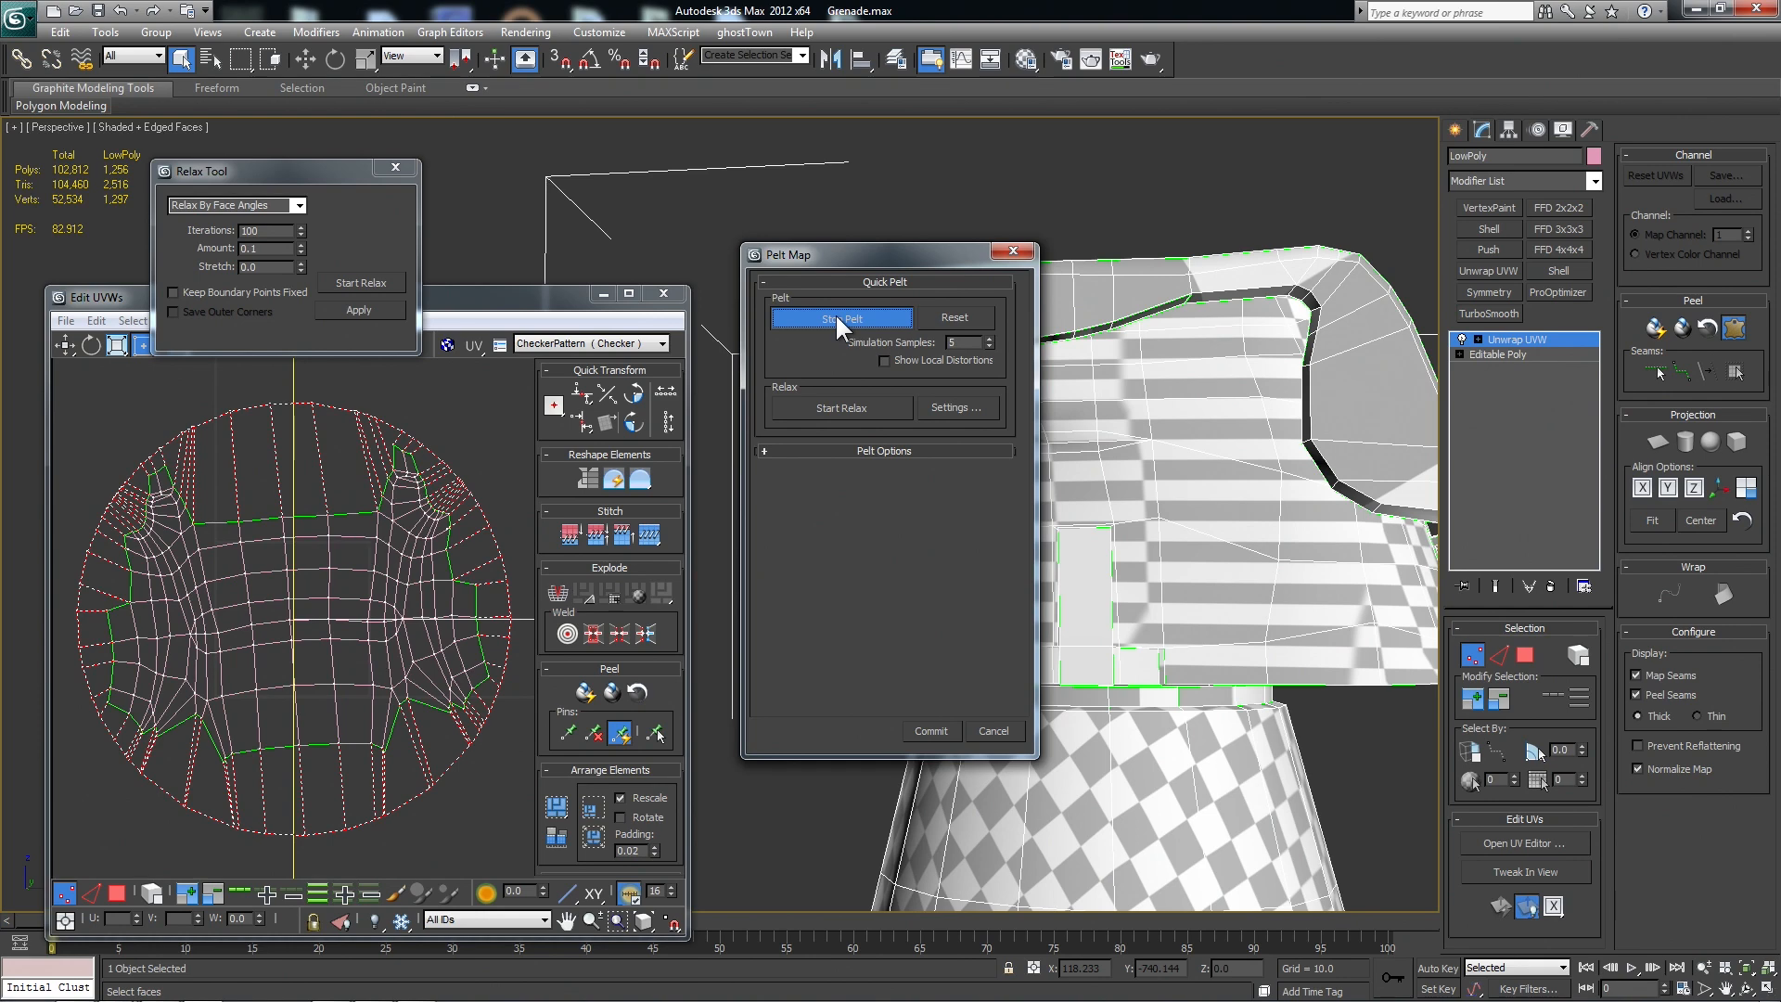
Pelt-map the head's top cap and relax its UV cluster.
click(840, 317)
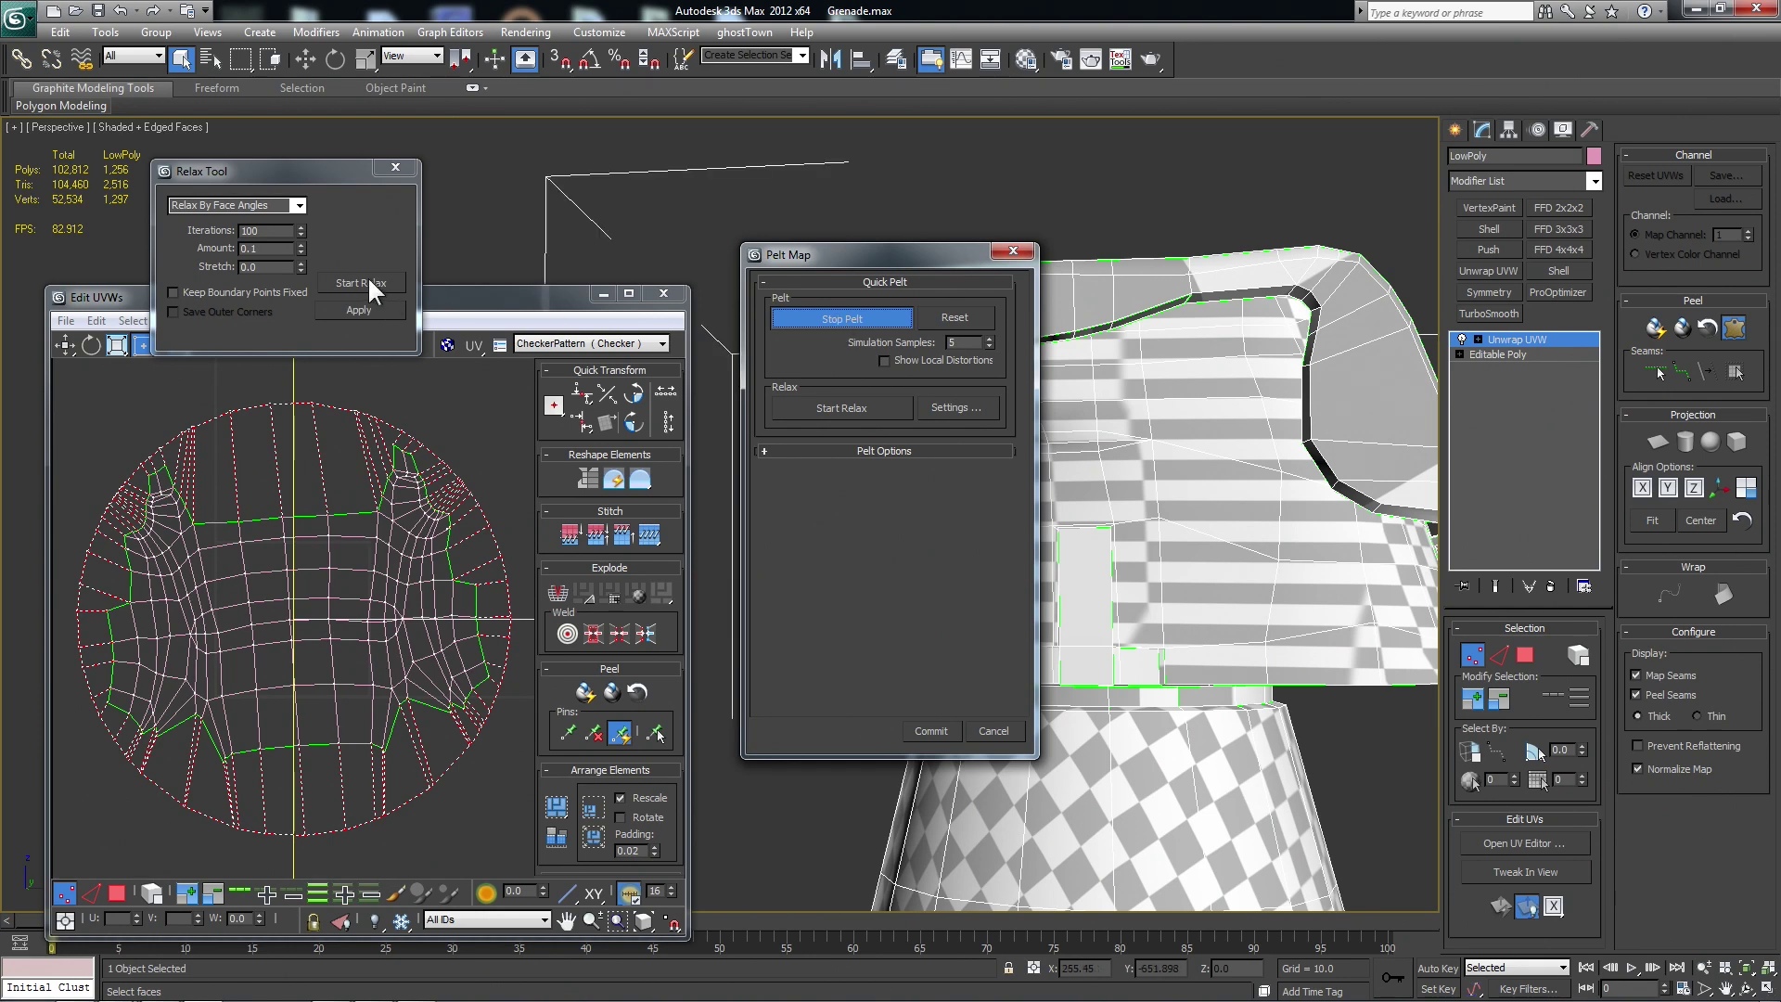
click(361, 283)
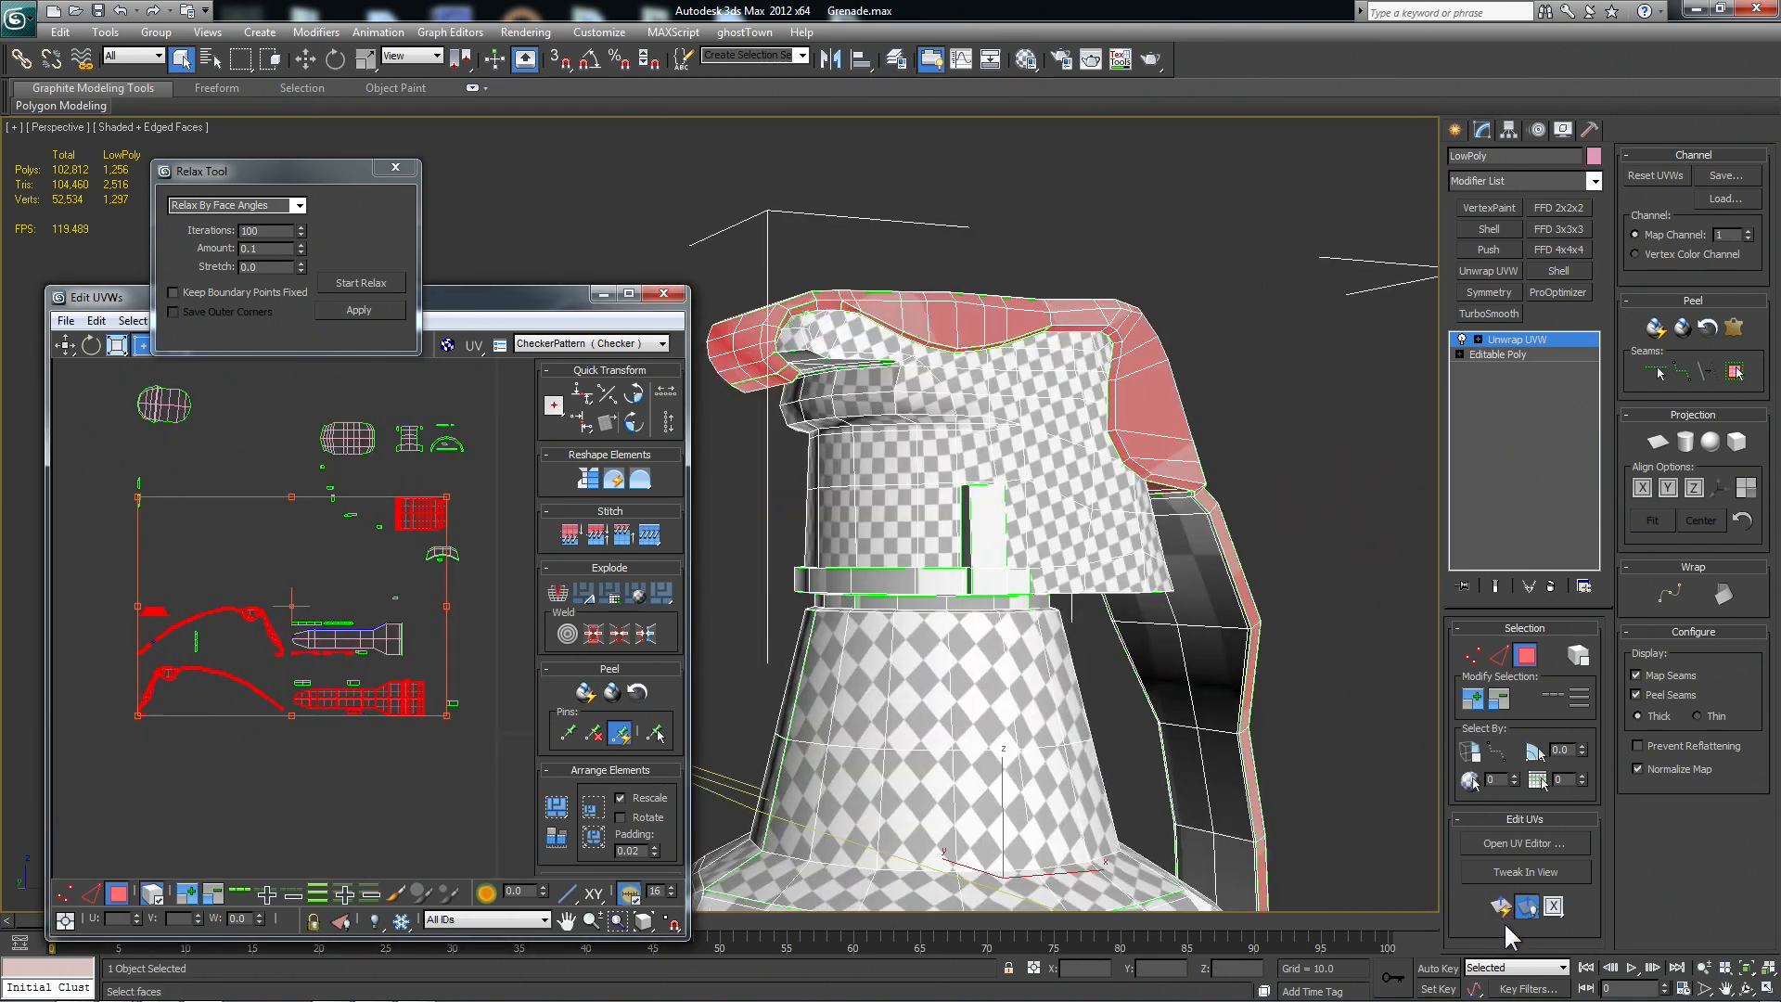
Relax the lever and side-tab UV clusters into straightened islands.
click(361, 283)
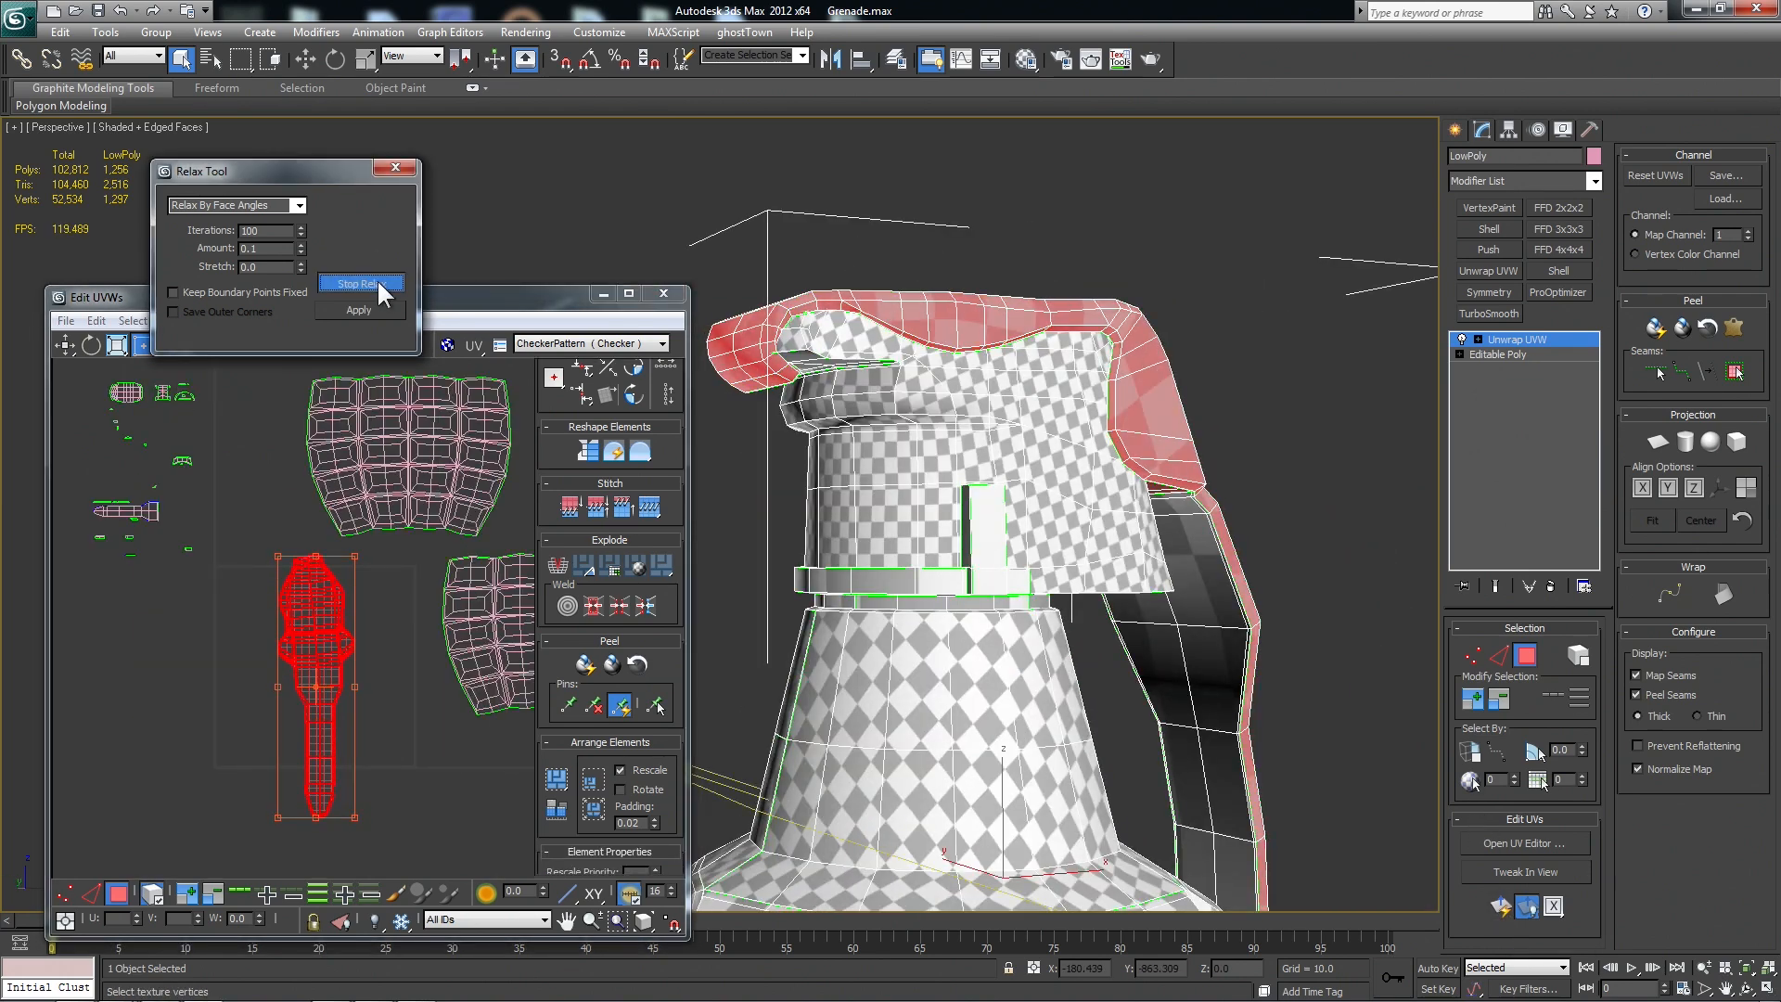
click(361, 283)
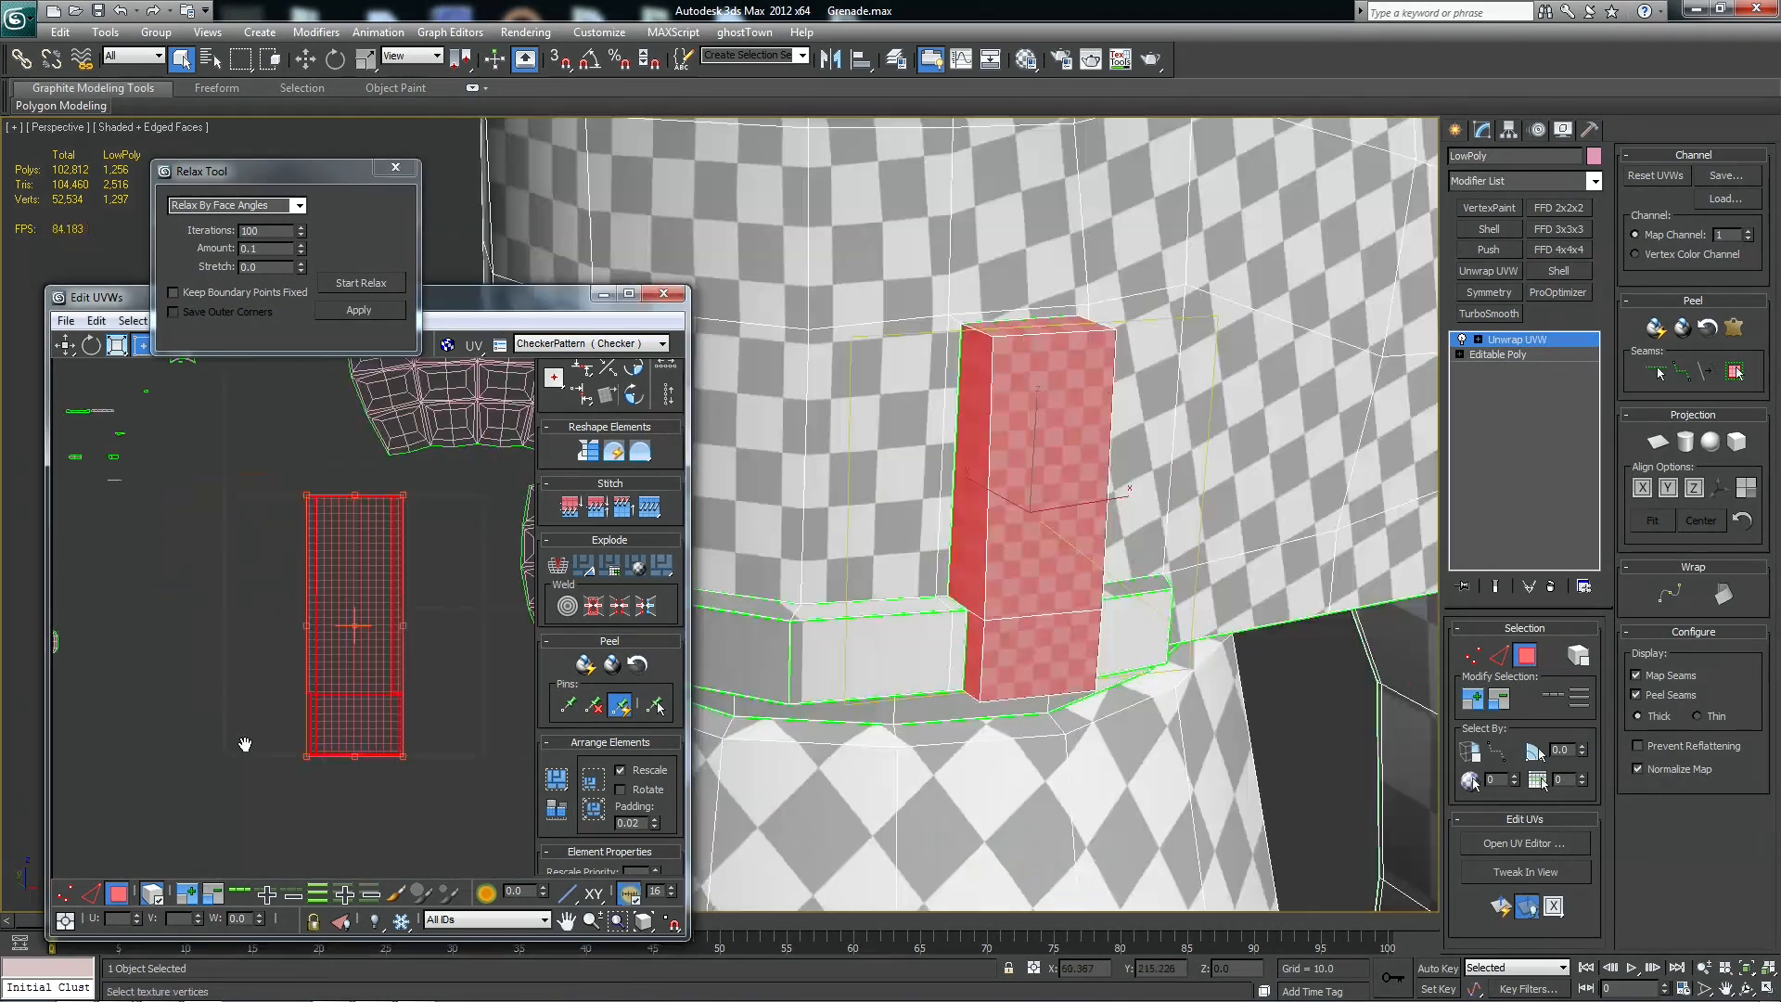
click(360, 283)
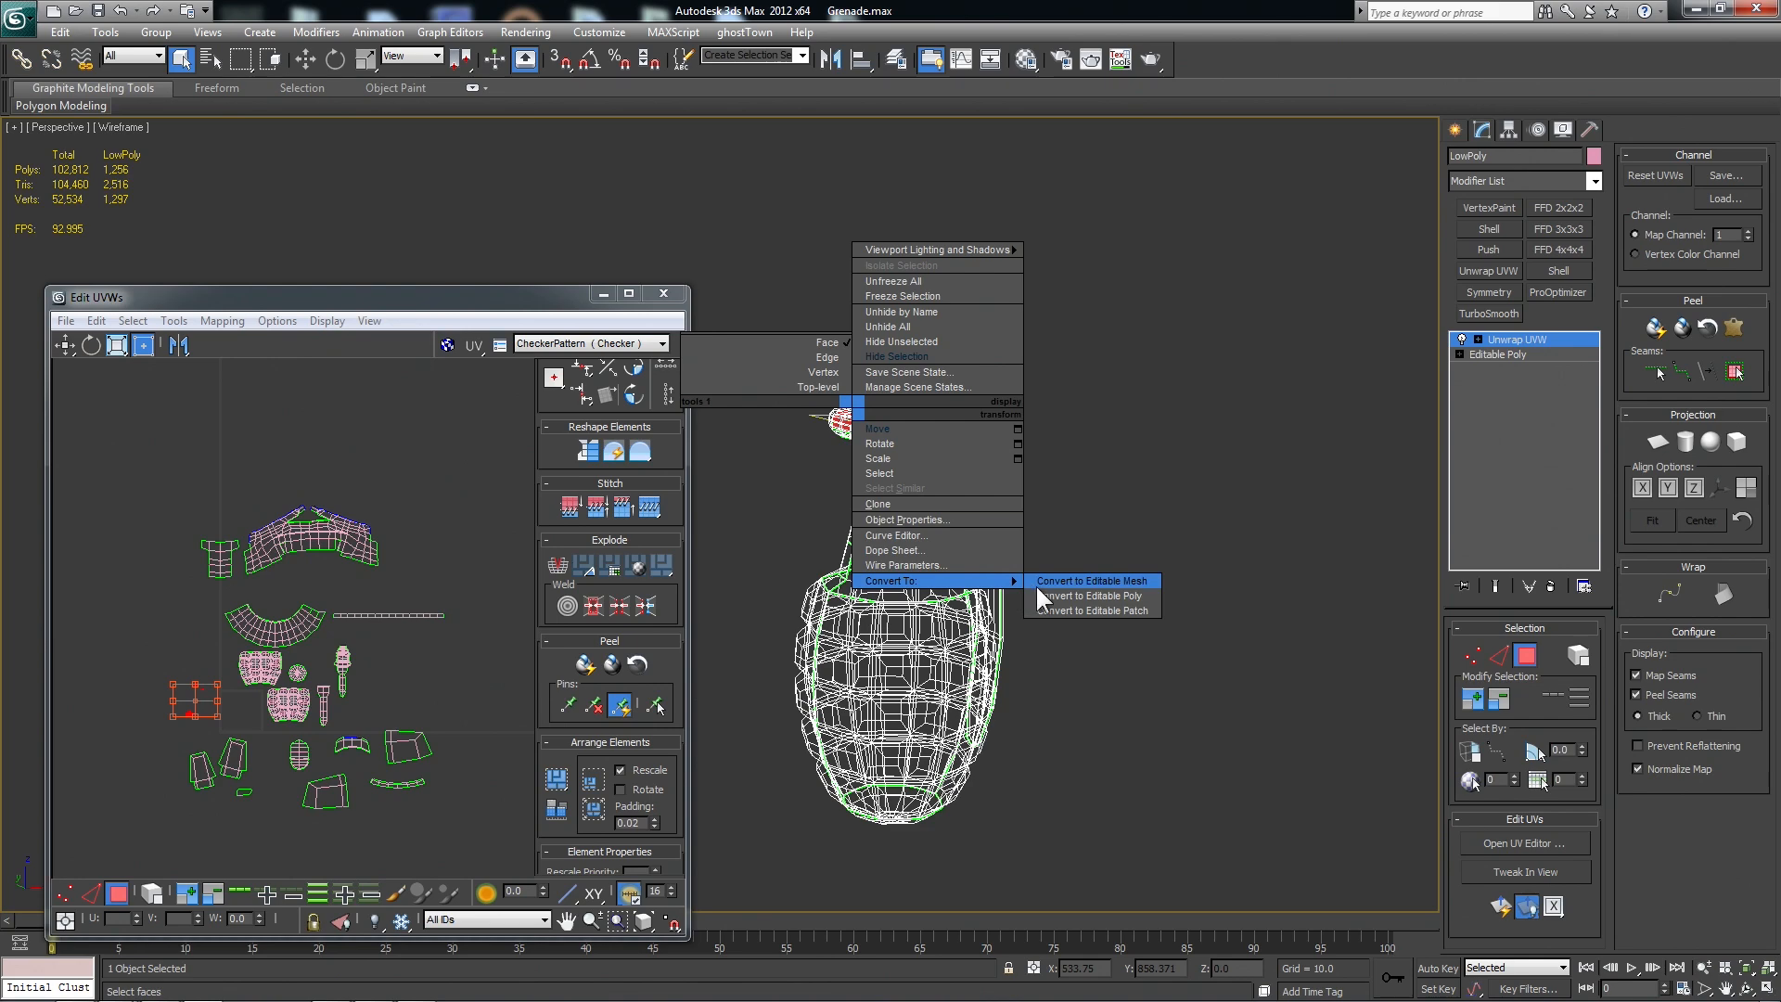
Convert the grenade to Editable Poly and apply a fresh Unwrap UVW modifier.
click(1090, 595)
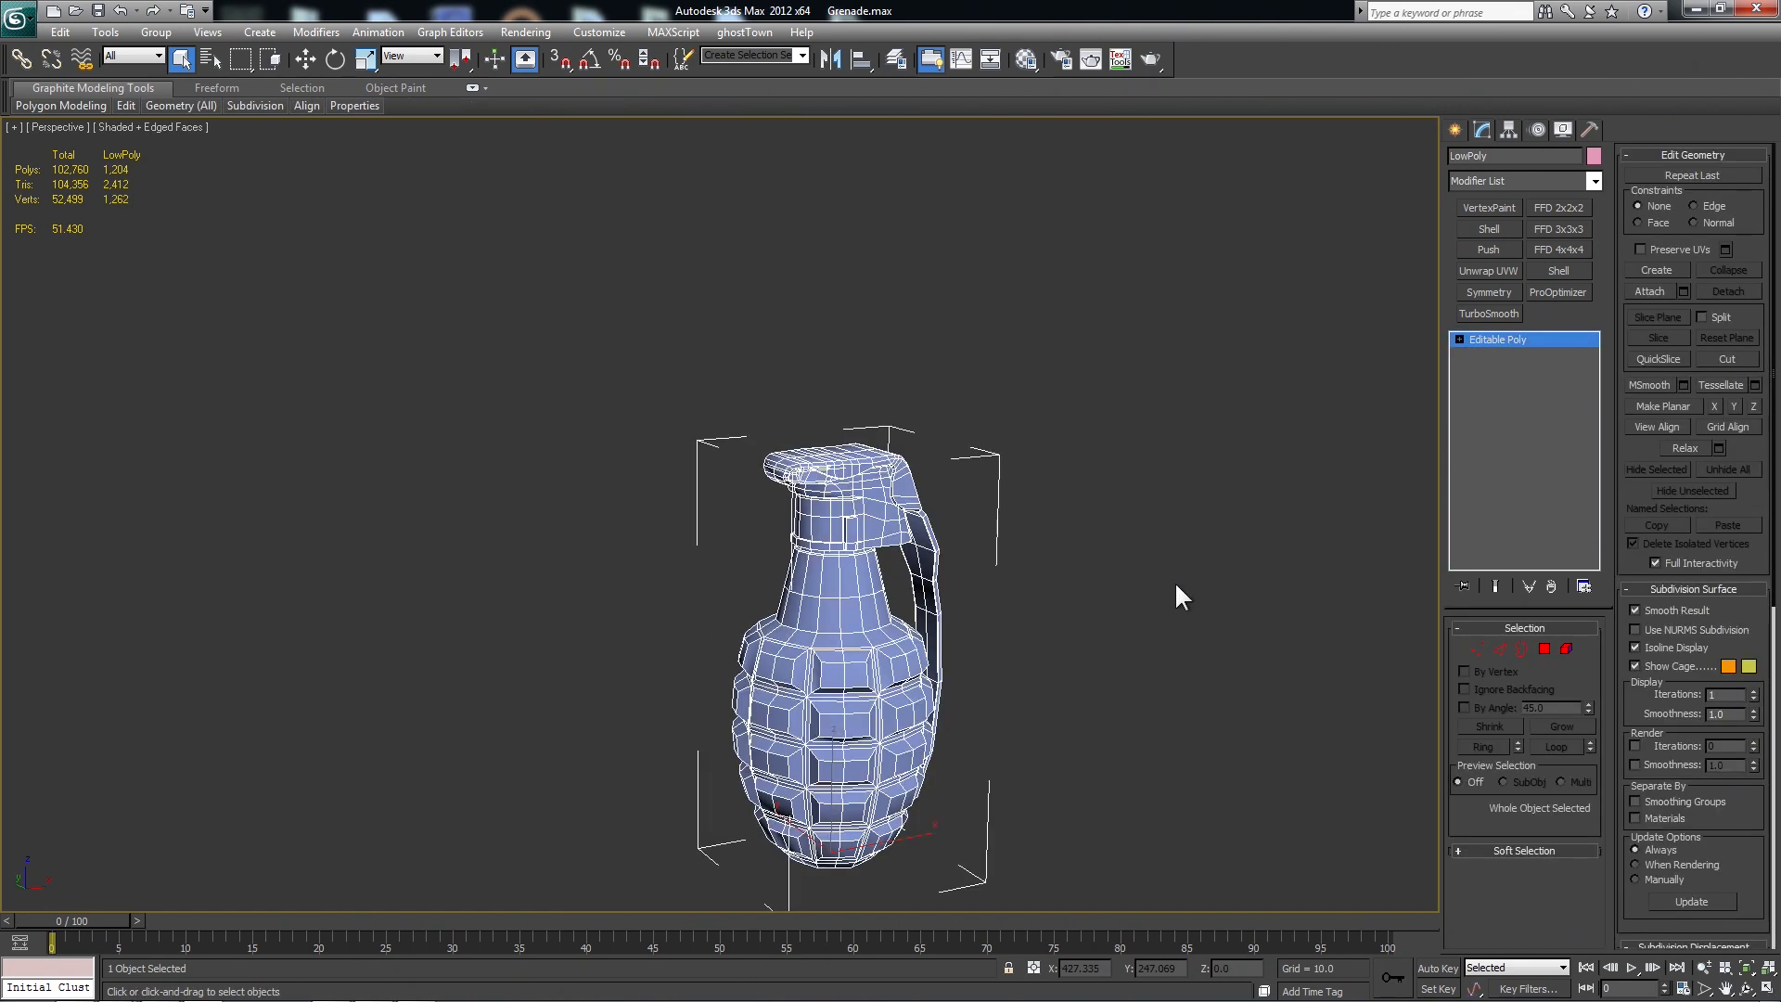
click(1488, 270)
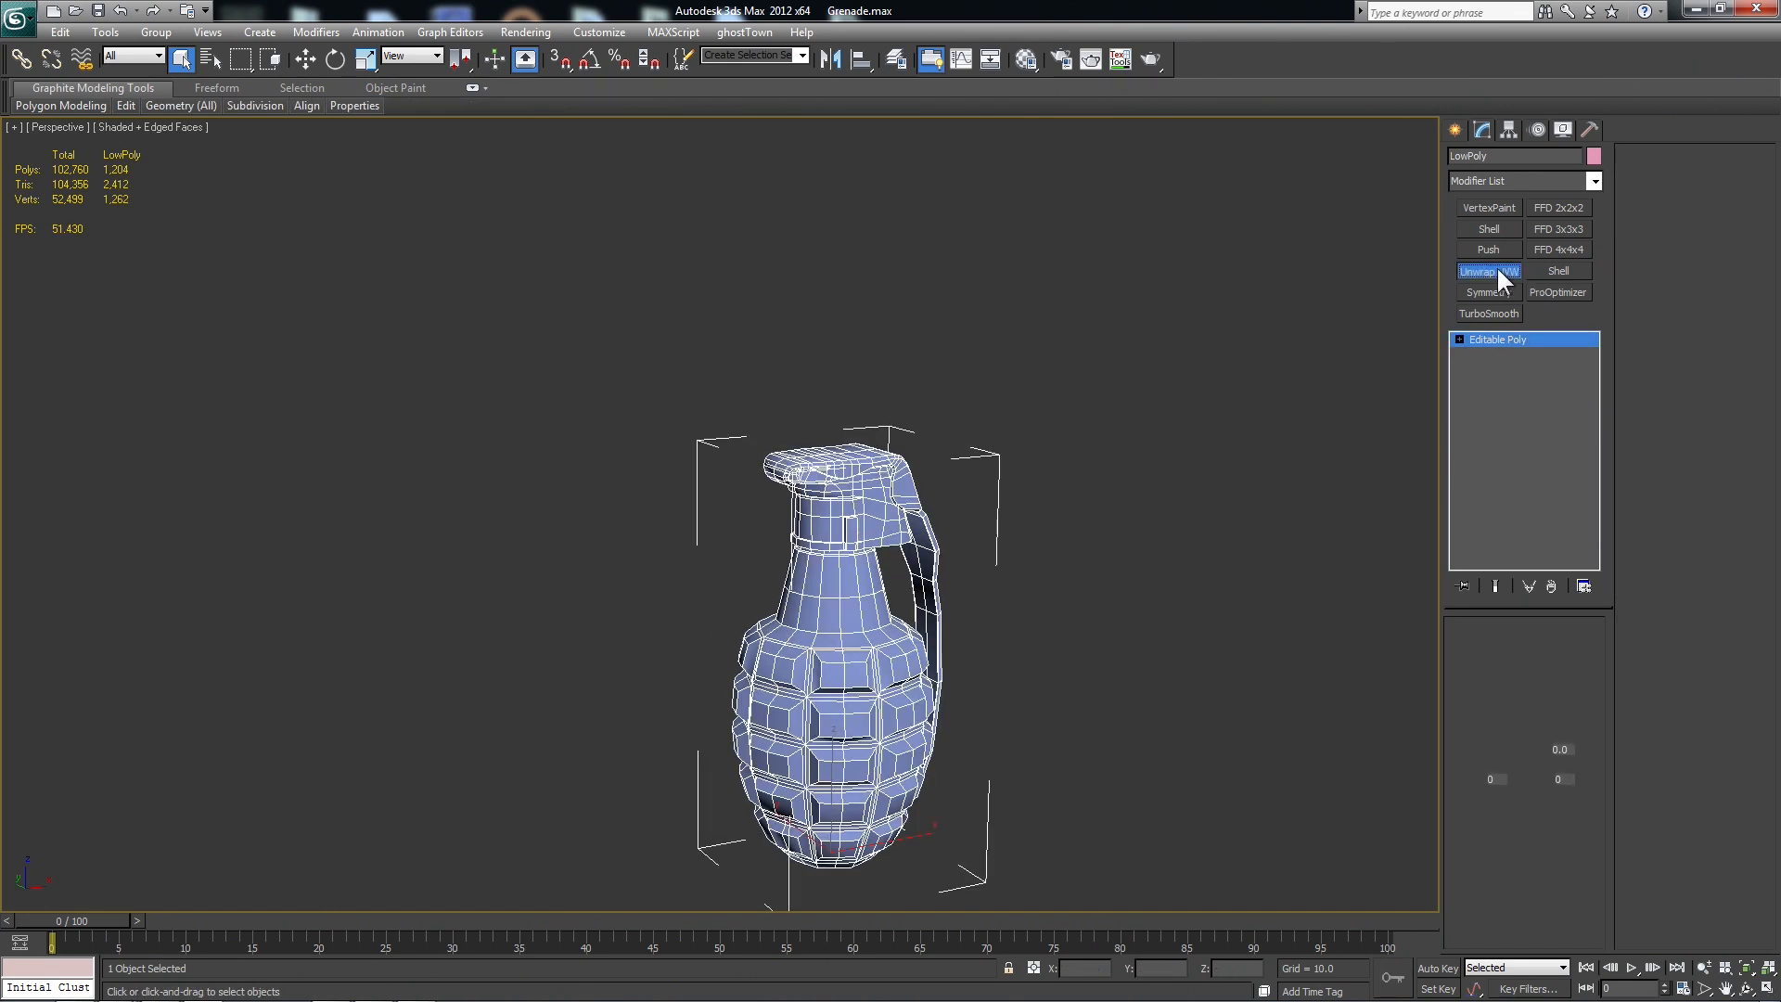
click(1488, 270)
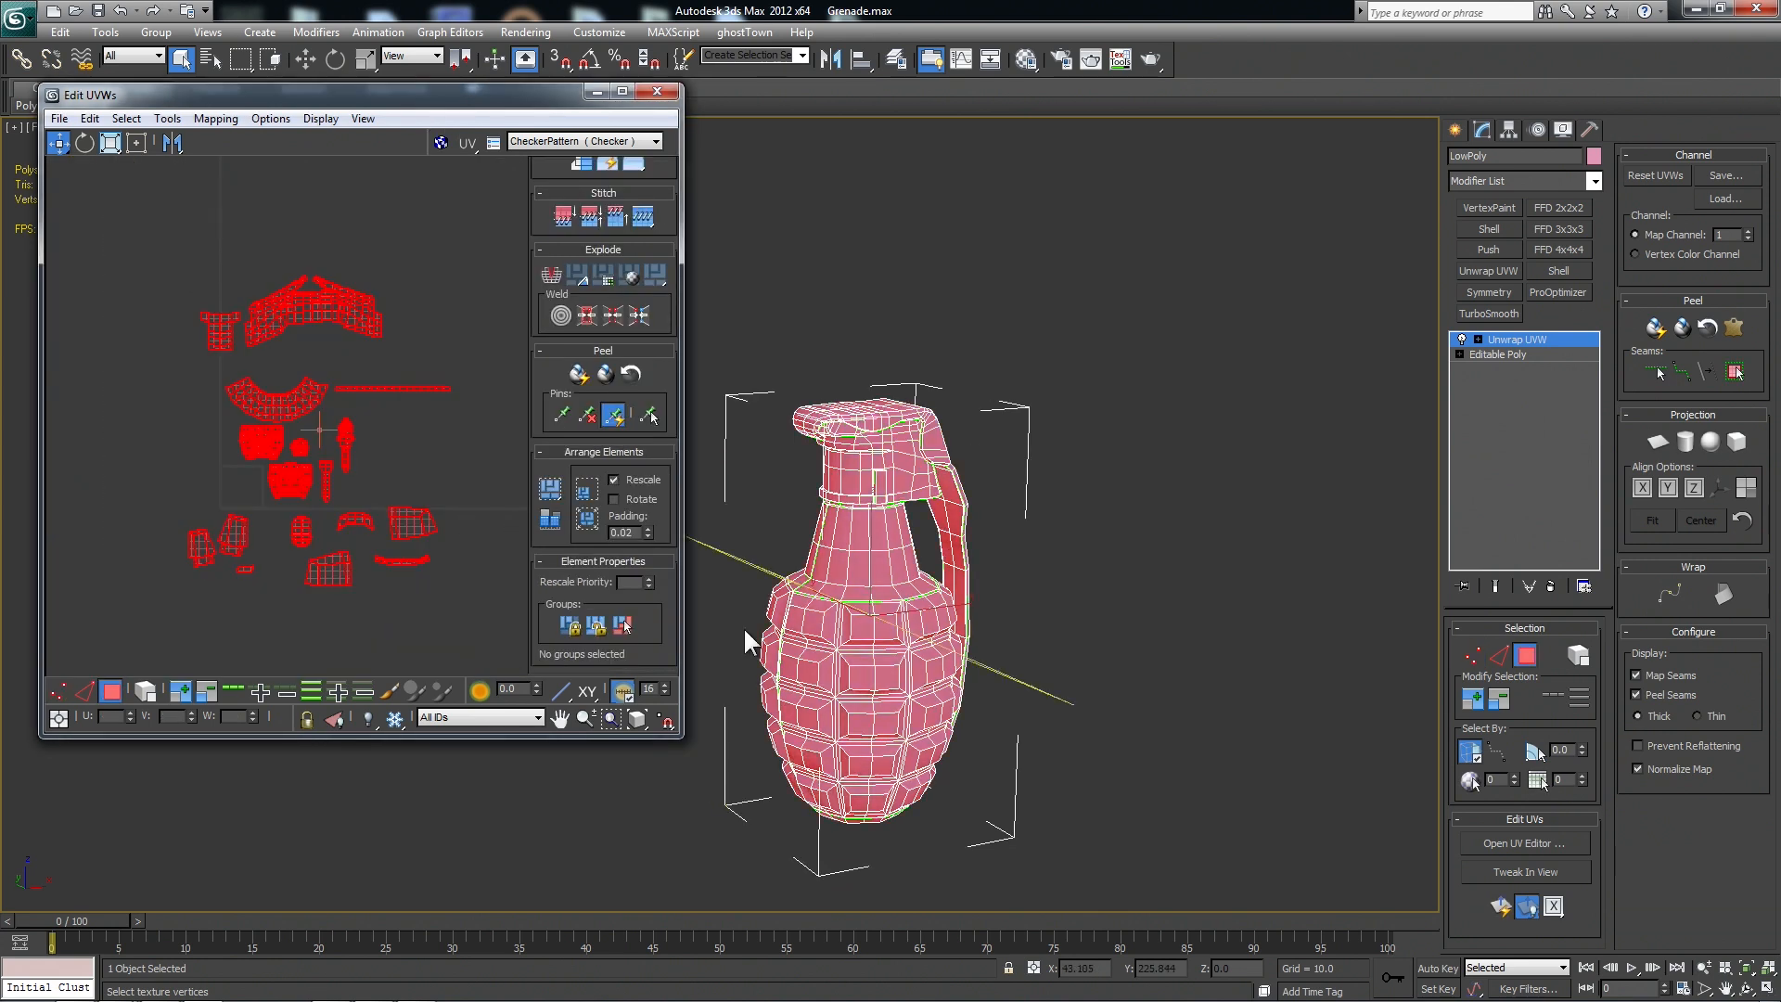
Run Tools > Rescale Clusters on the grenade's UVs, then open Pack UVs.
click(215, 118)
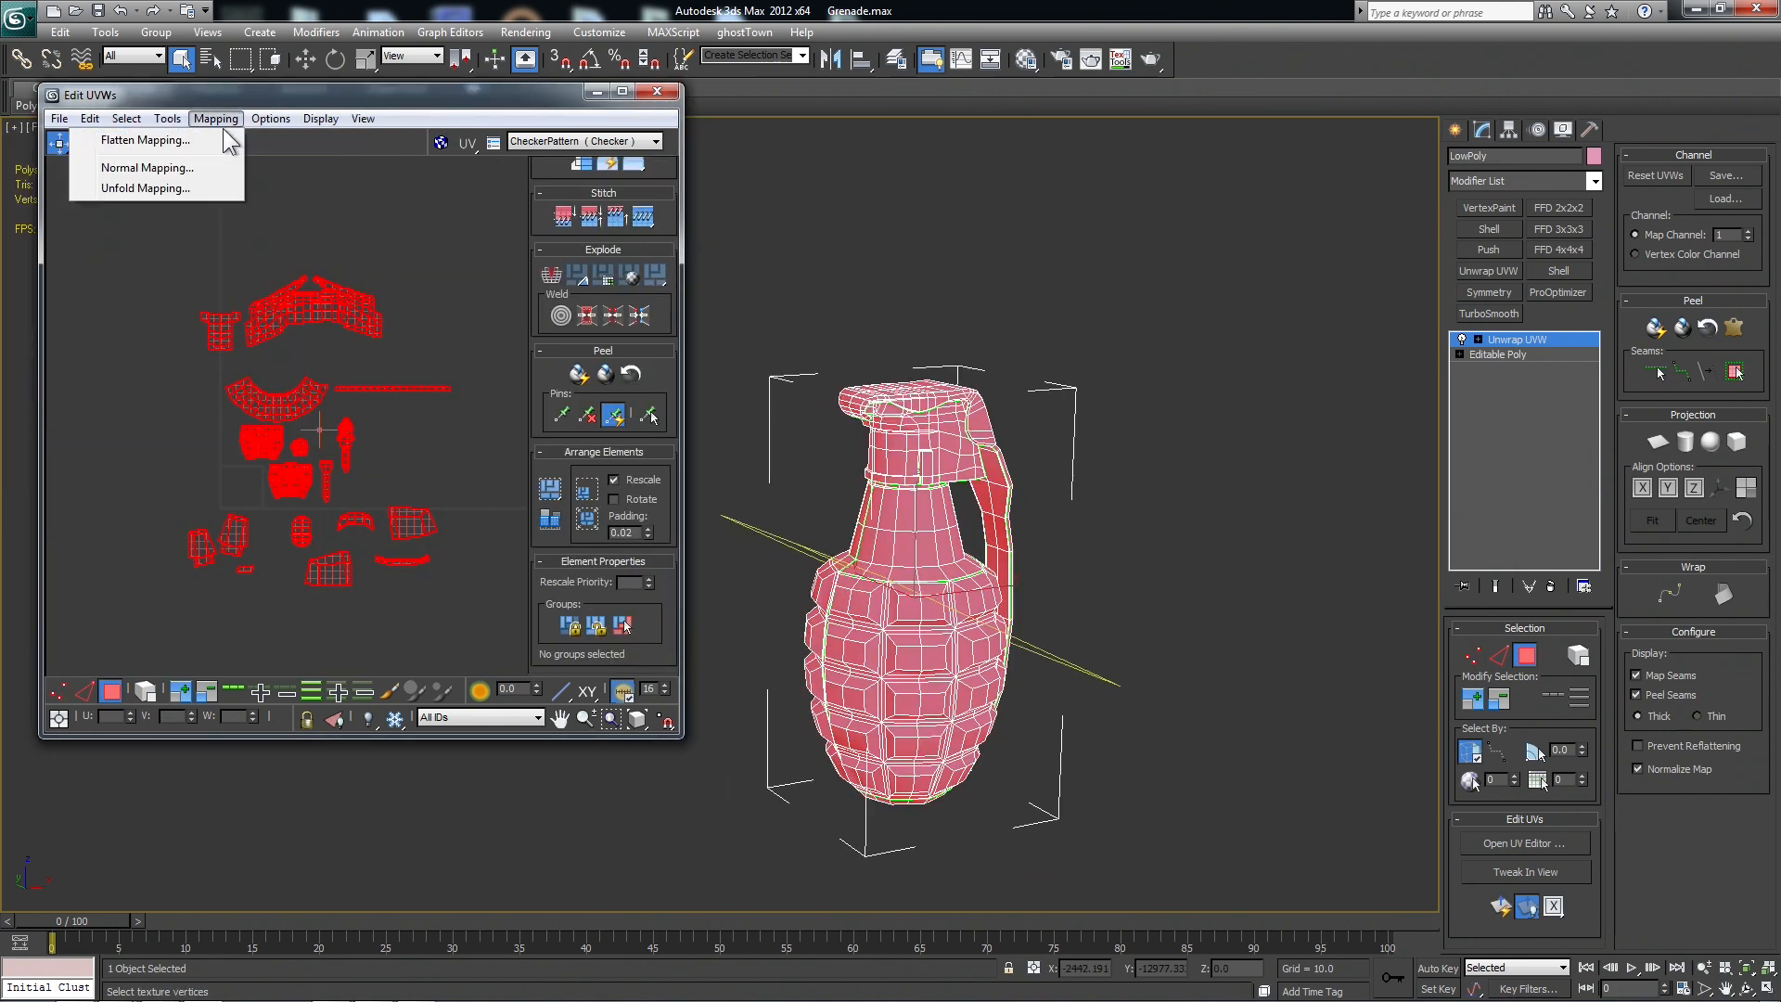
click(167, 118)
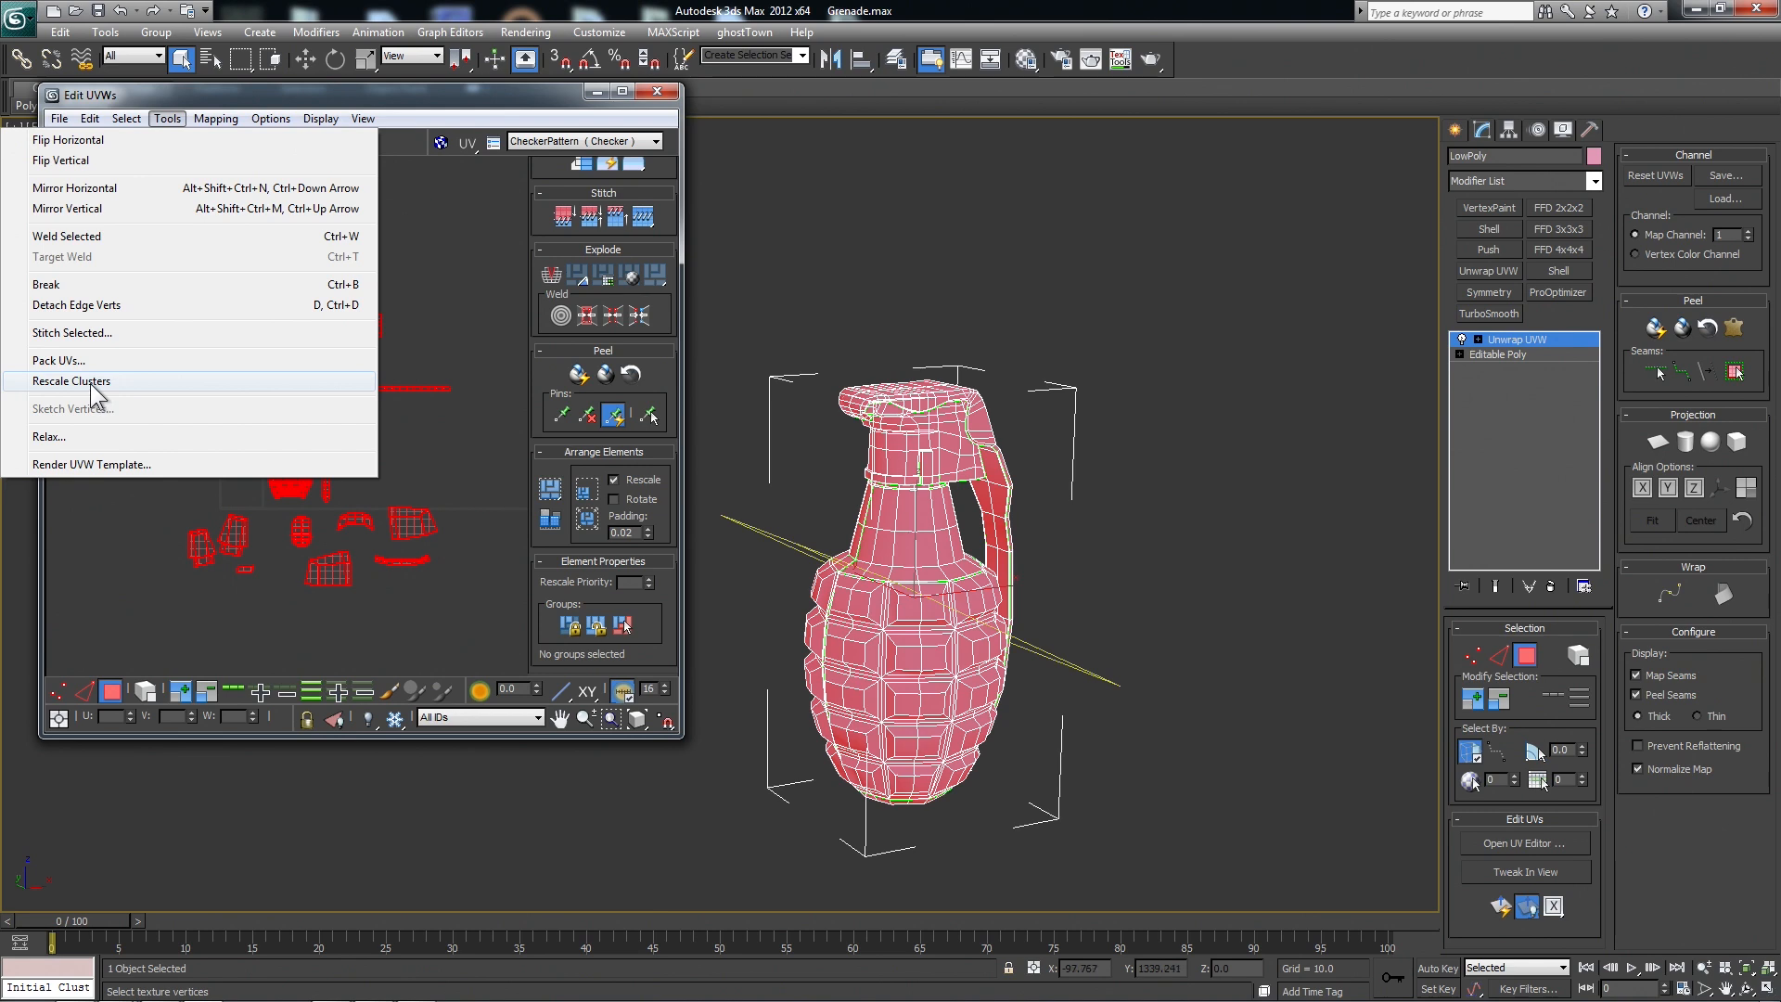
click(70, 381)
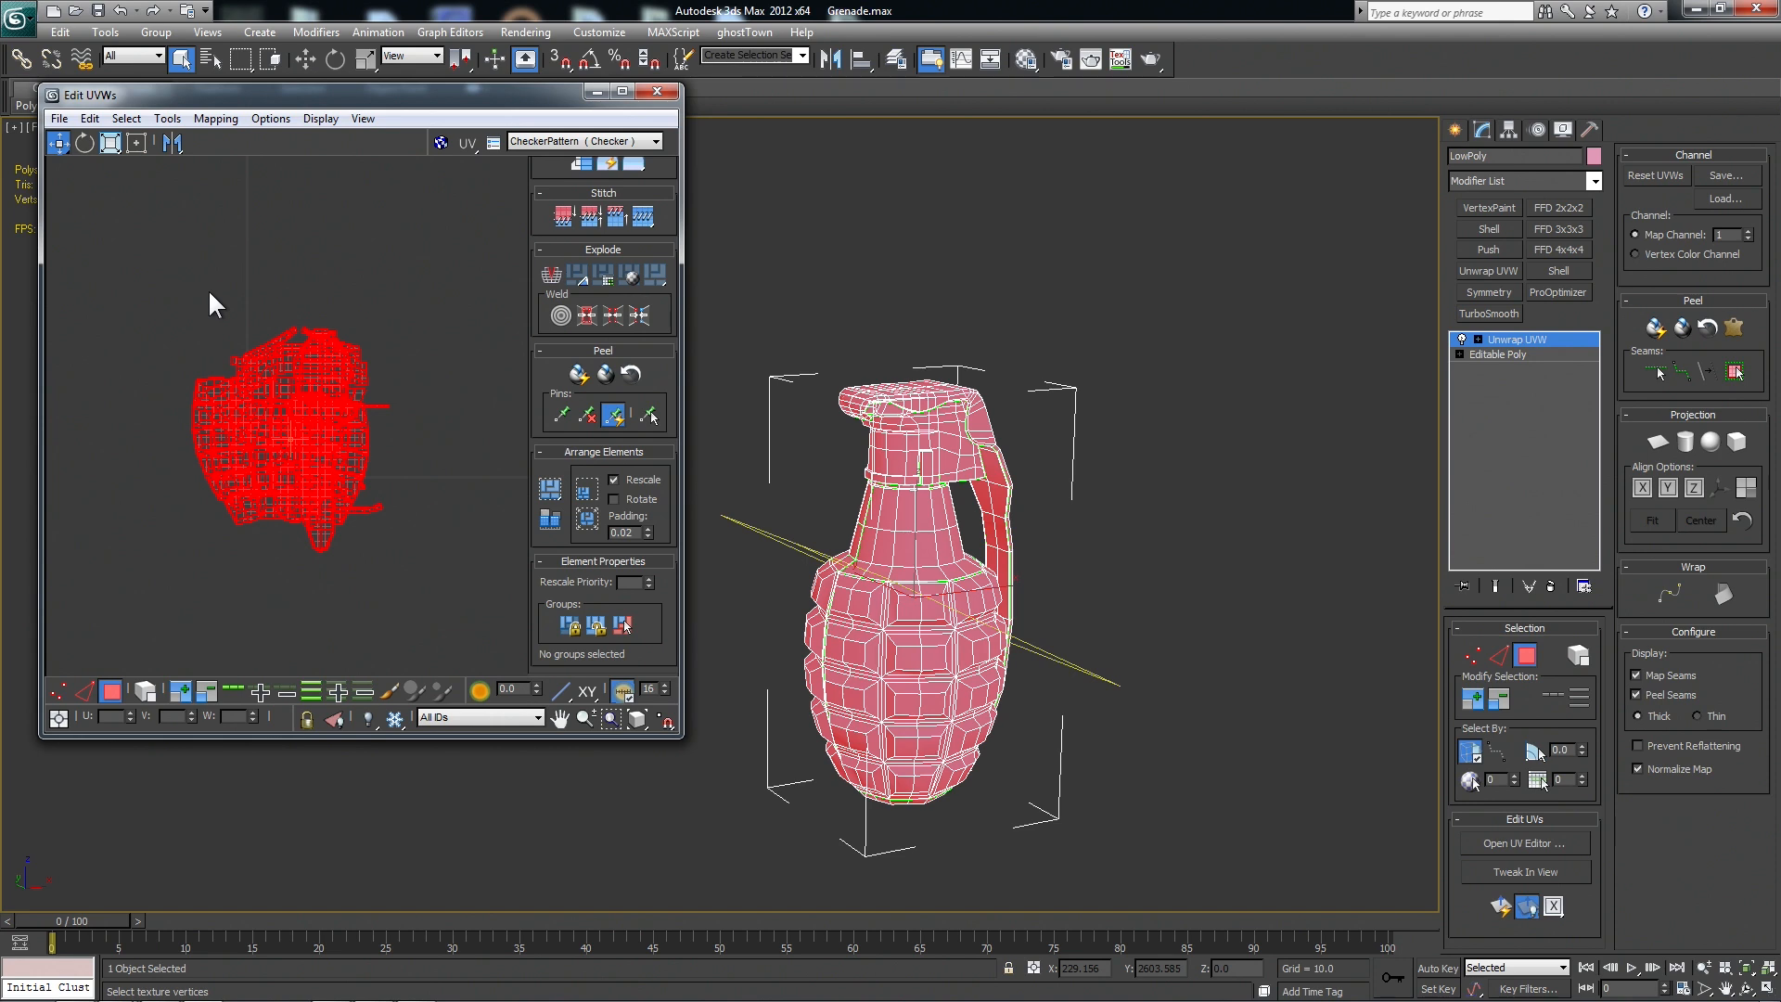
click(167, 117)
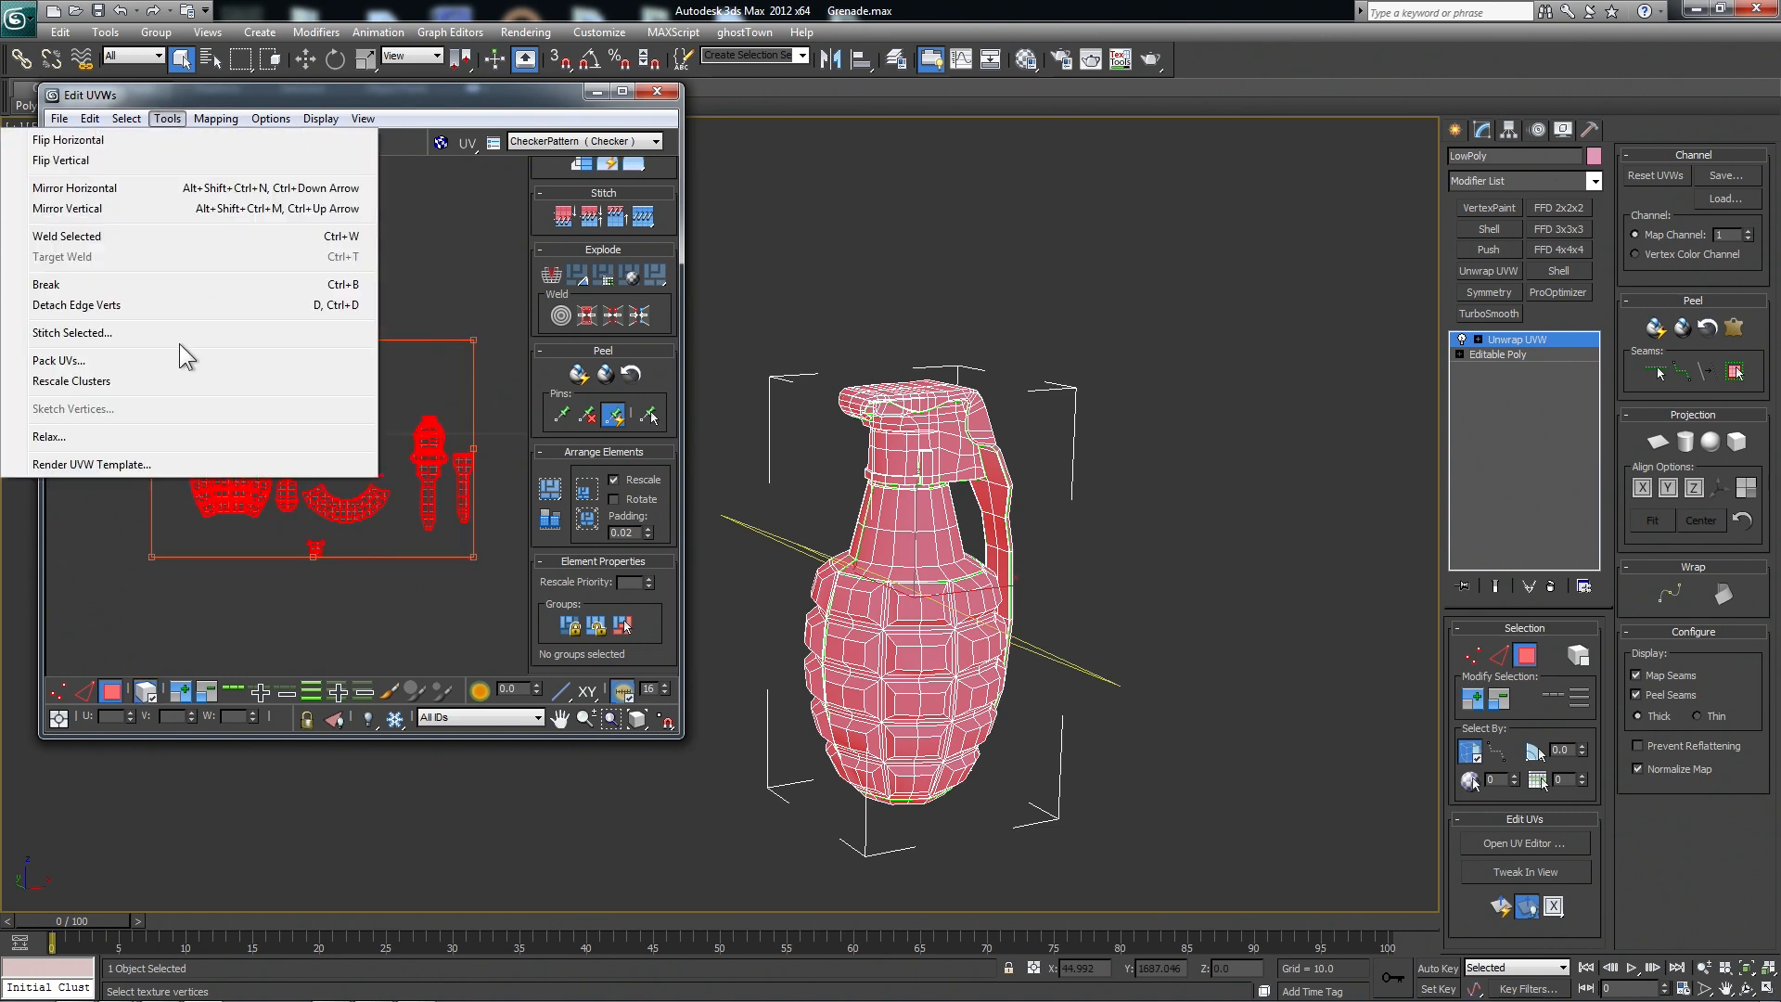
mouse_move(88, 365)
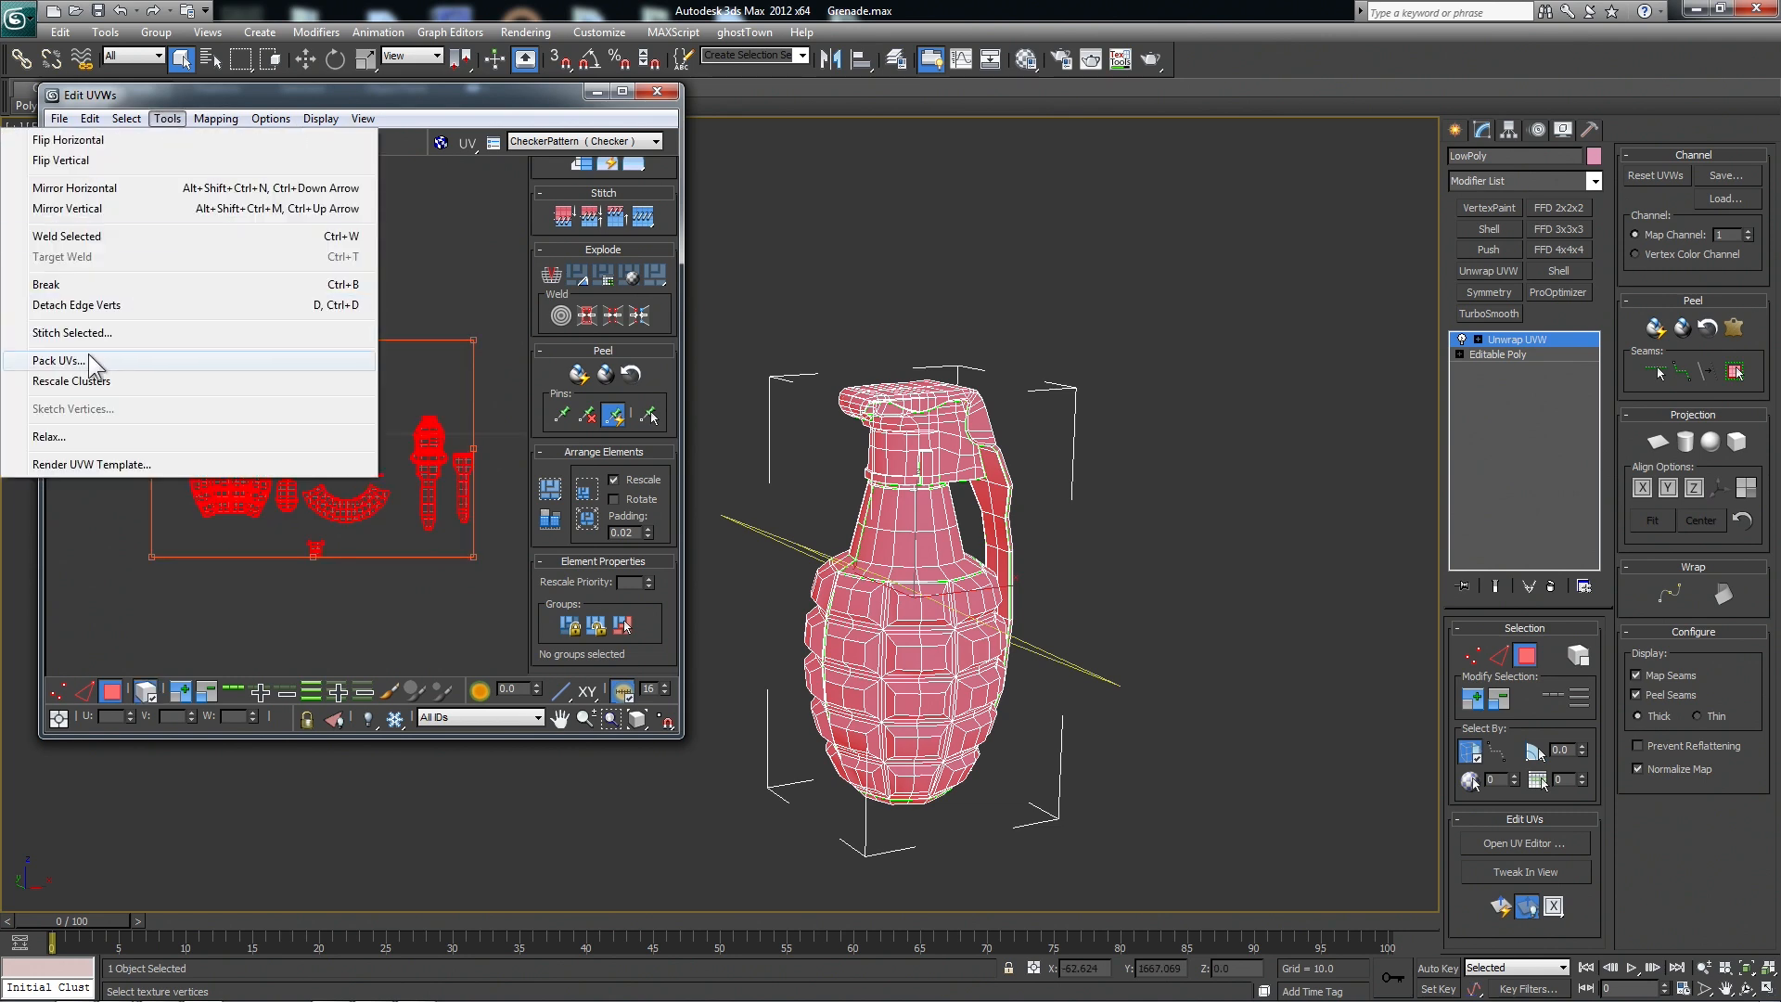
click(58, 359)
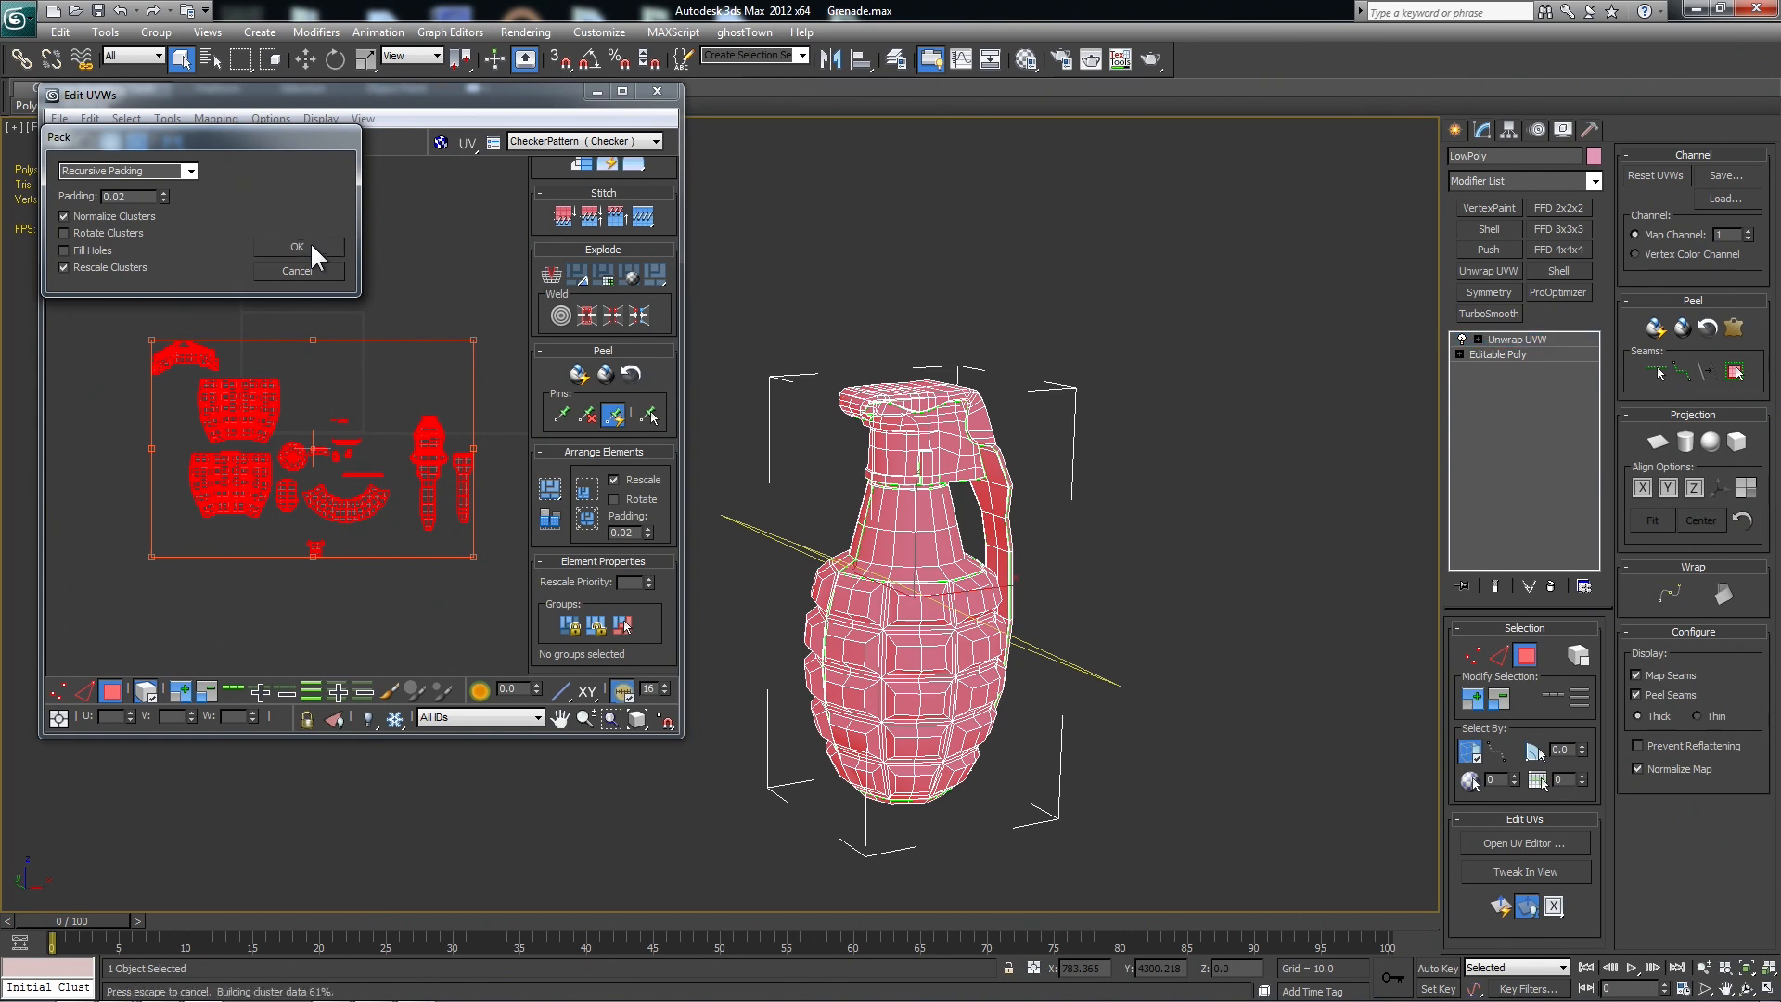
Confirm the Pack dialog to lay out the UV clusters.
click(297, 247)
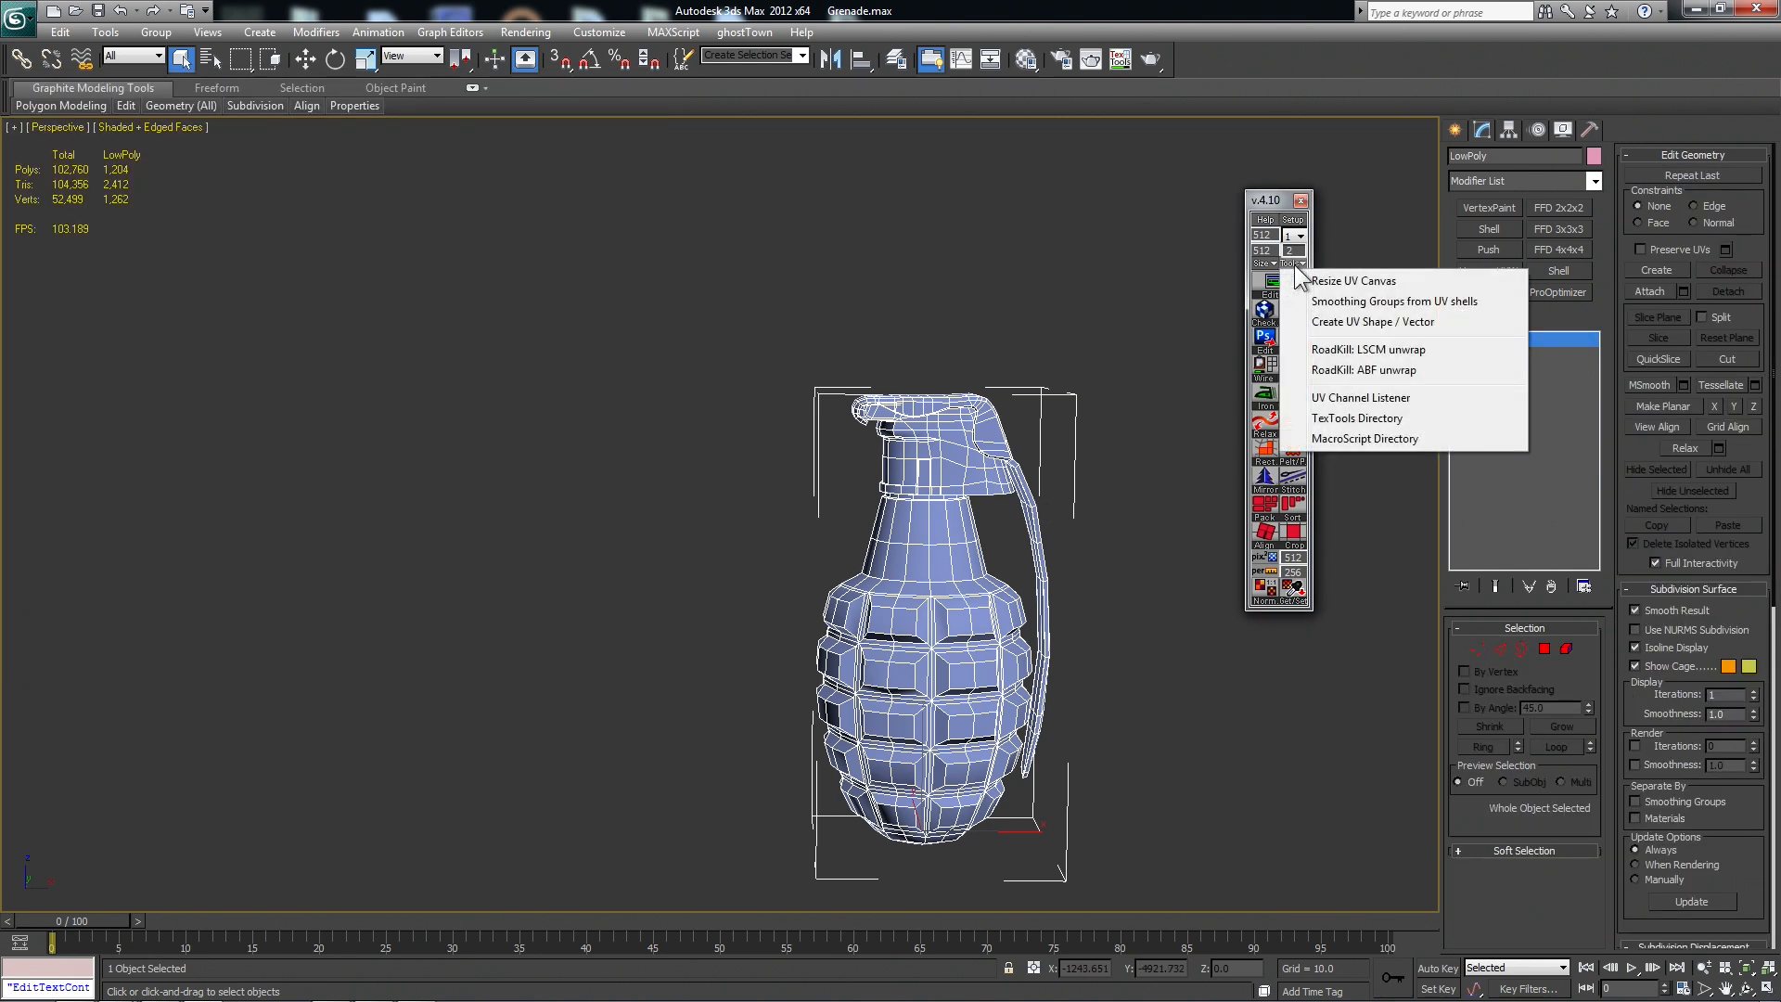
mouse_move(1412, 301)
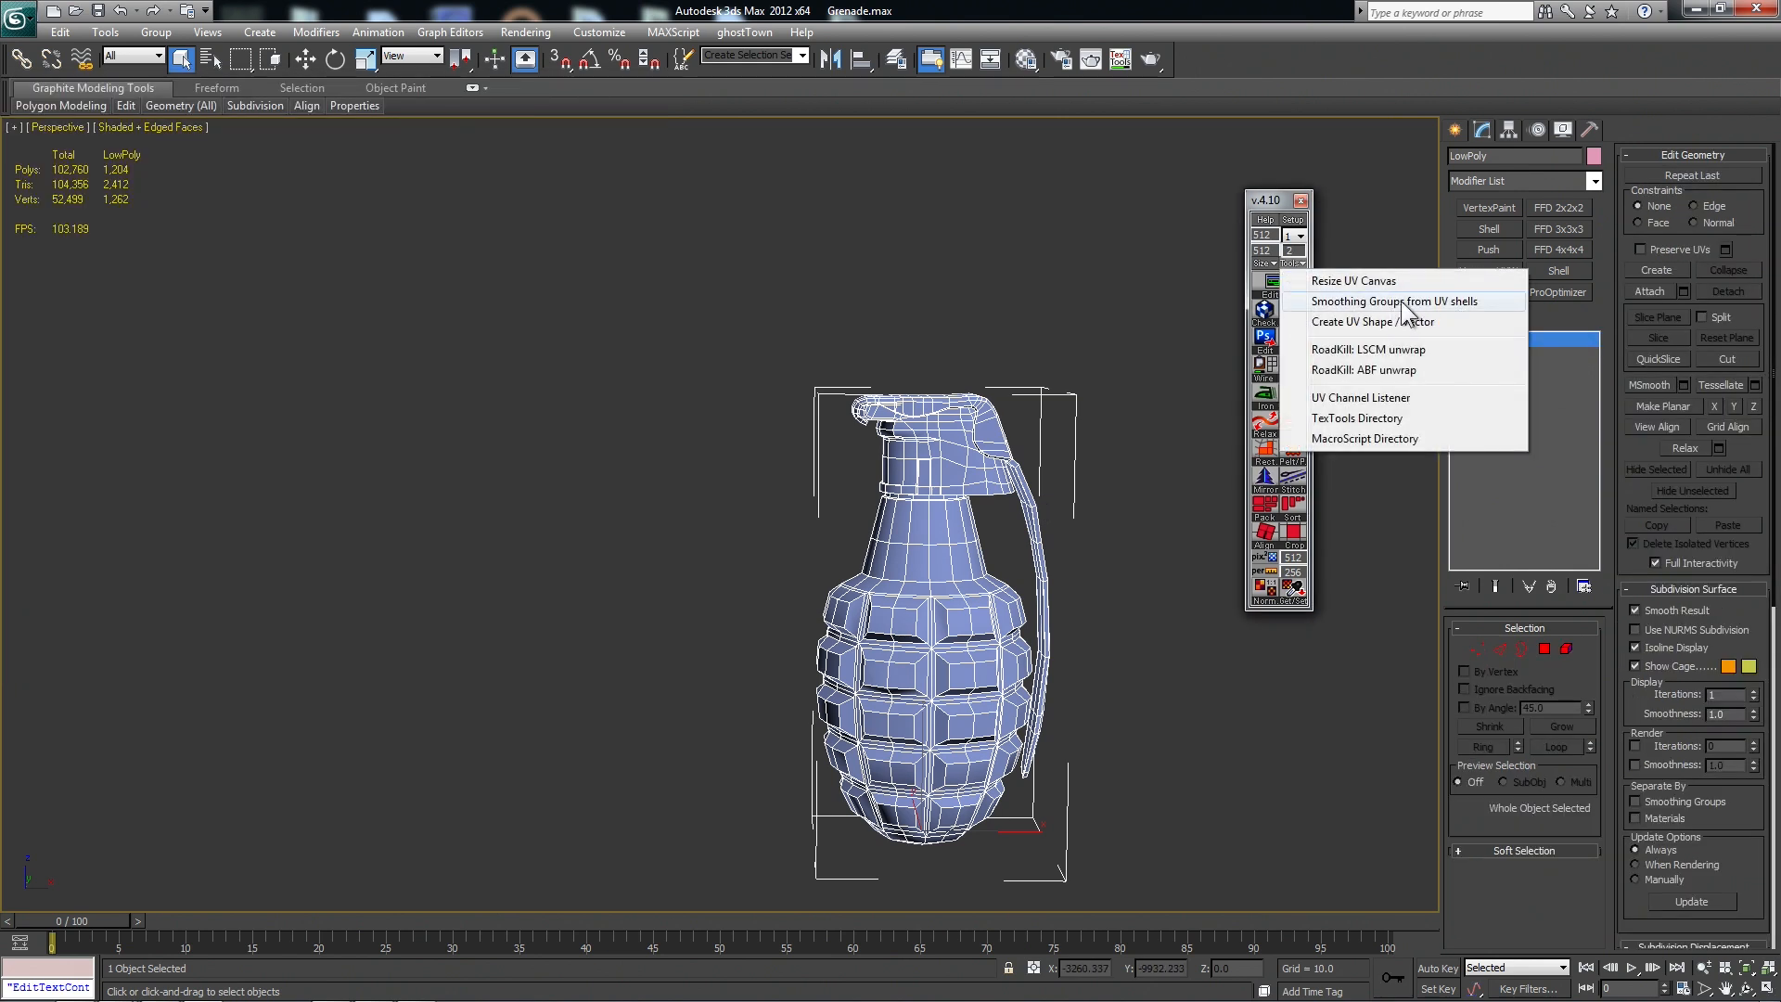
Apply TexTools' Smoothing Groups from UV shells to the grenade.
click(1394, 300)
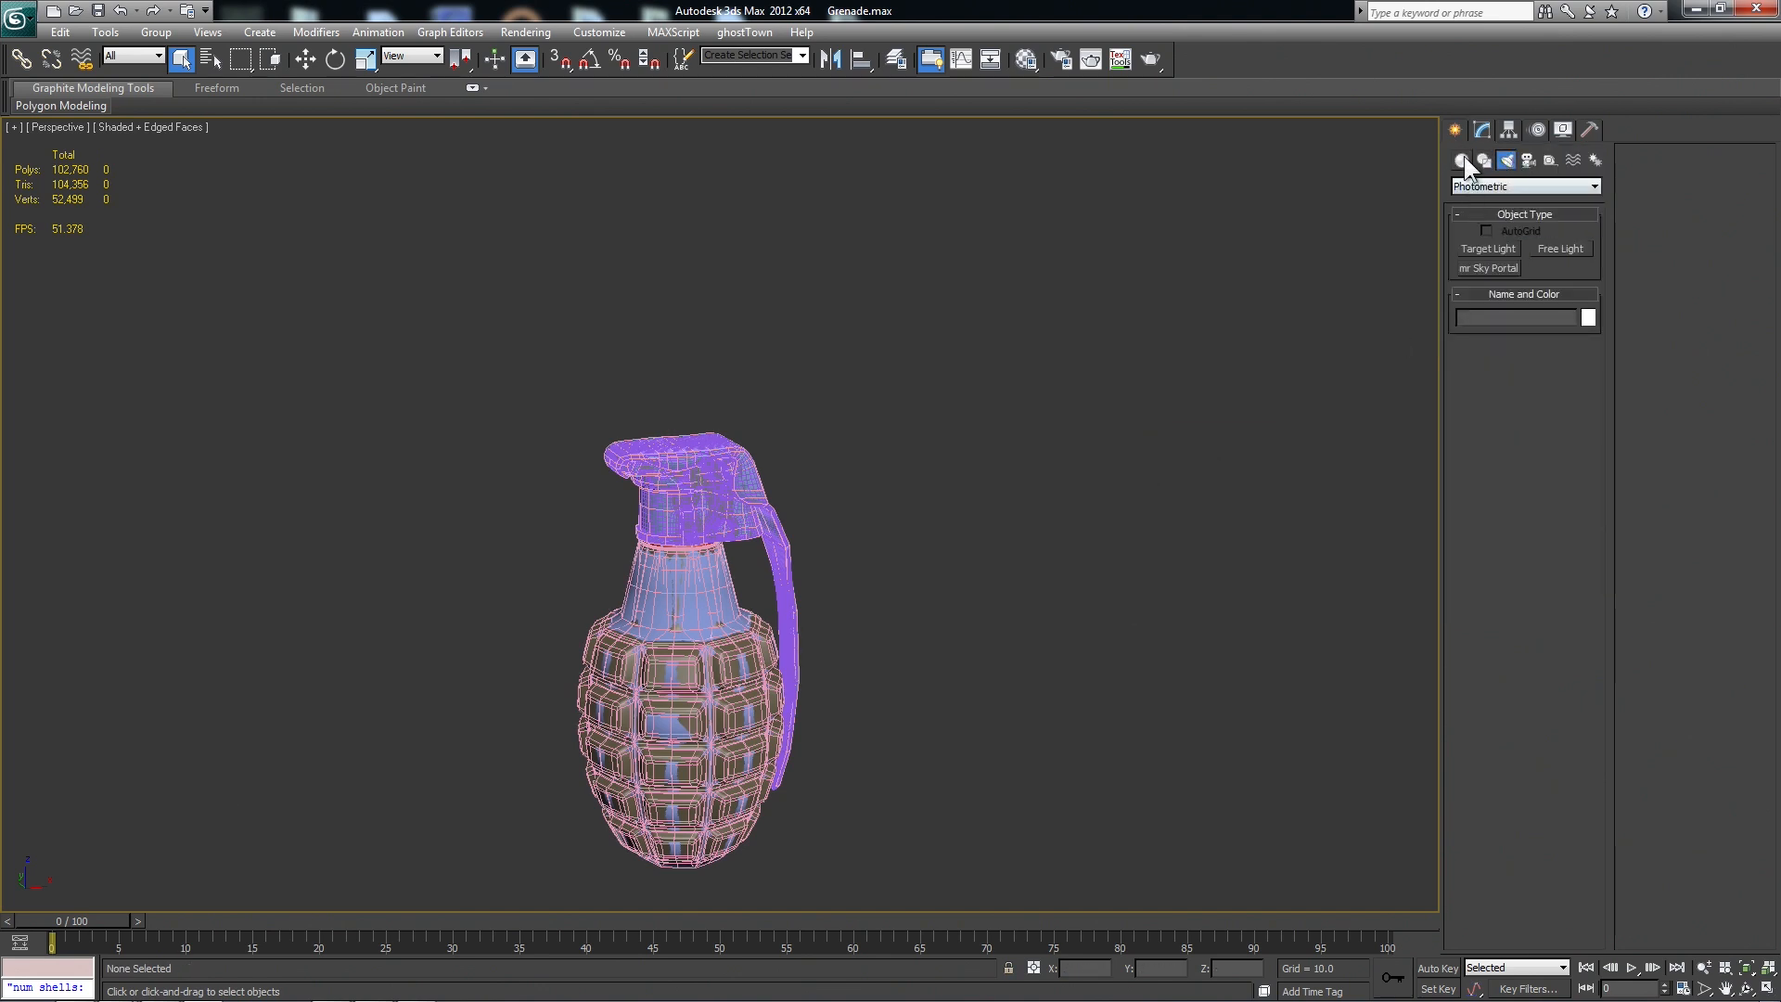
Create the Standard skylight Sky001 in the grenade scene.
click(1524, 187)
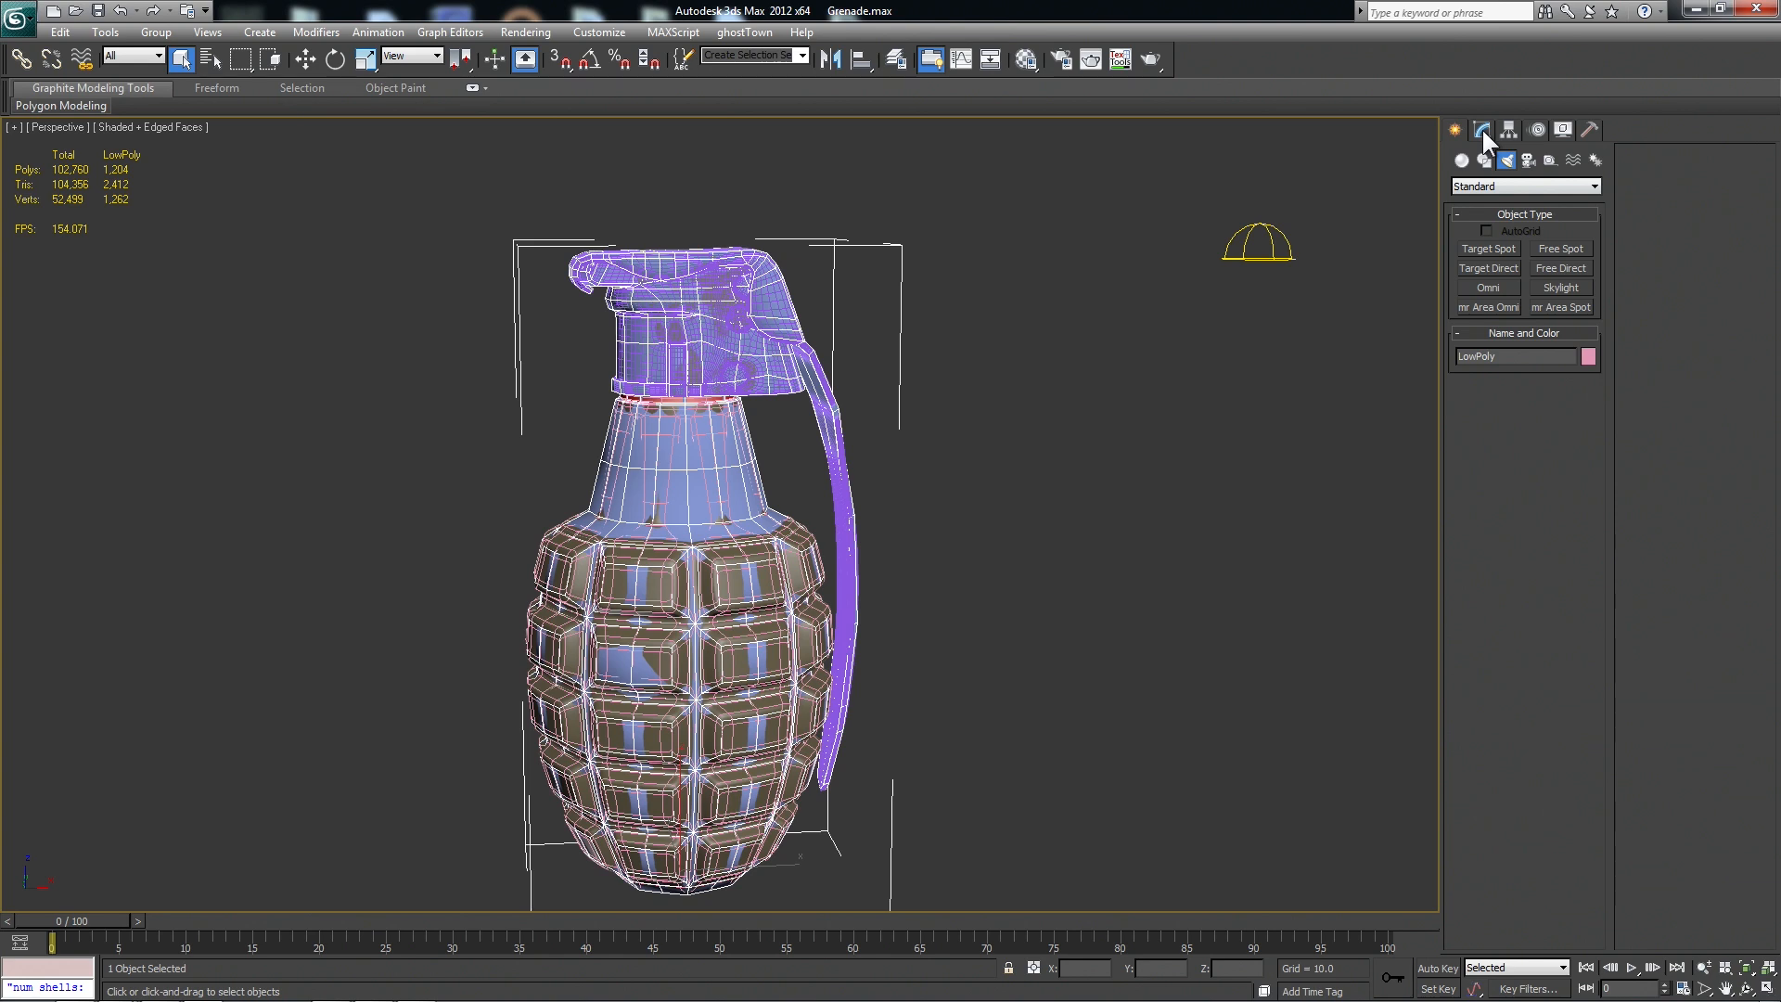
click(598, 32)
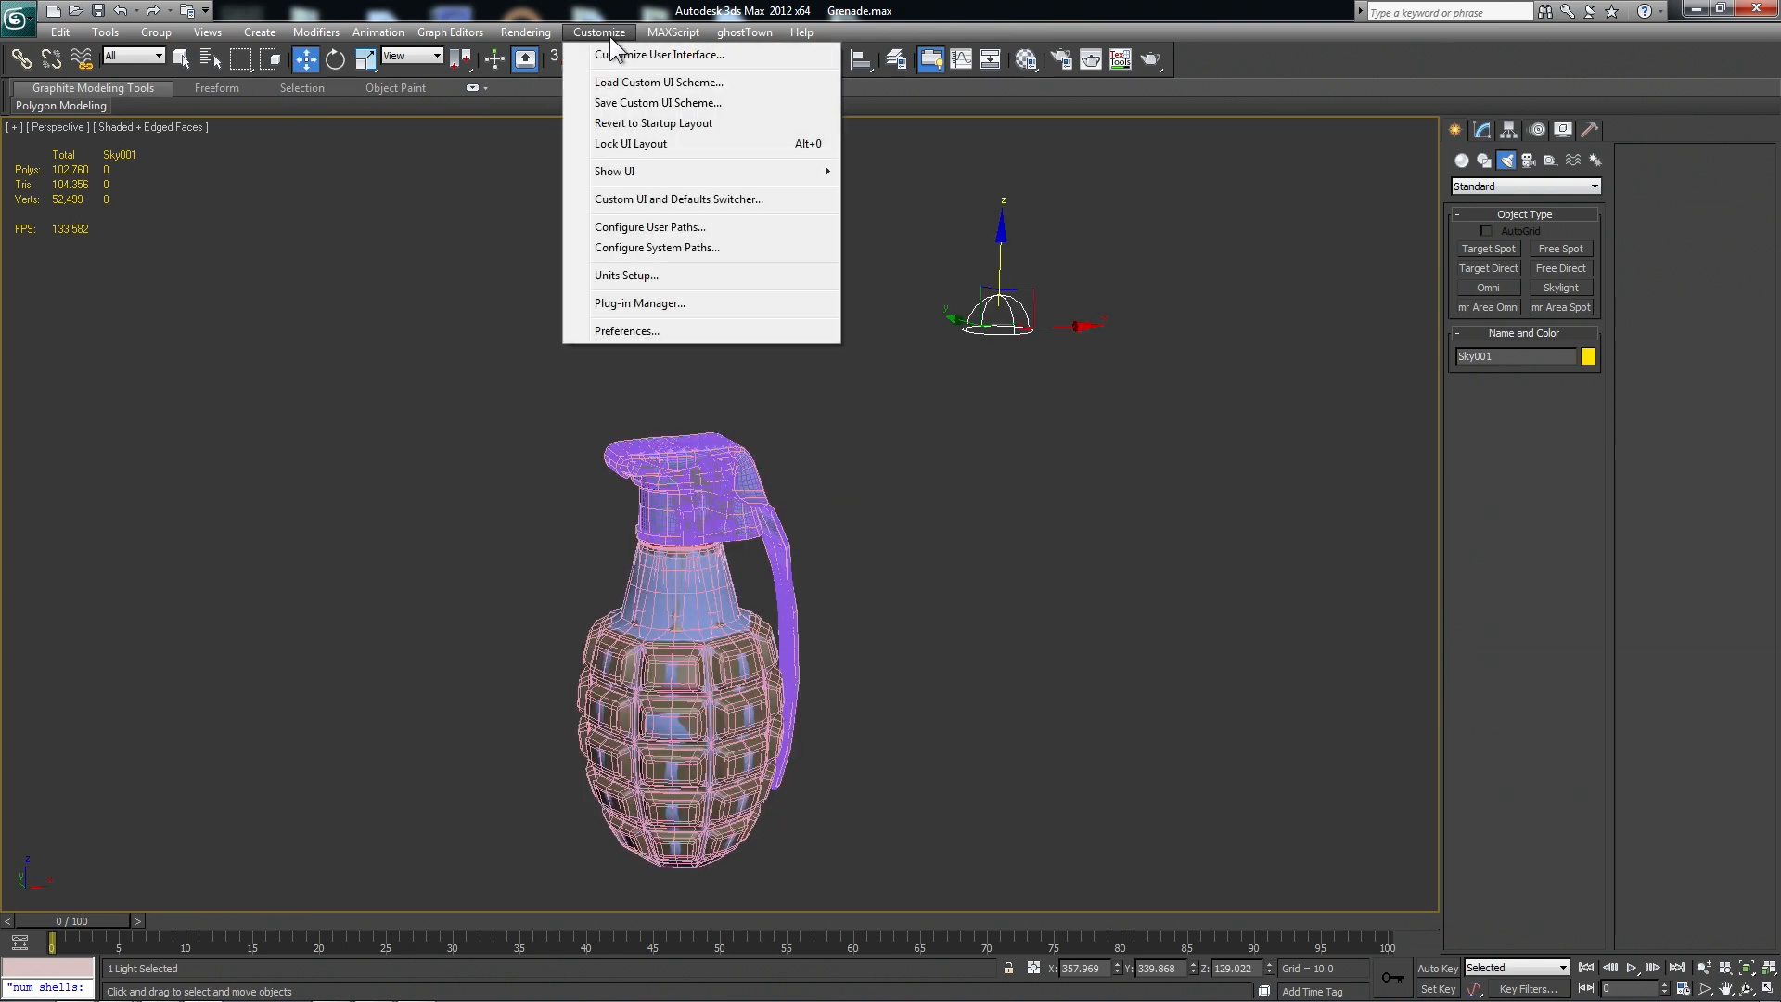
Check Light Tracer is active with Sky Lights enabled, then close Render Setup.
click(524, 31)
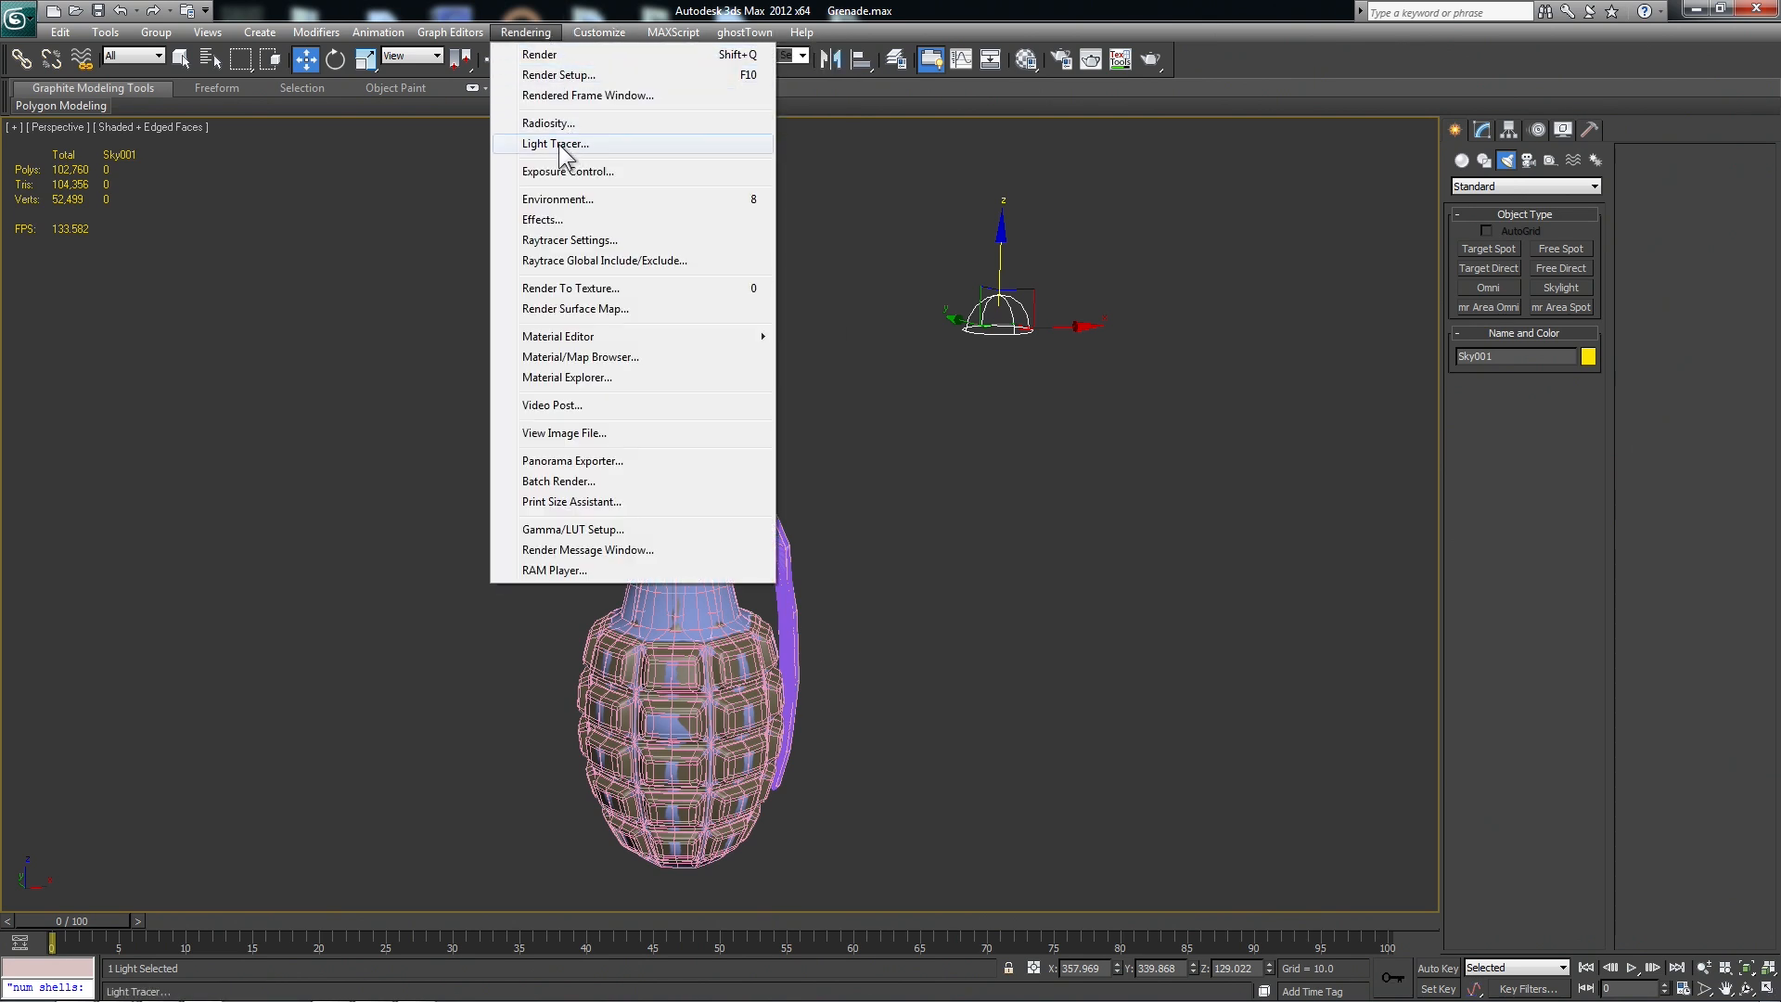
click(554, 144)
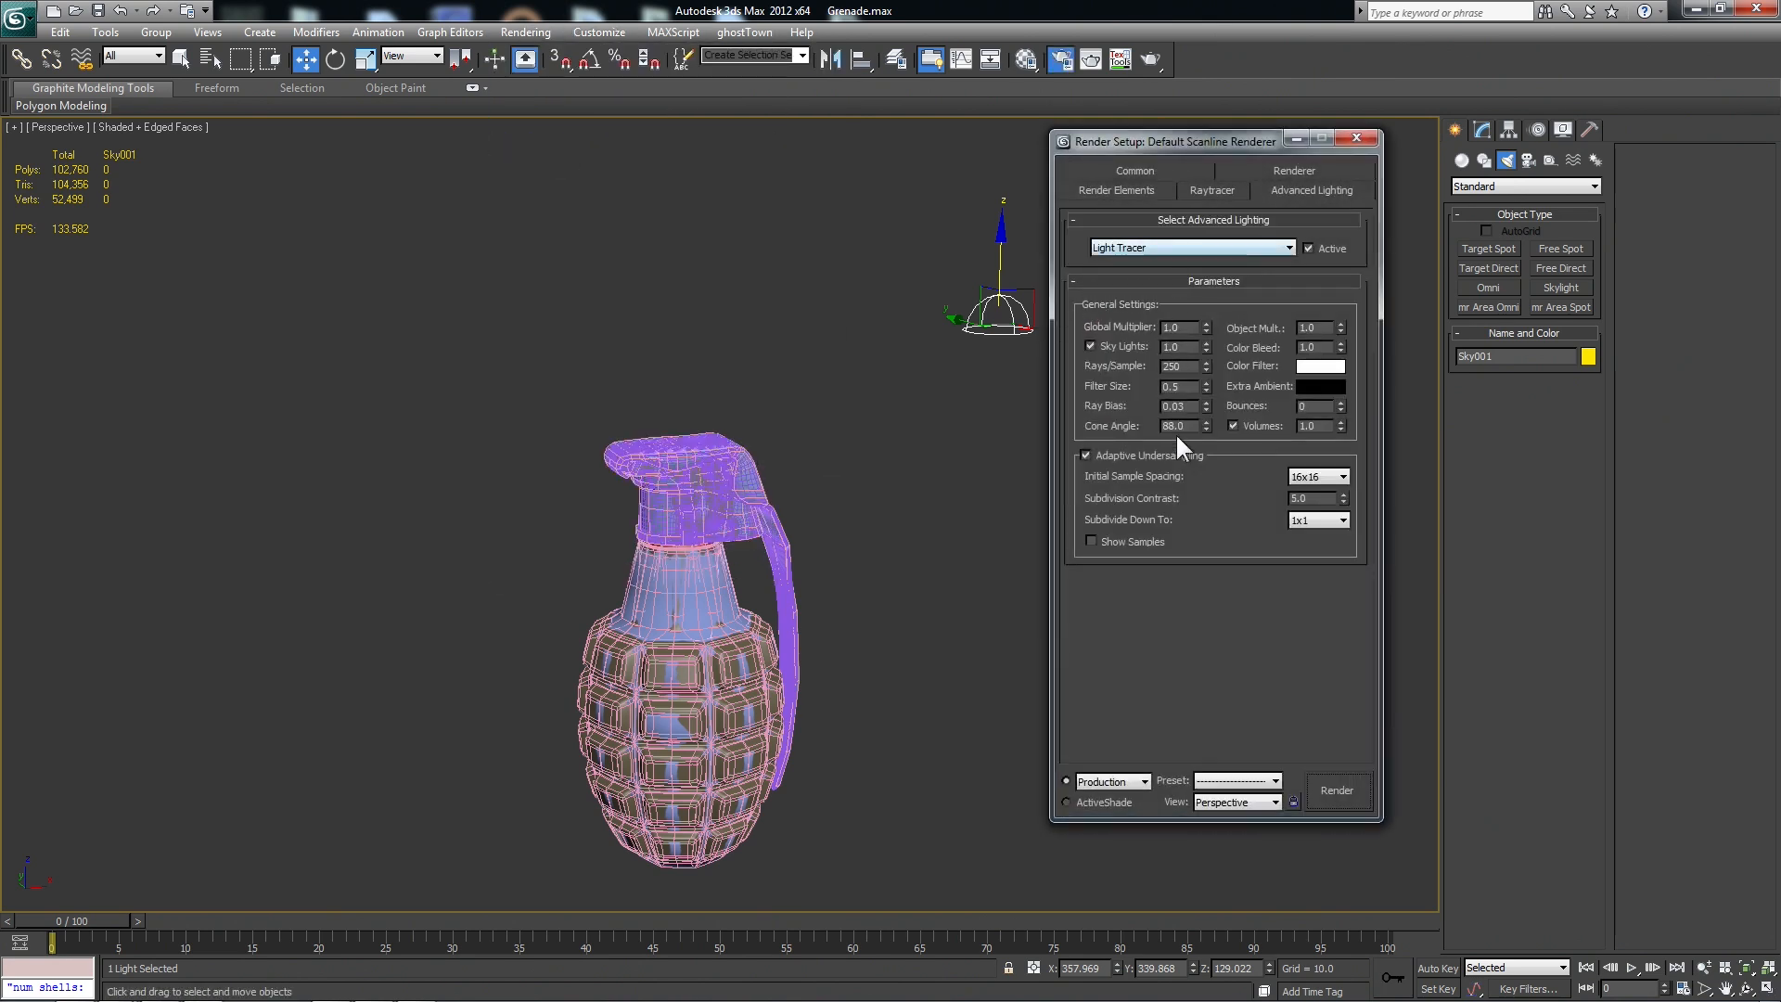
click(1356, 138)
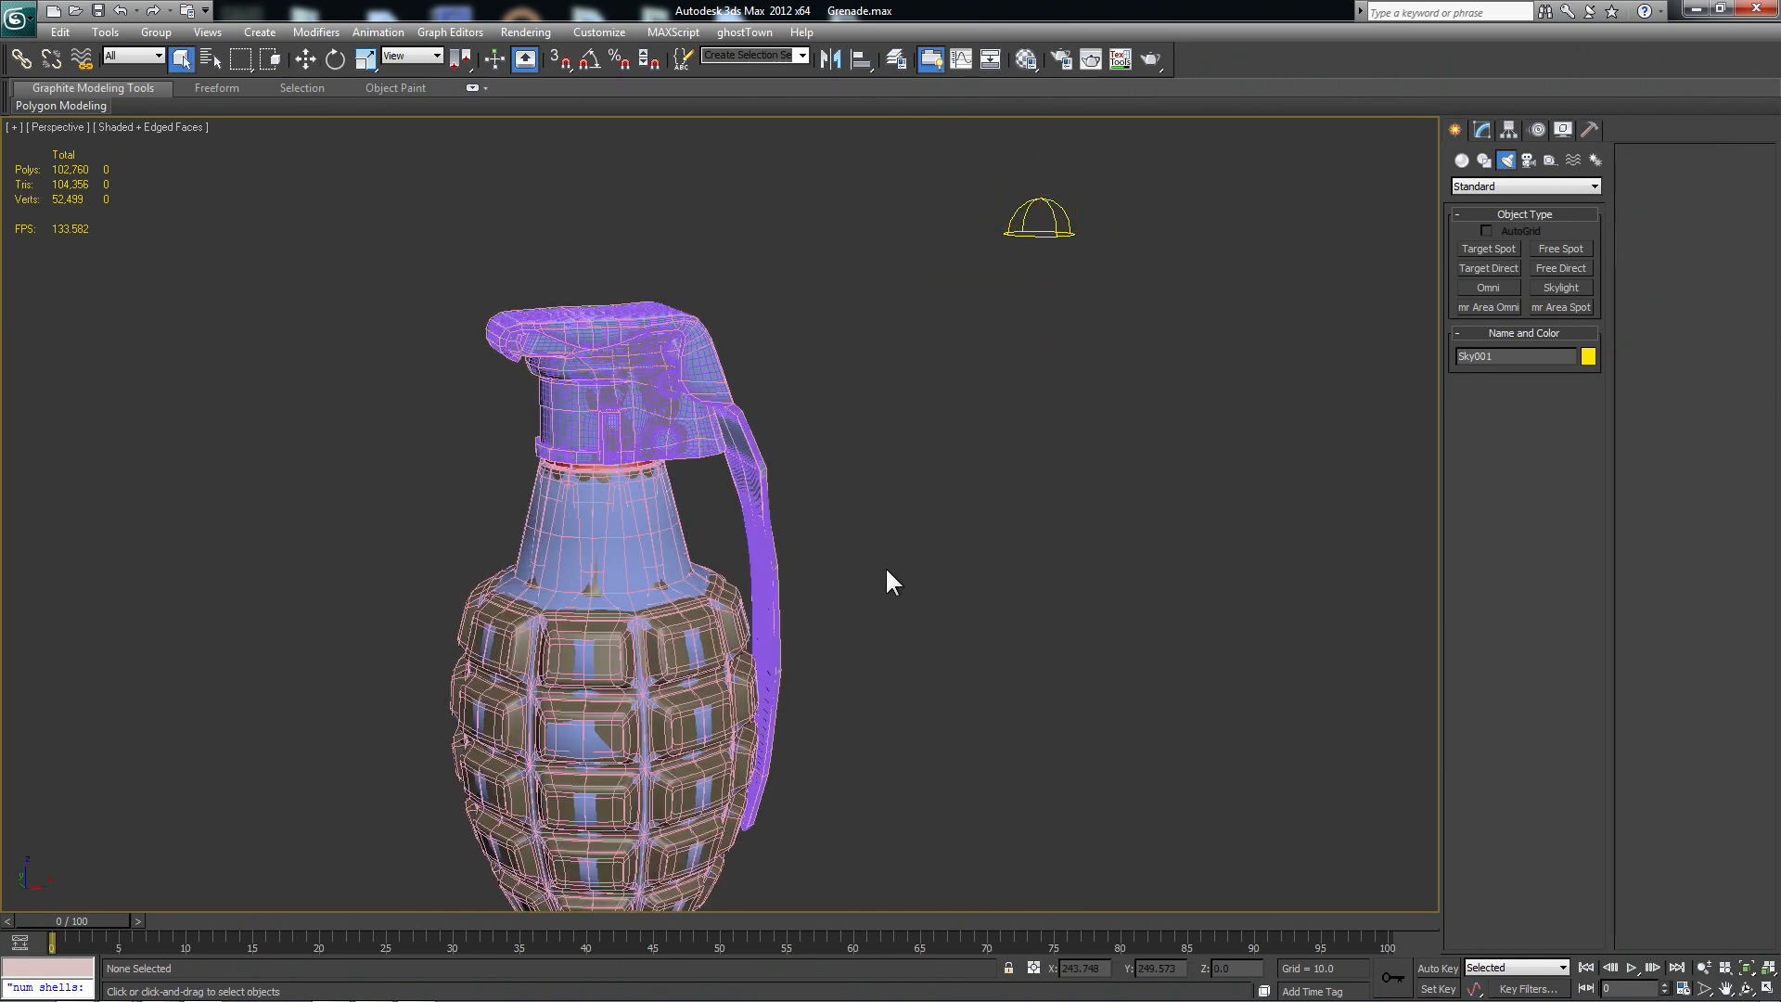
Select LowPoly, open Render To Texture, and start Projection Mapping Pick.
click(748, 590)
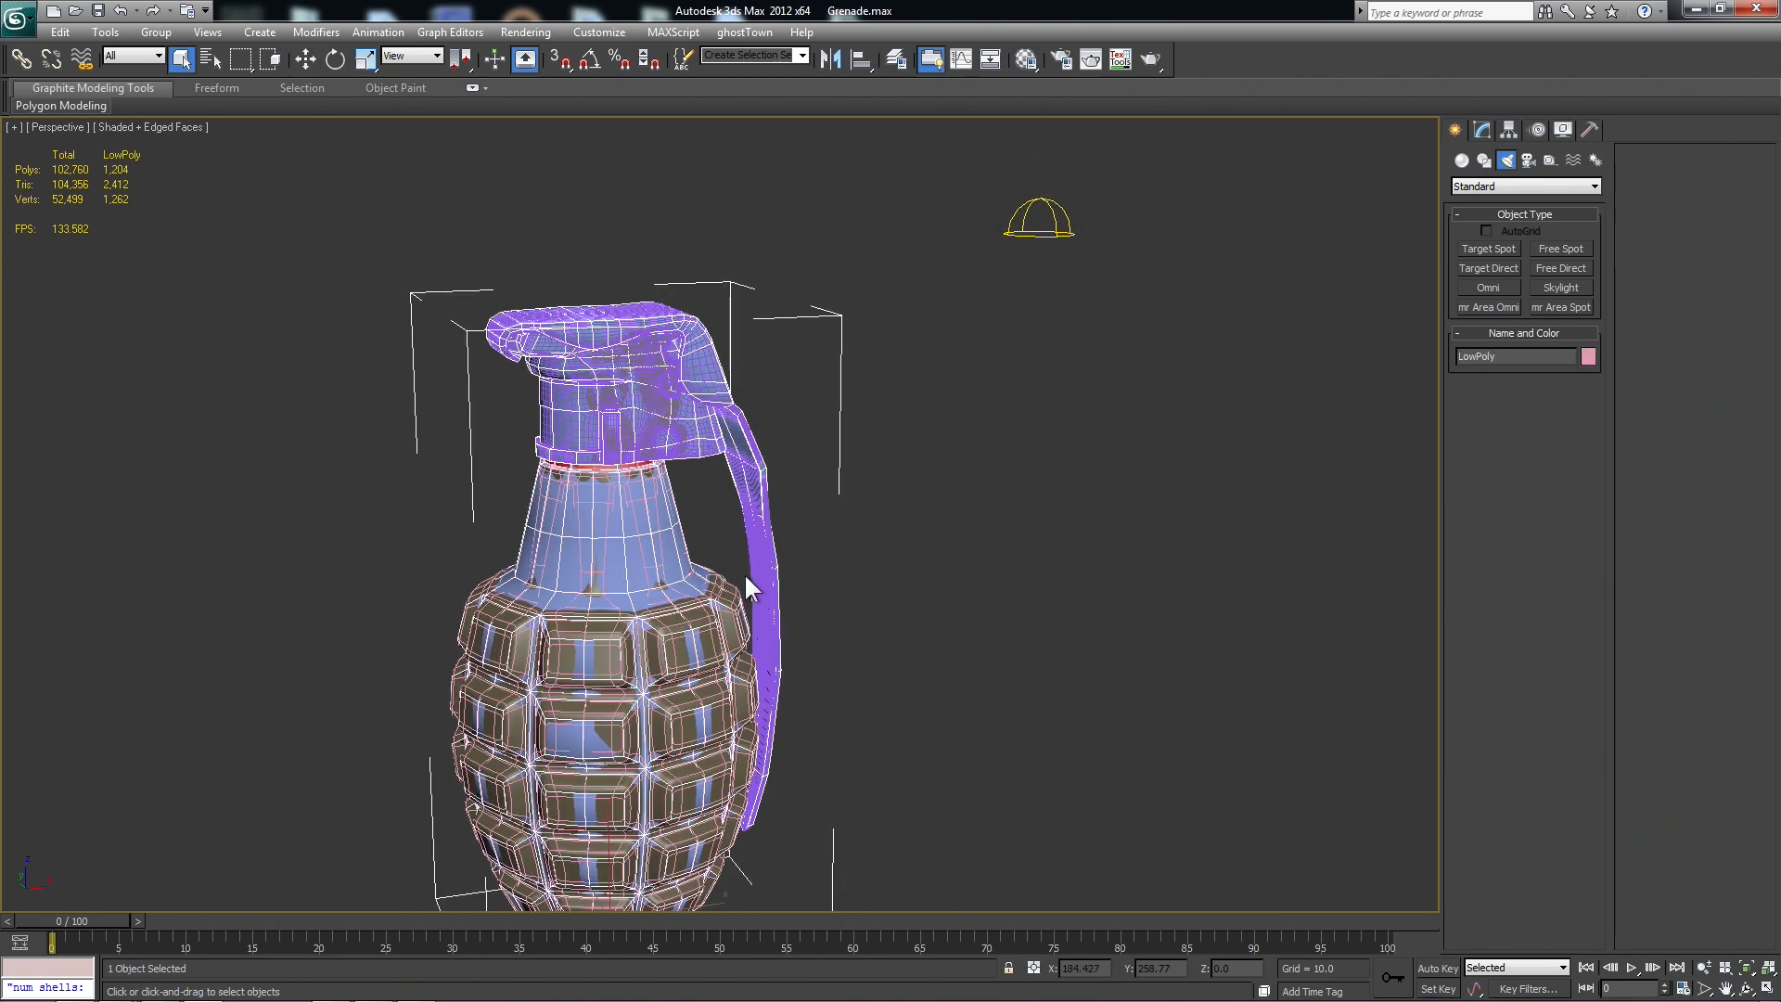
click(524, 32)
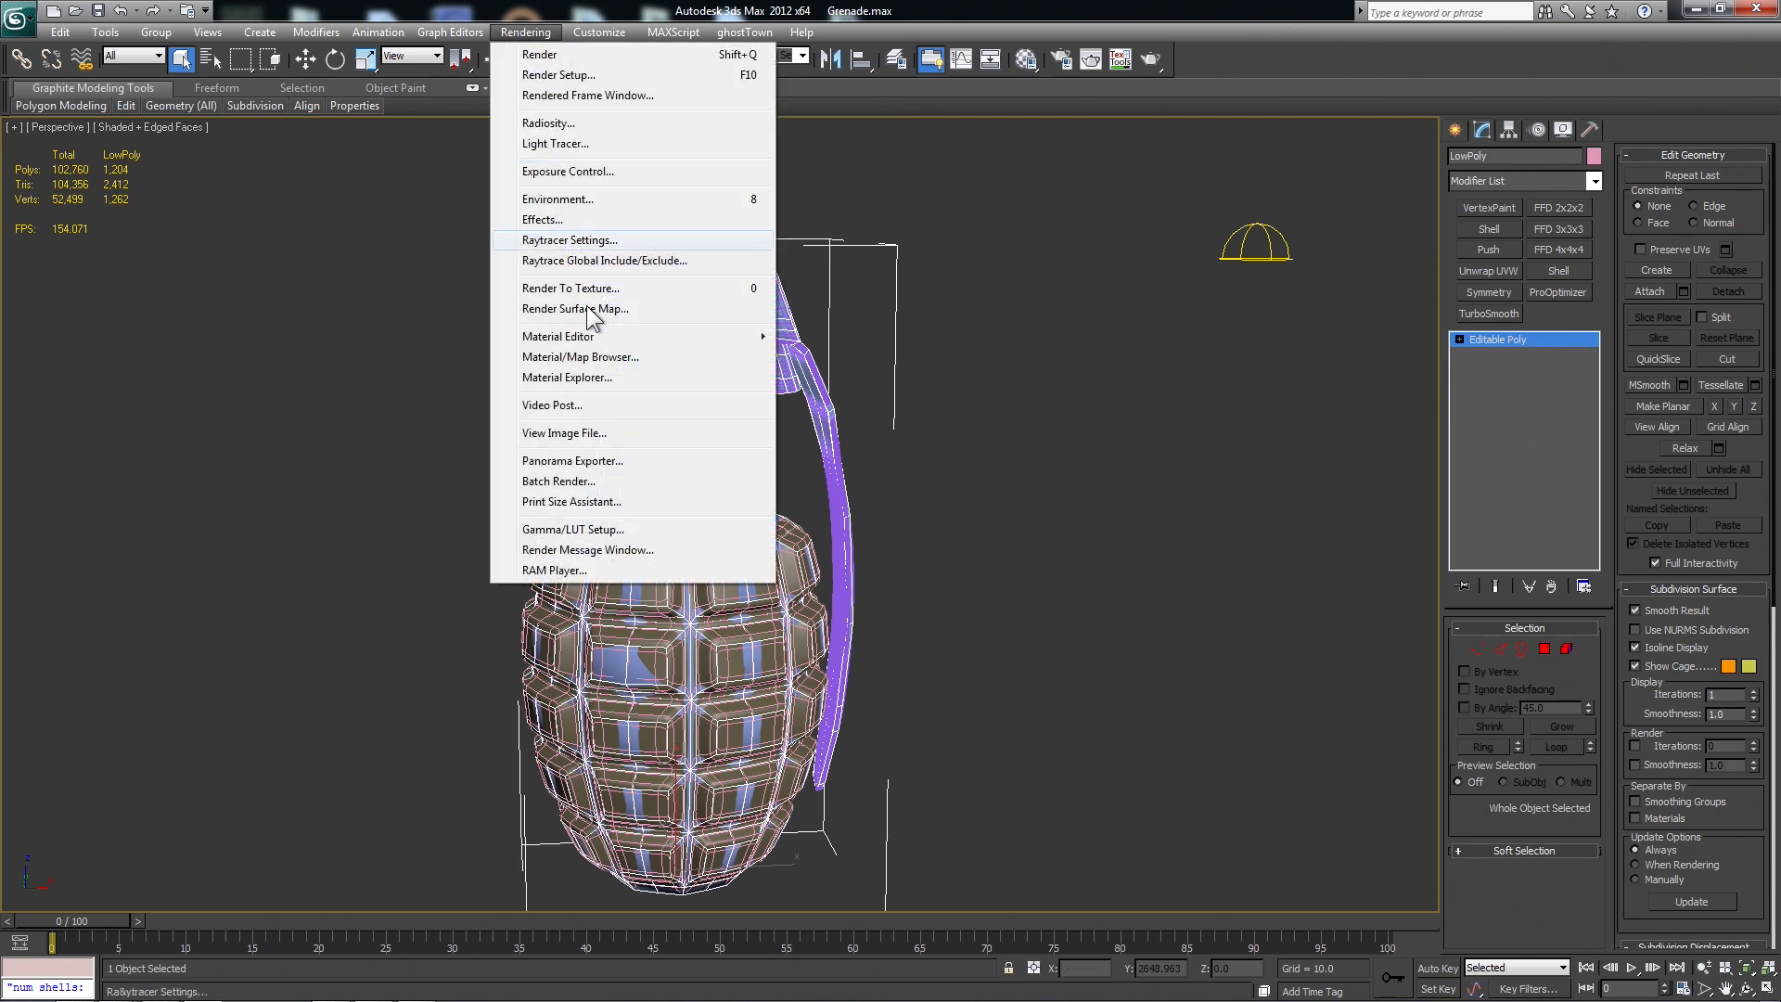
click(569, 288)
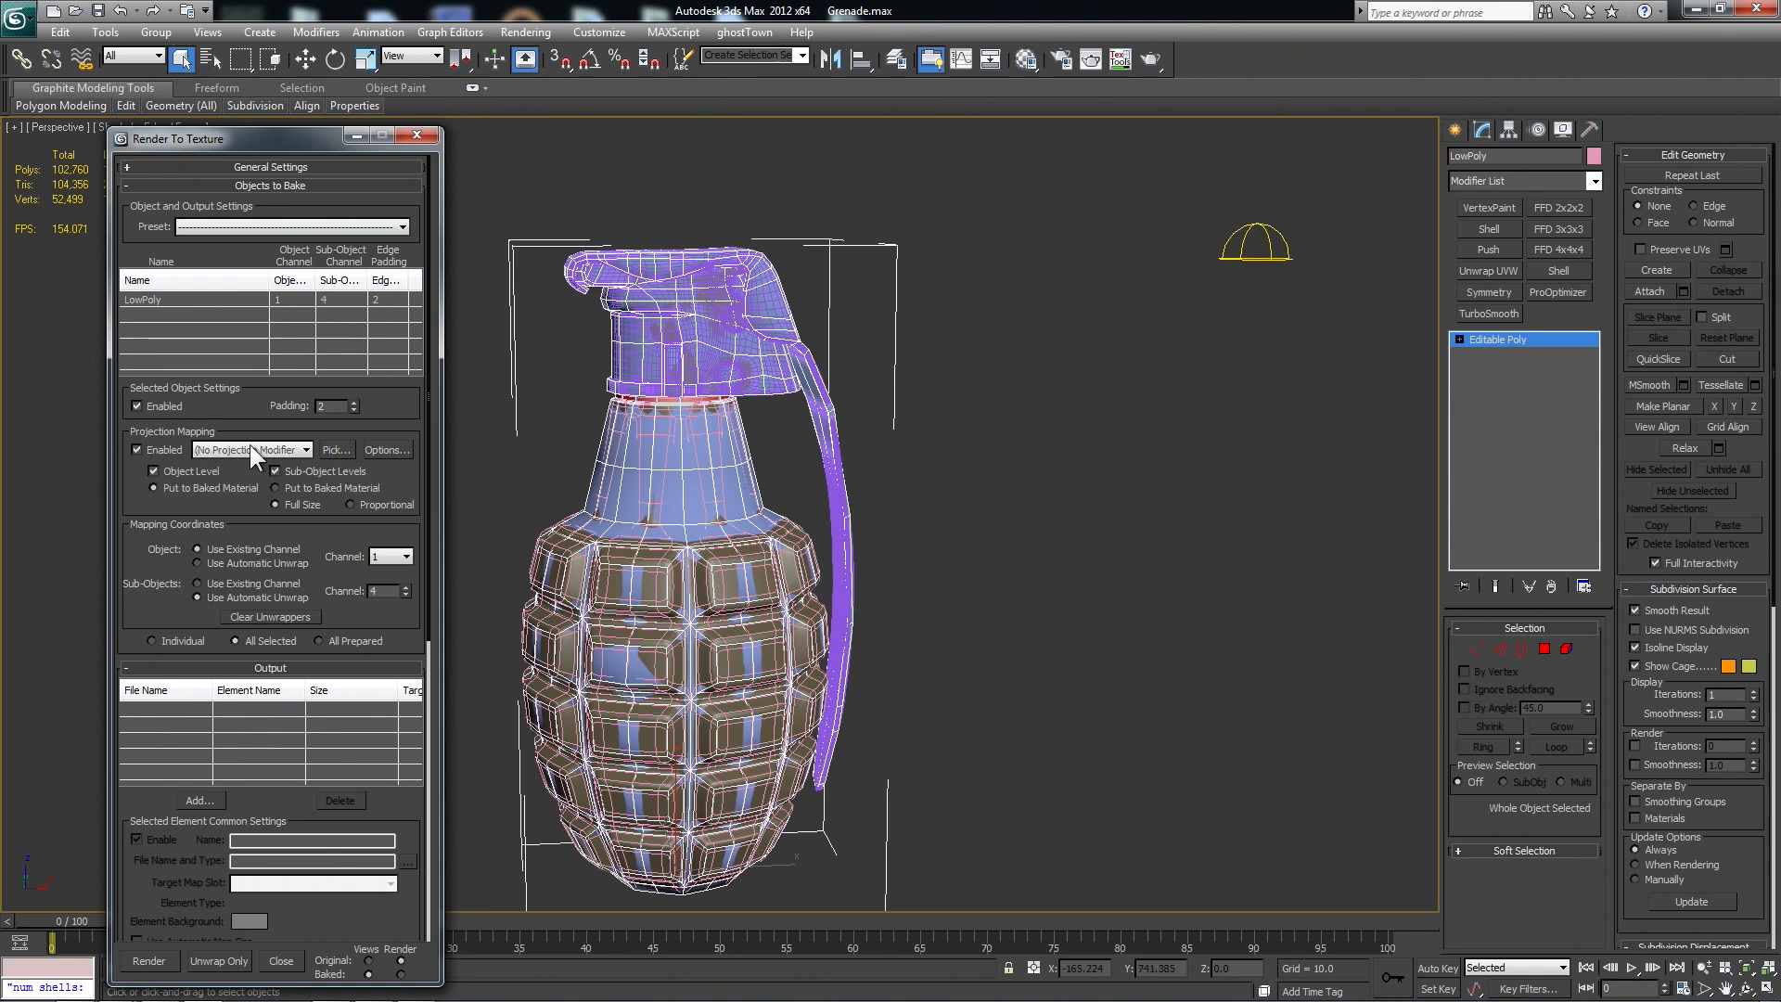
mouse_move(337, 460)
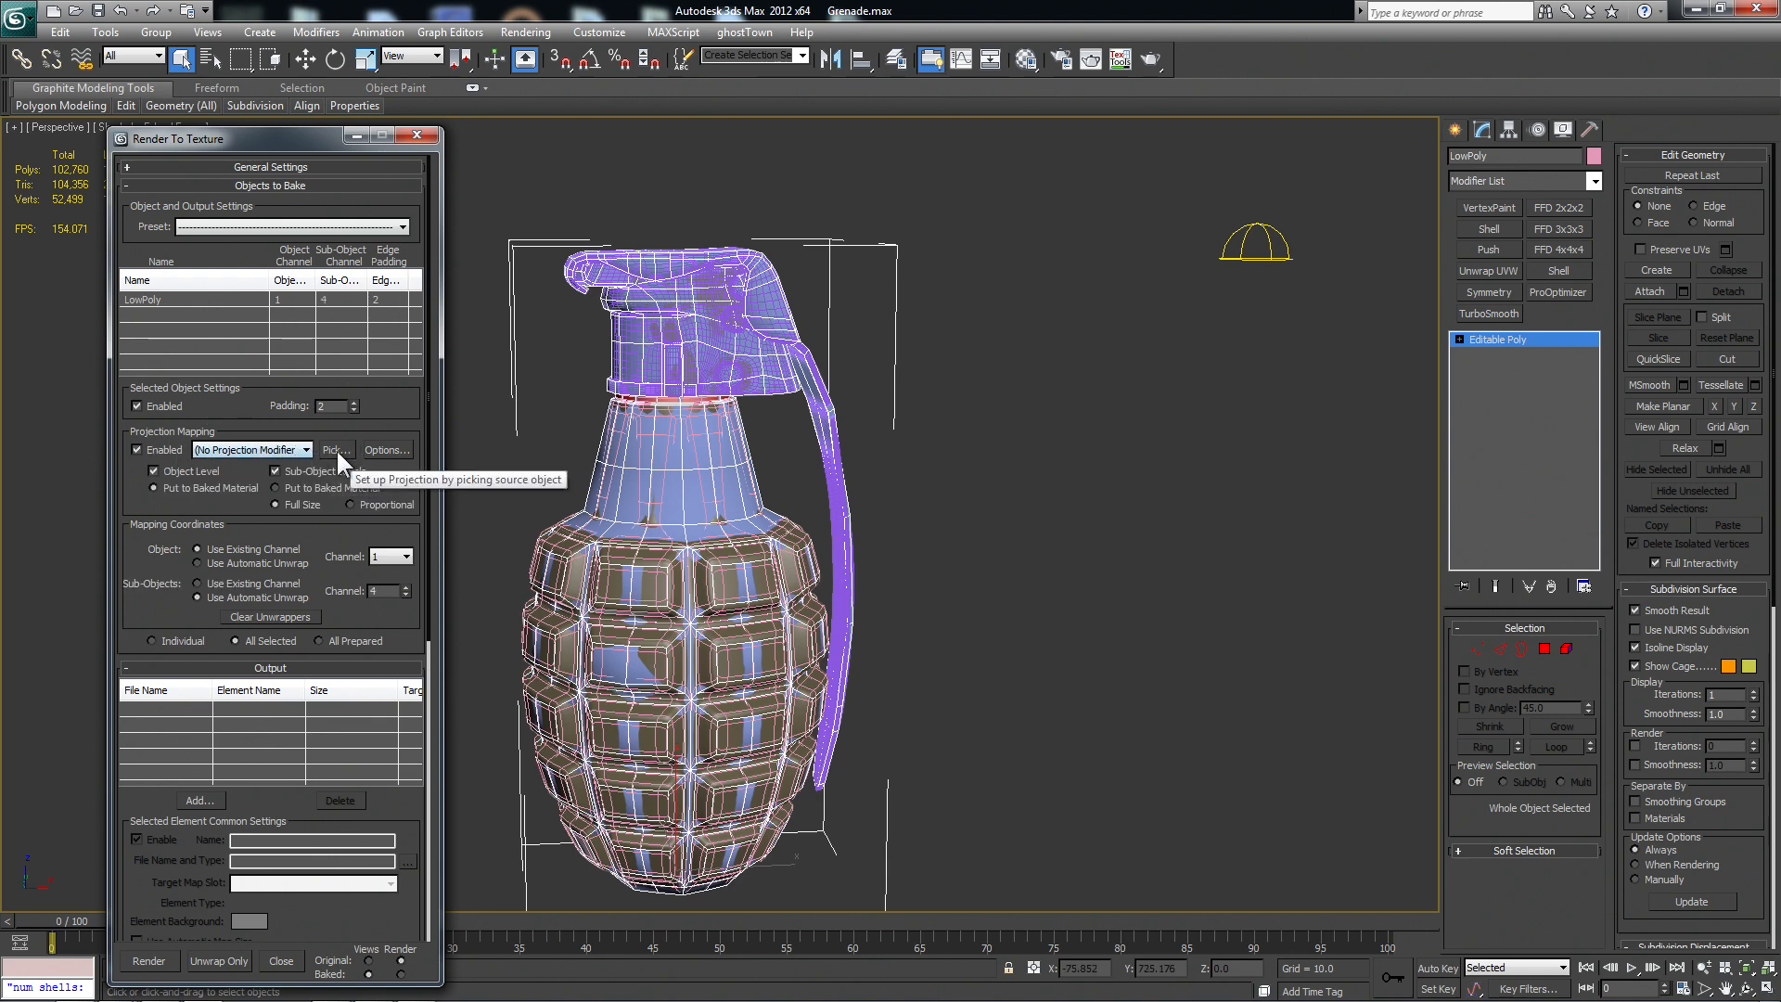
click(334, 449)
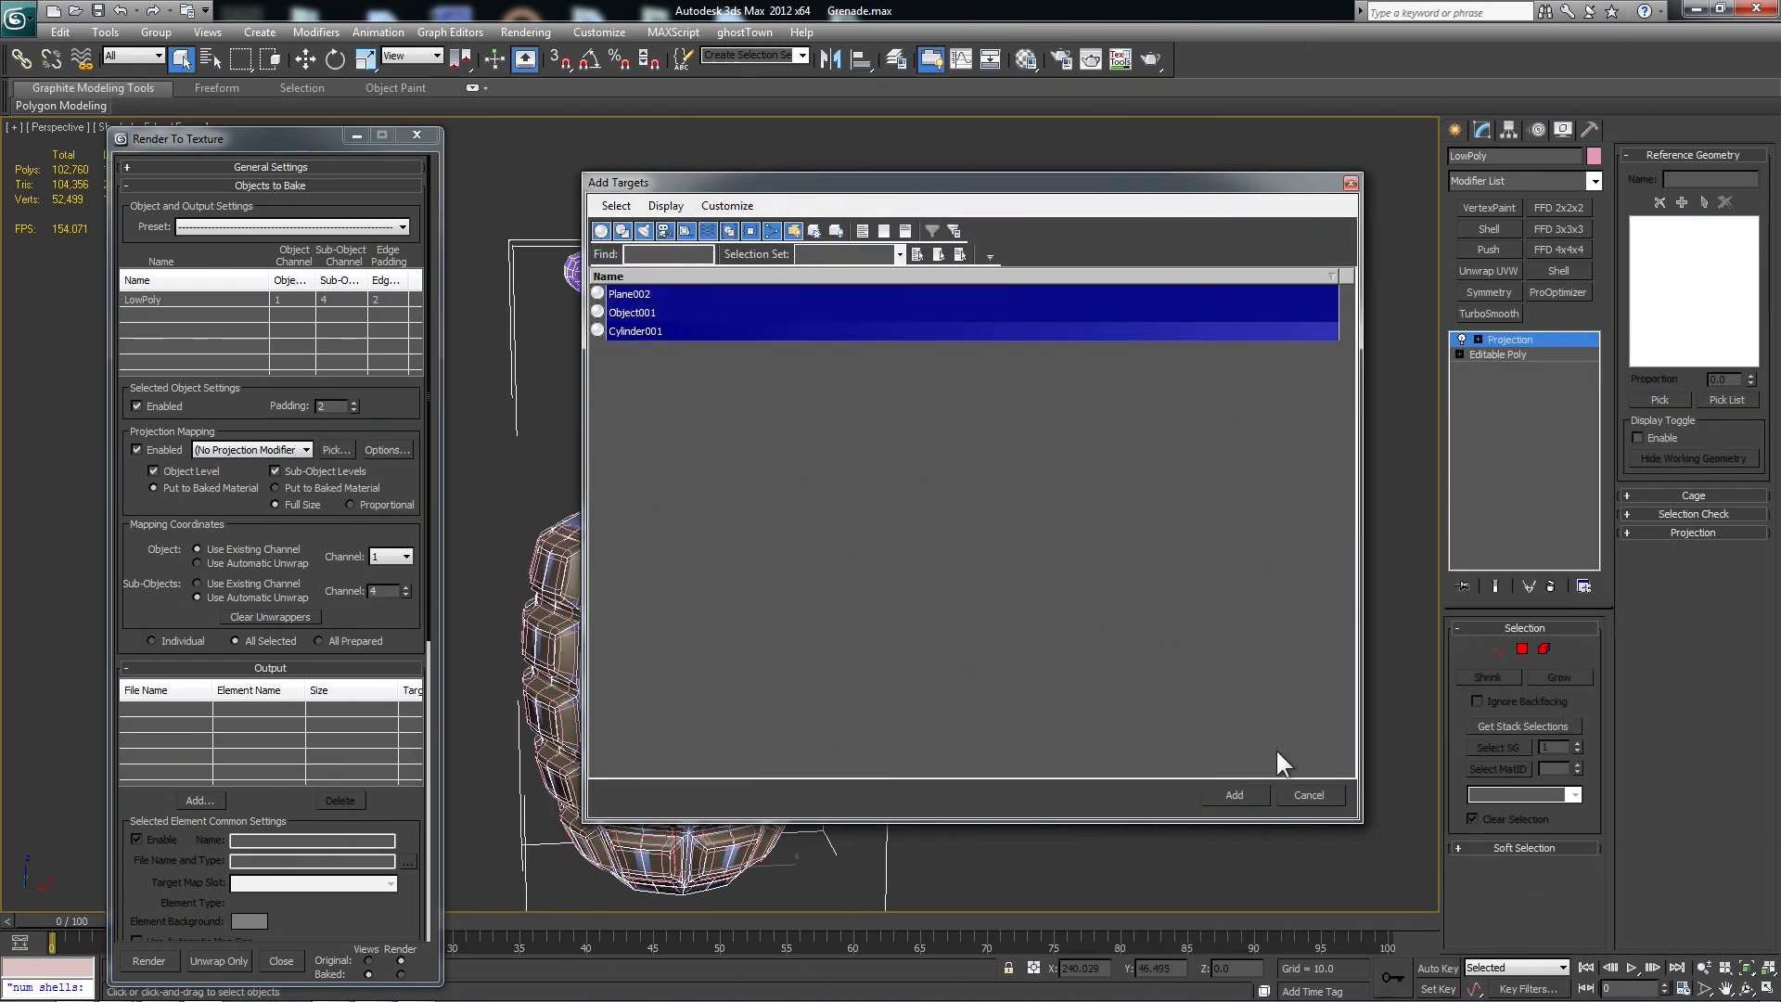
Add Plane002, Object001 and Cylinder001 as targets and adjust the cage Push.
click(1233, 794)
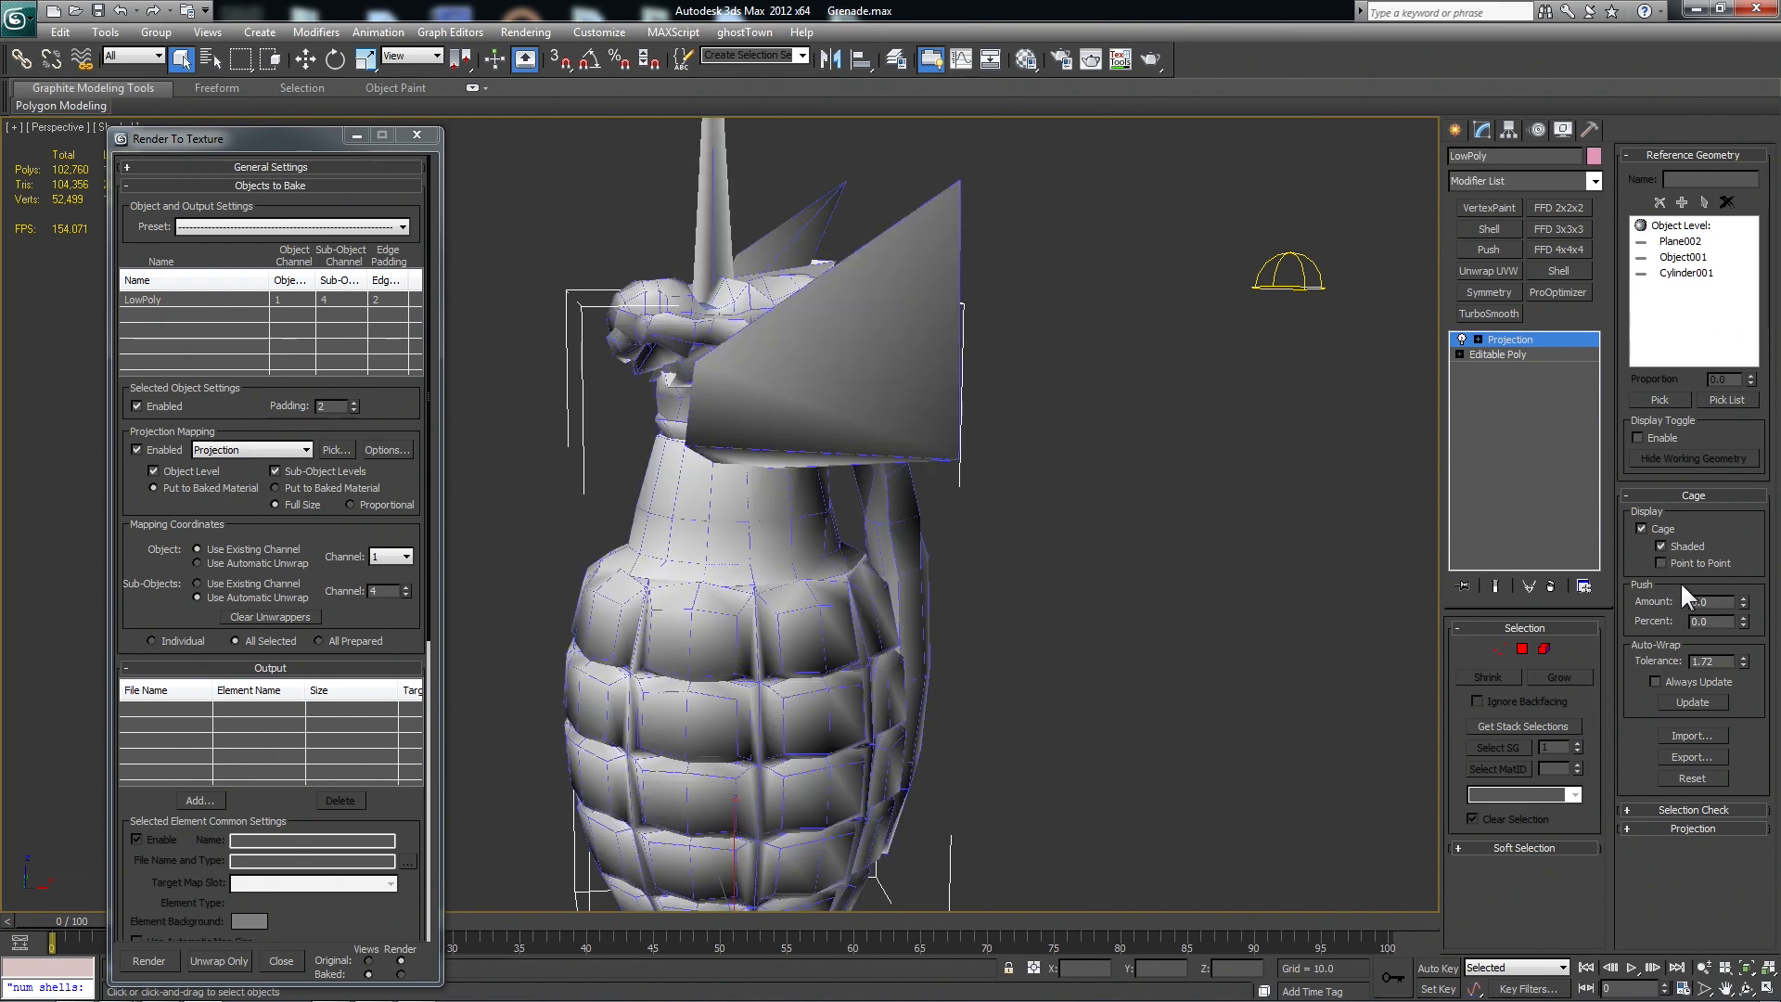
click(1741, 597)
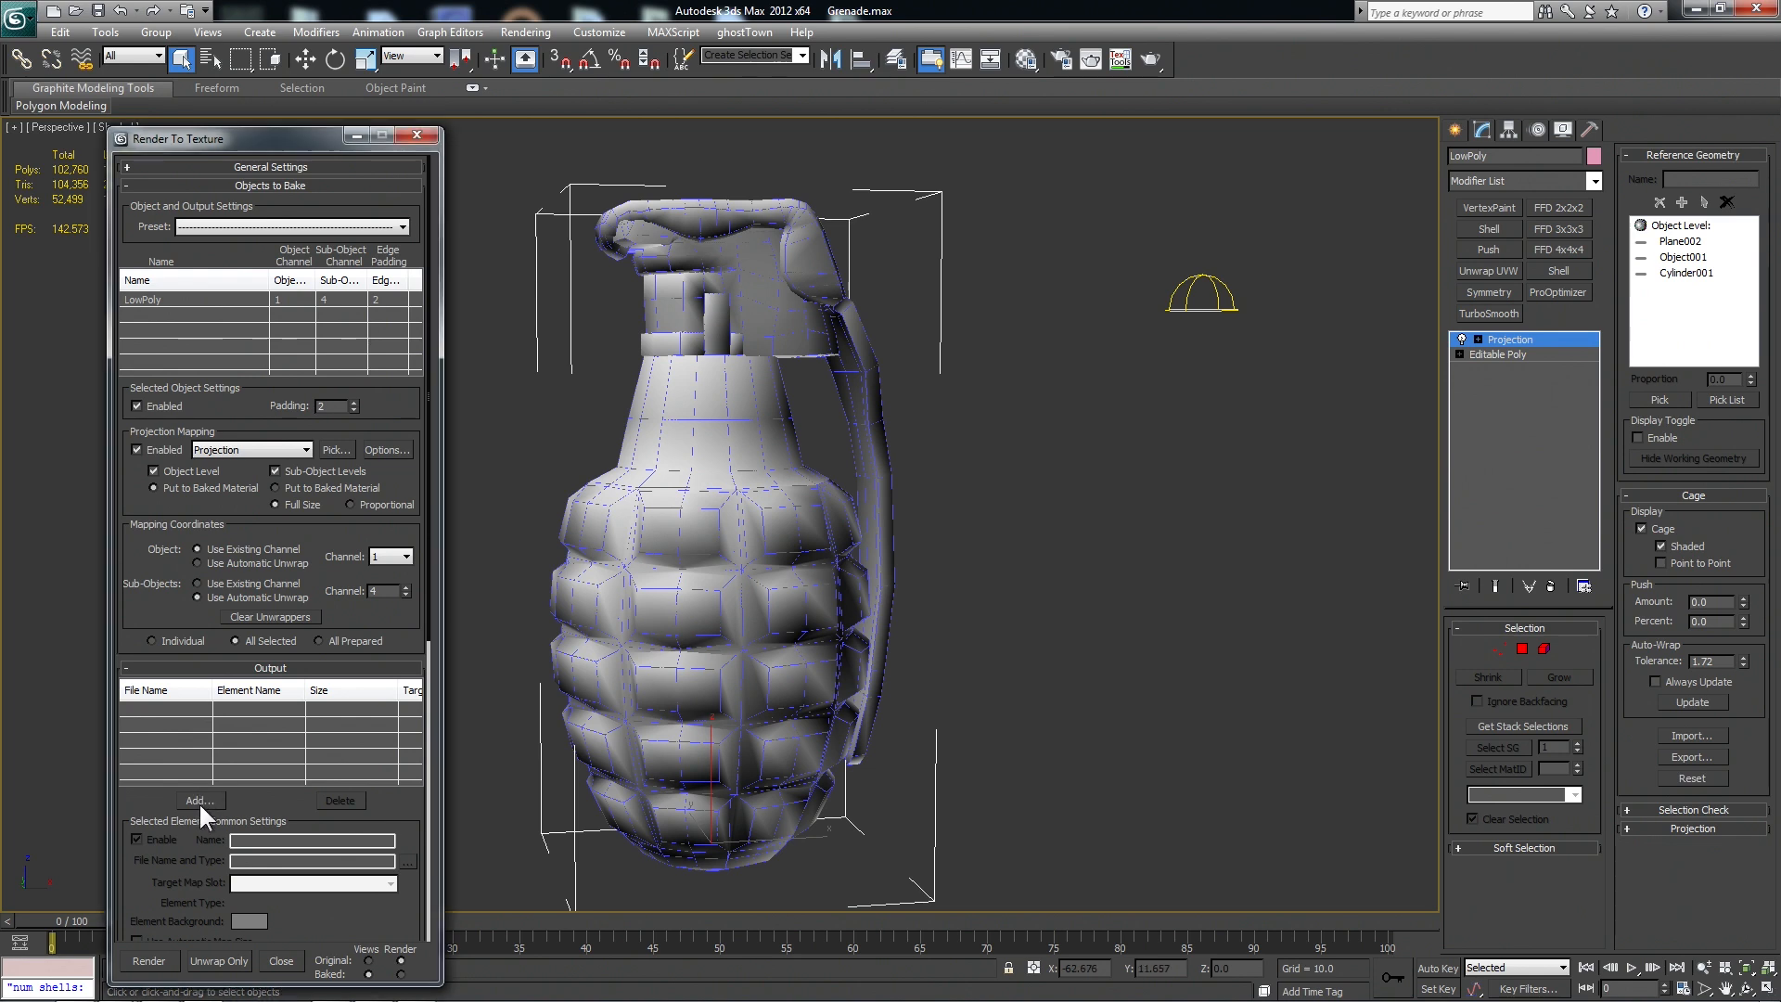
Add DiffuseMap, LightingMap and NormalsMap outputs and set the diffuse map's save folder.
click(200, 801)
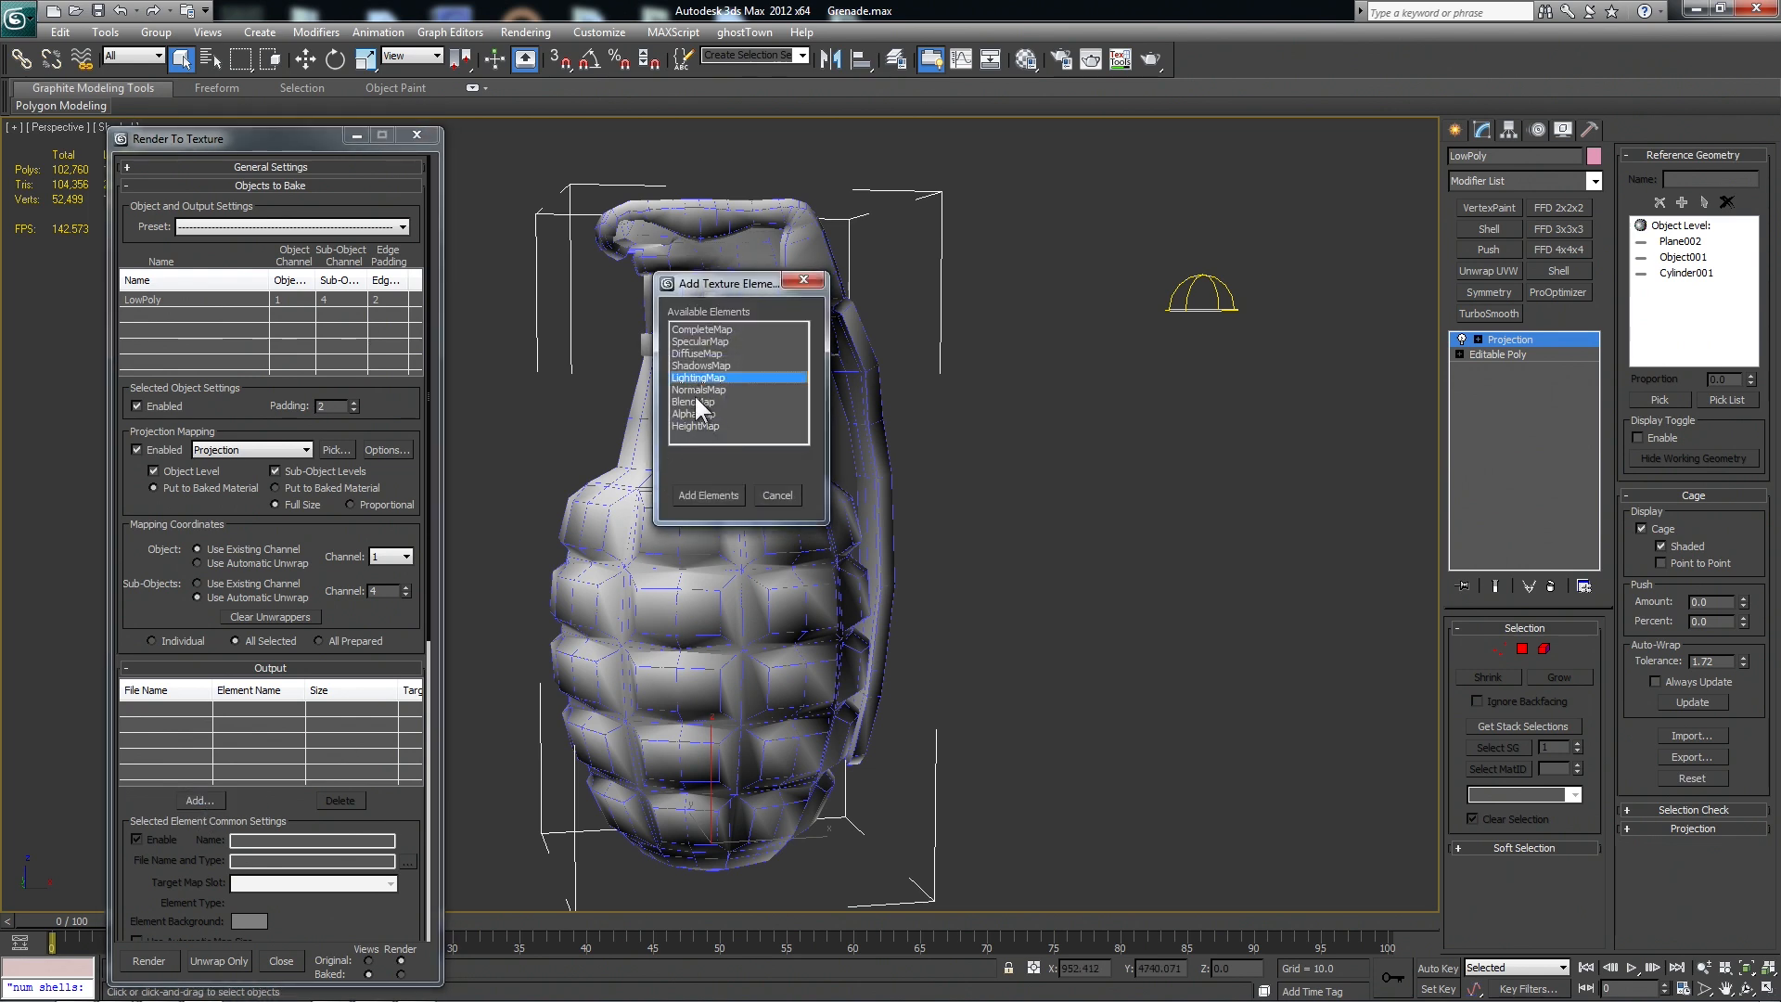
click(708, 495)
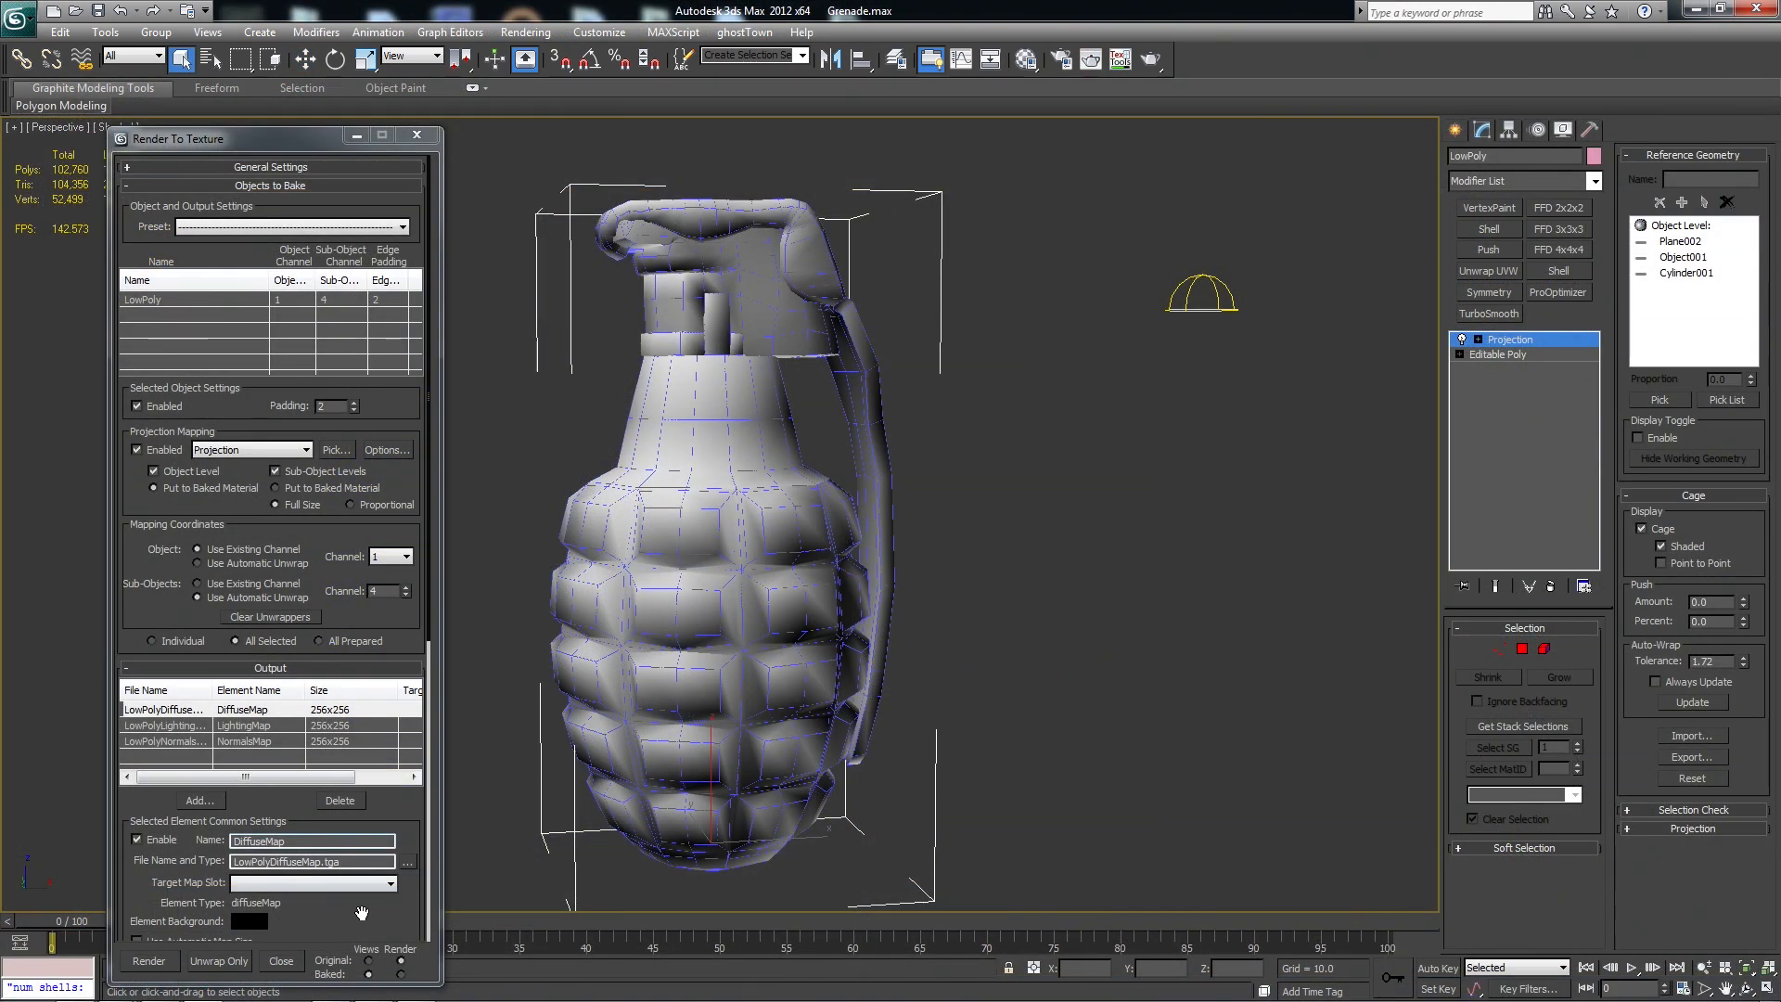
click(406, 861)
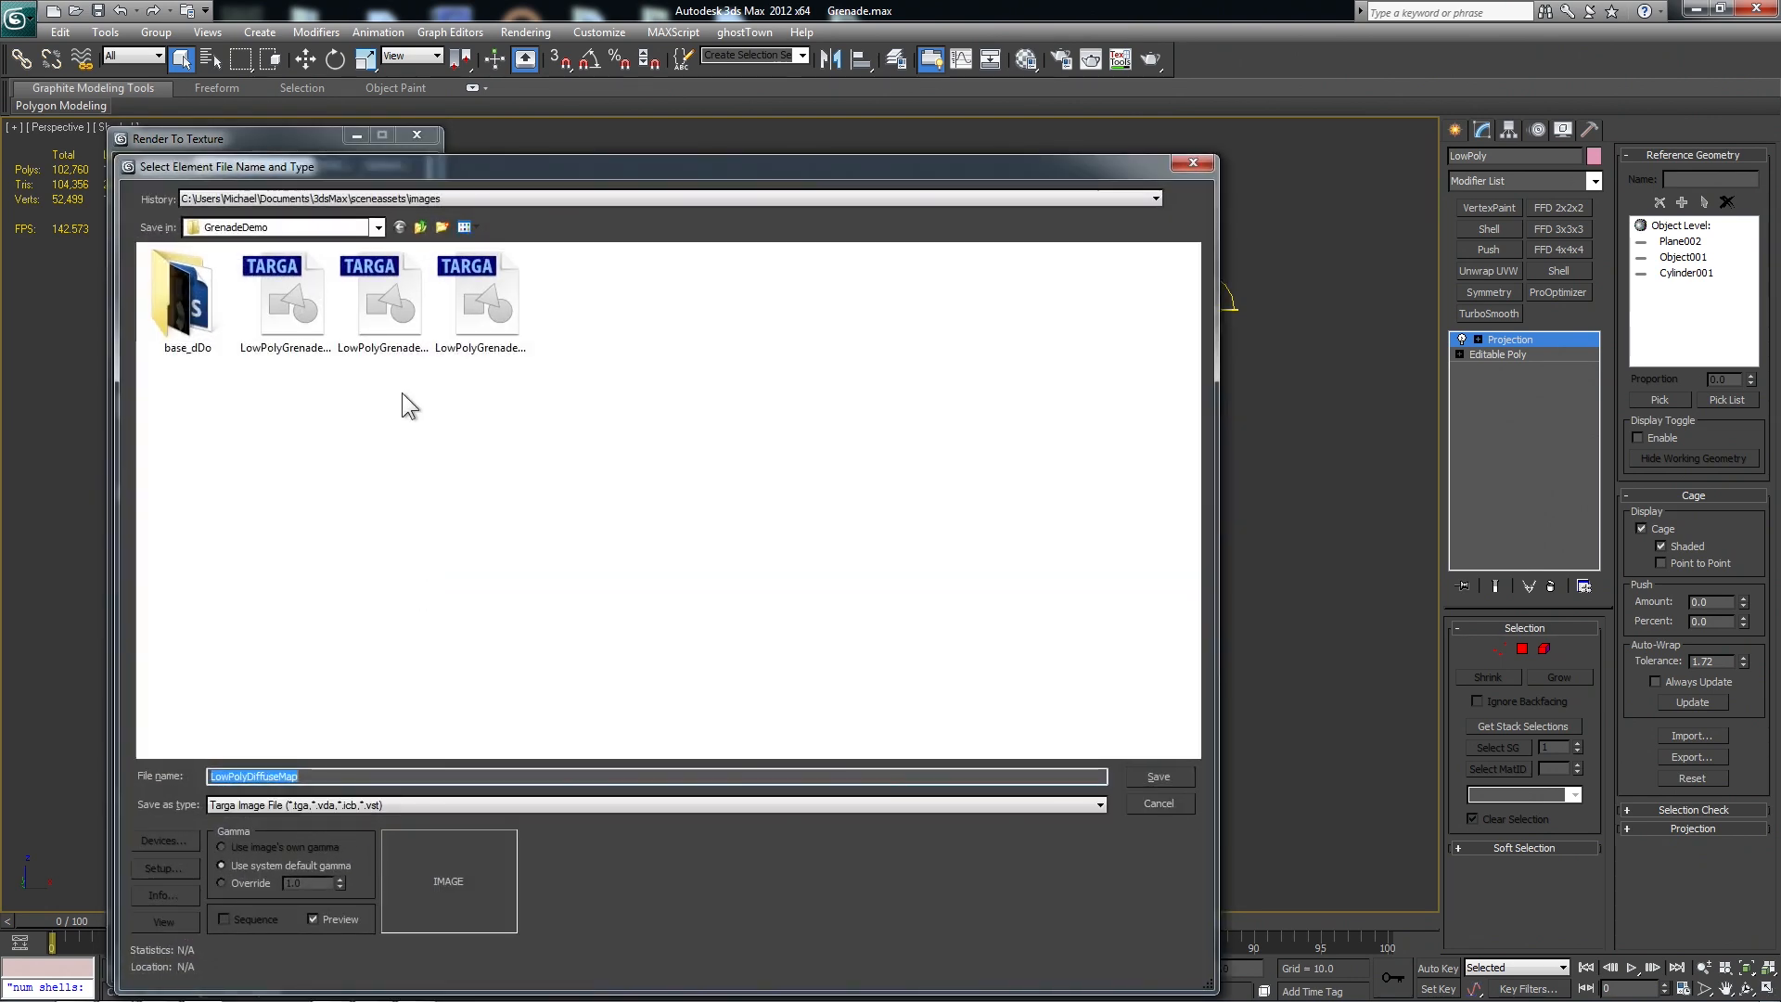
mouse_move(380, 389)
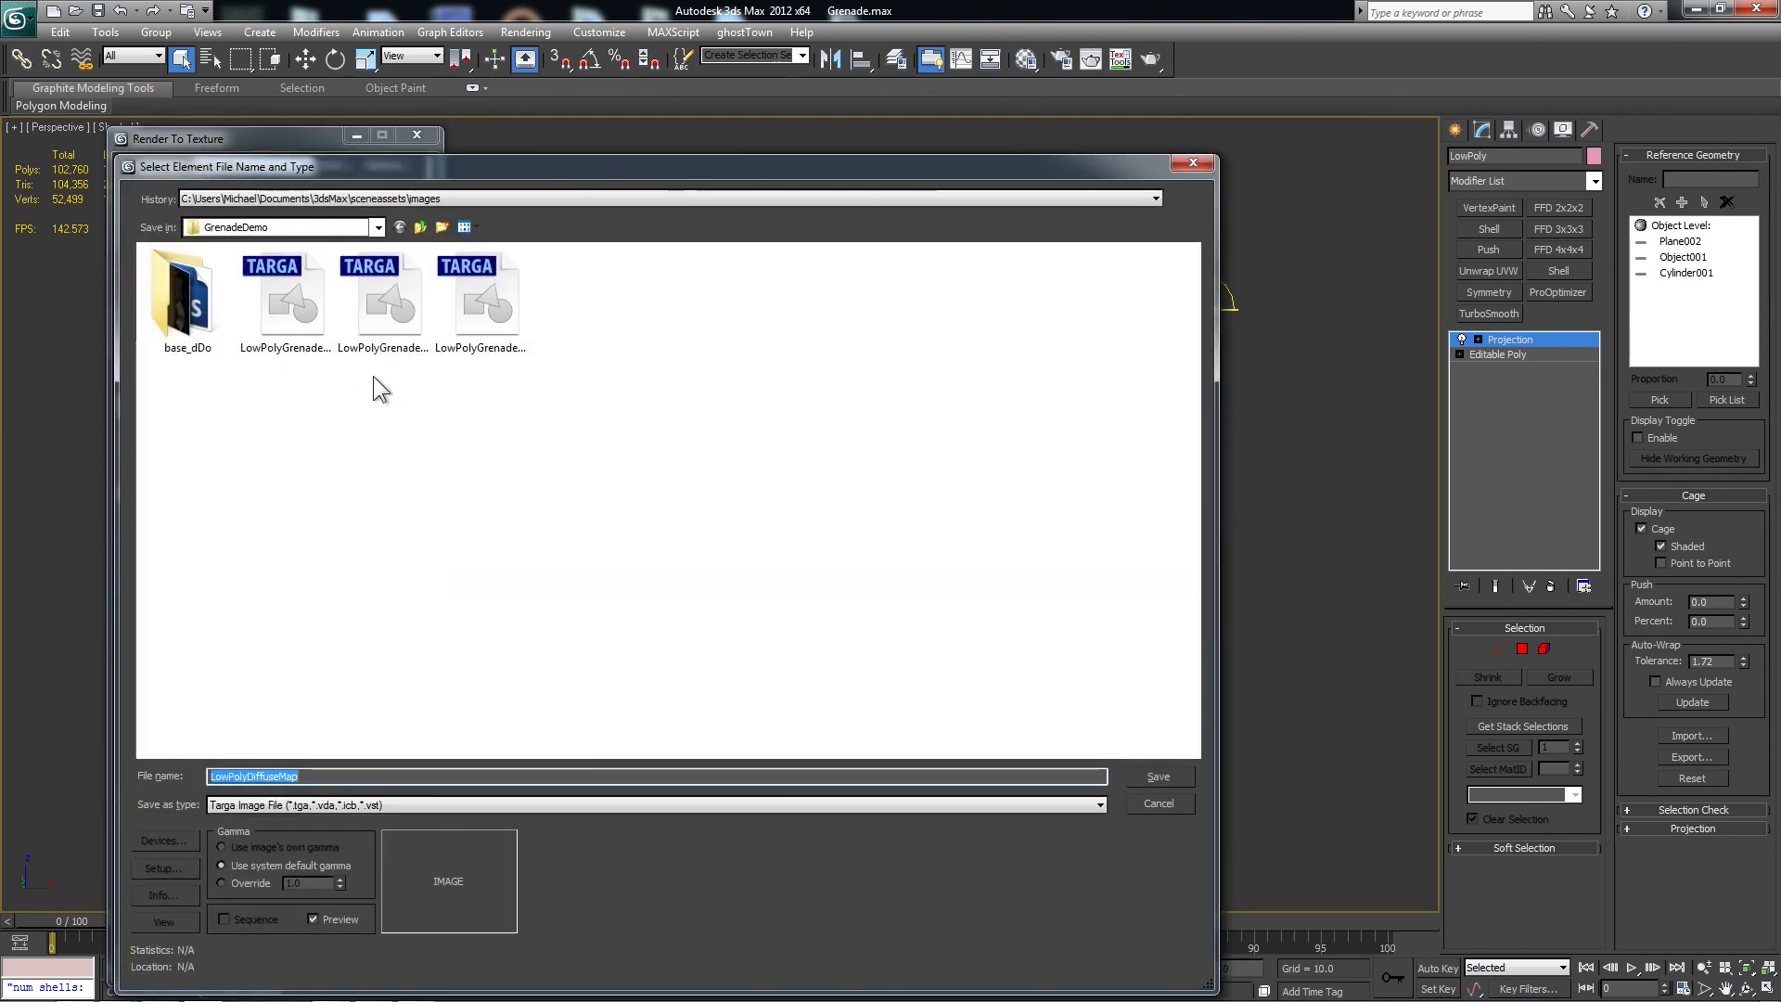
click(1158, 776)
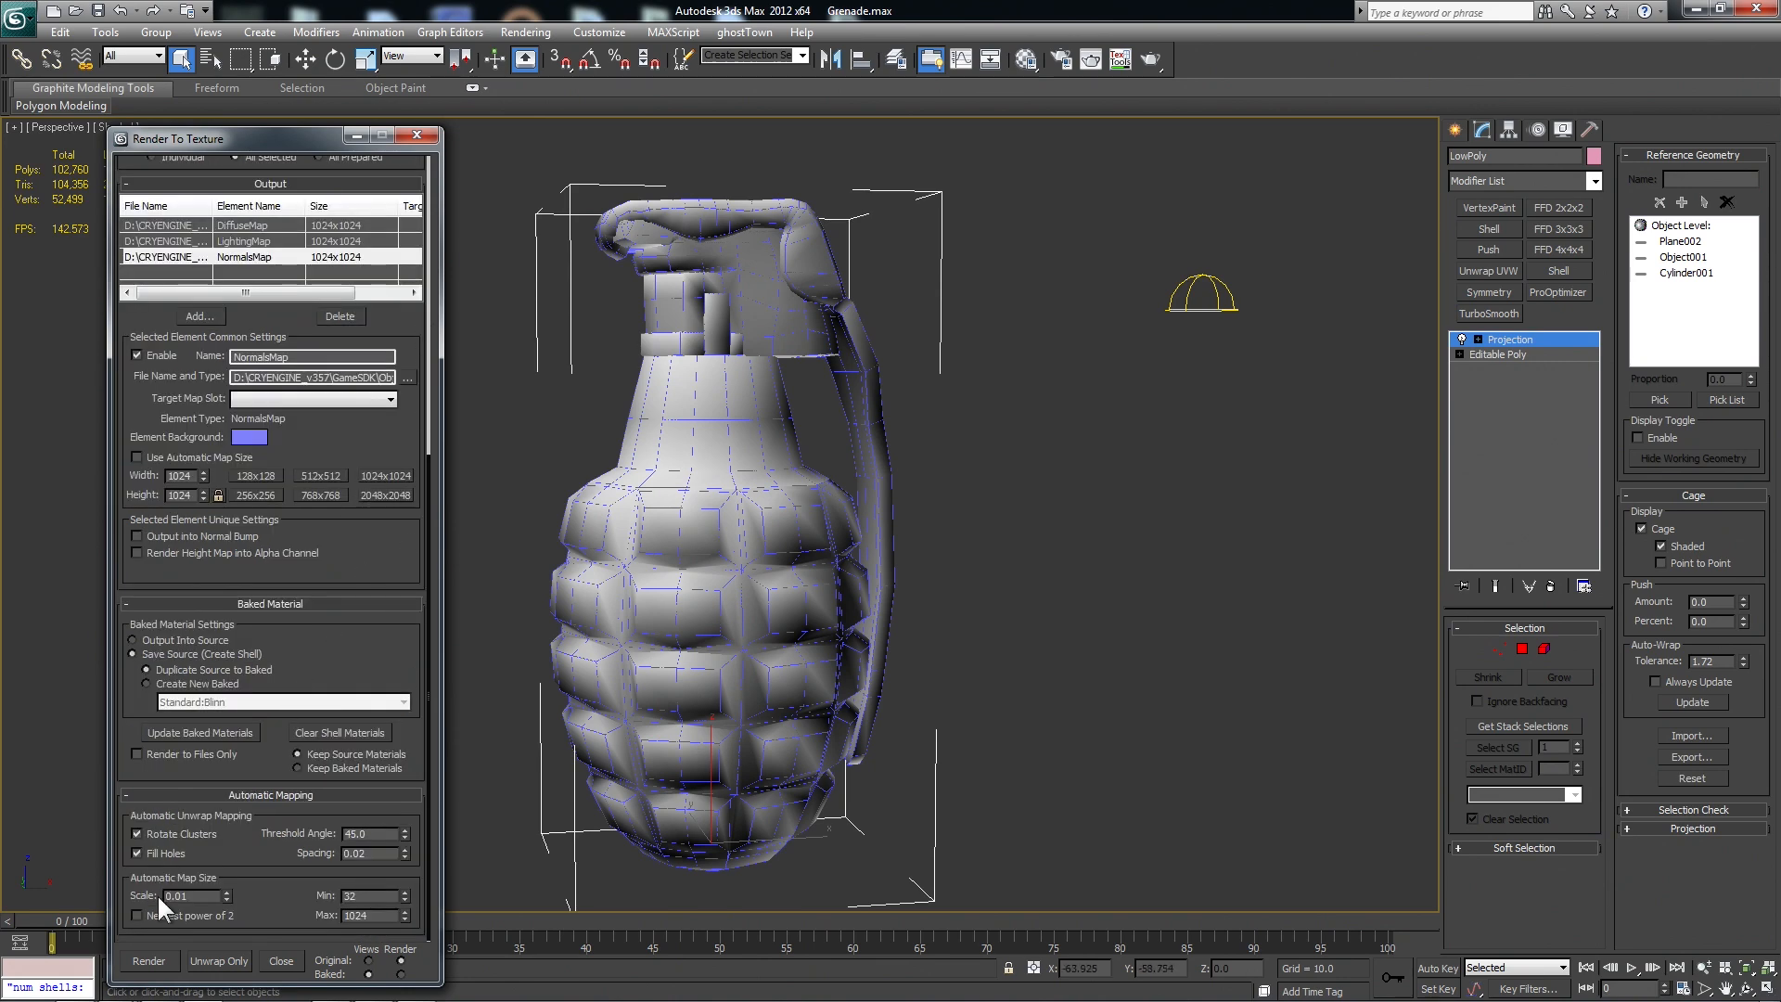
Render the 1024×1024 bake and overwrite the existing map files.
click(148, 961)
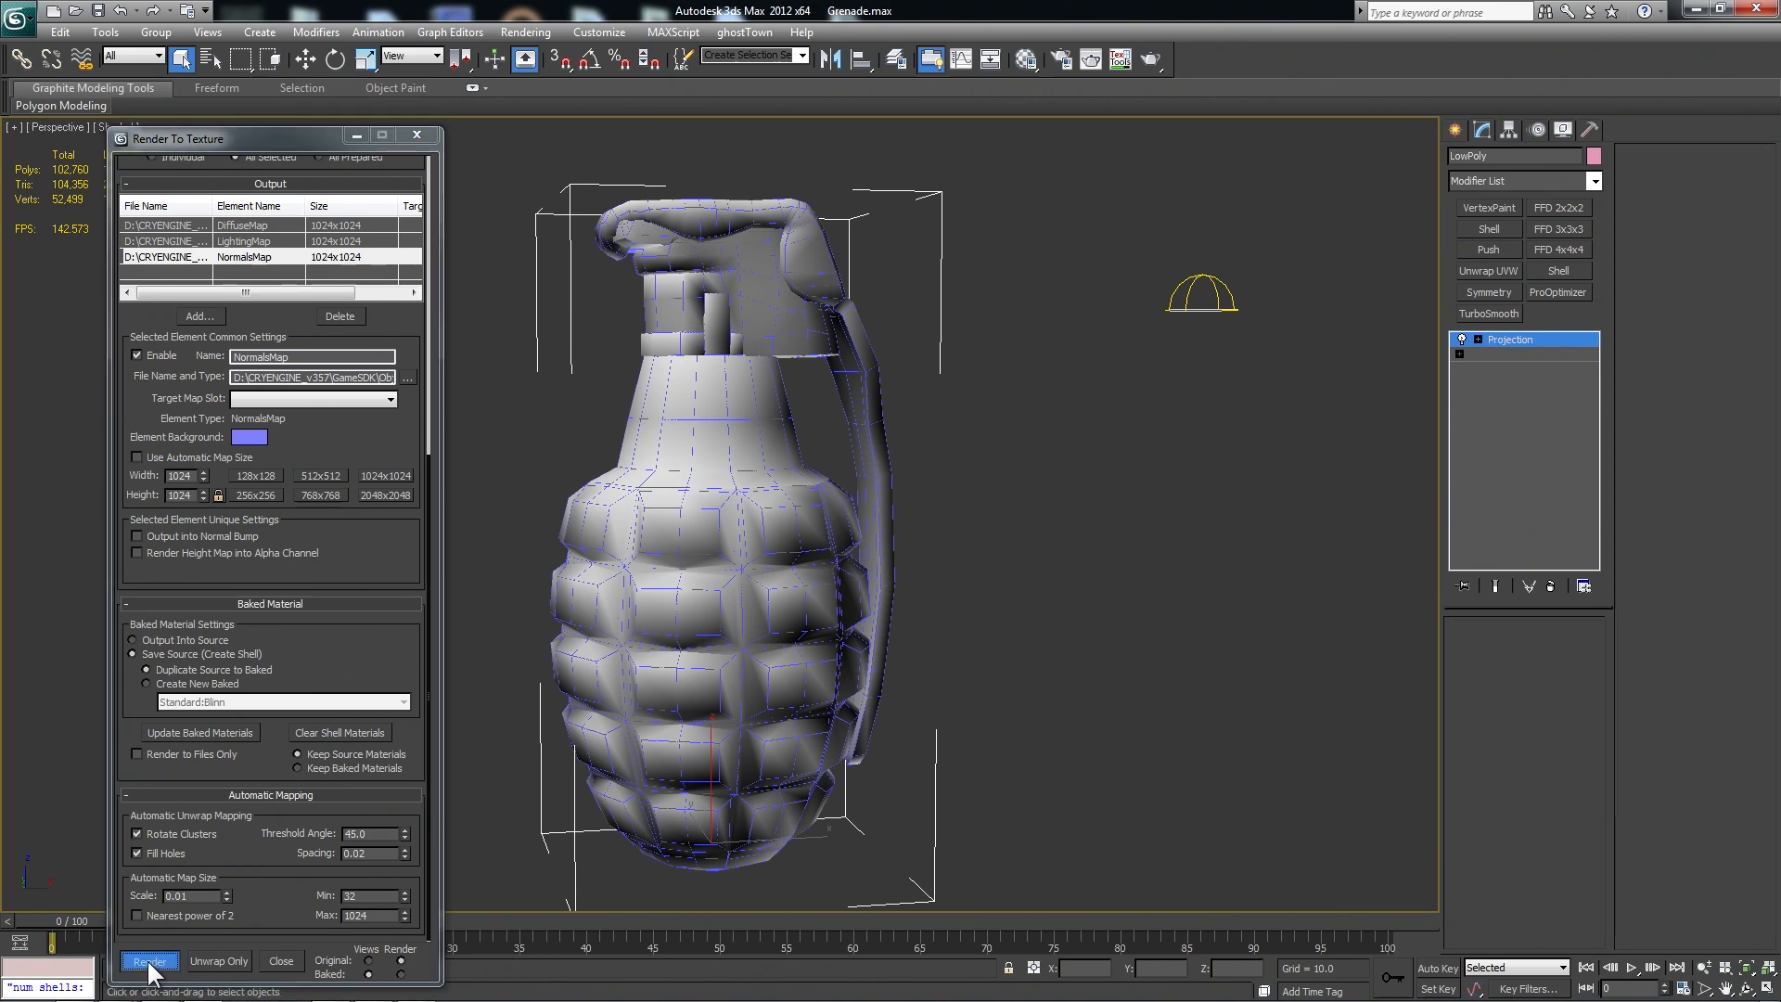
click(149, 961)
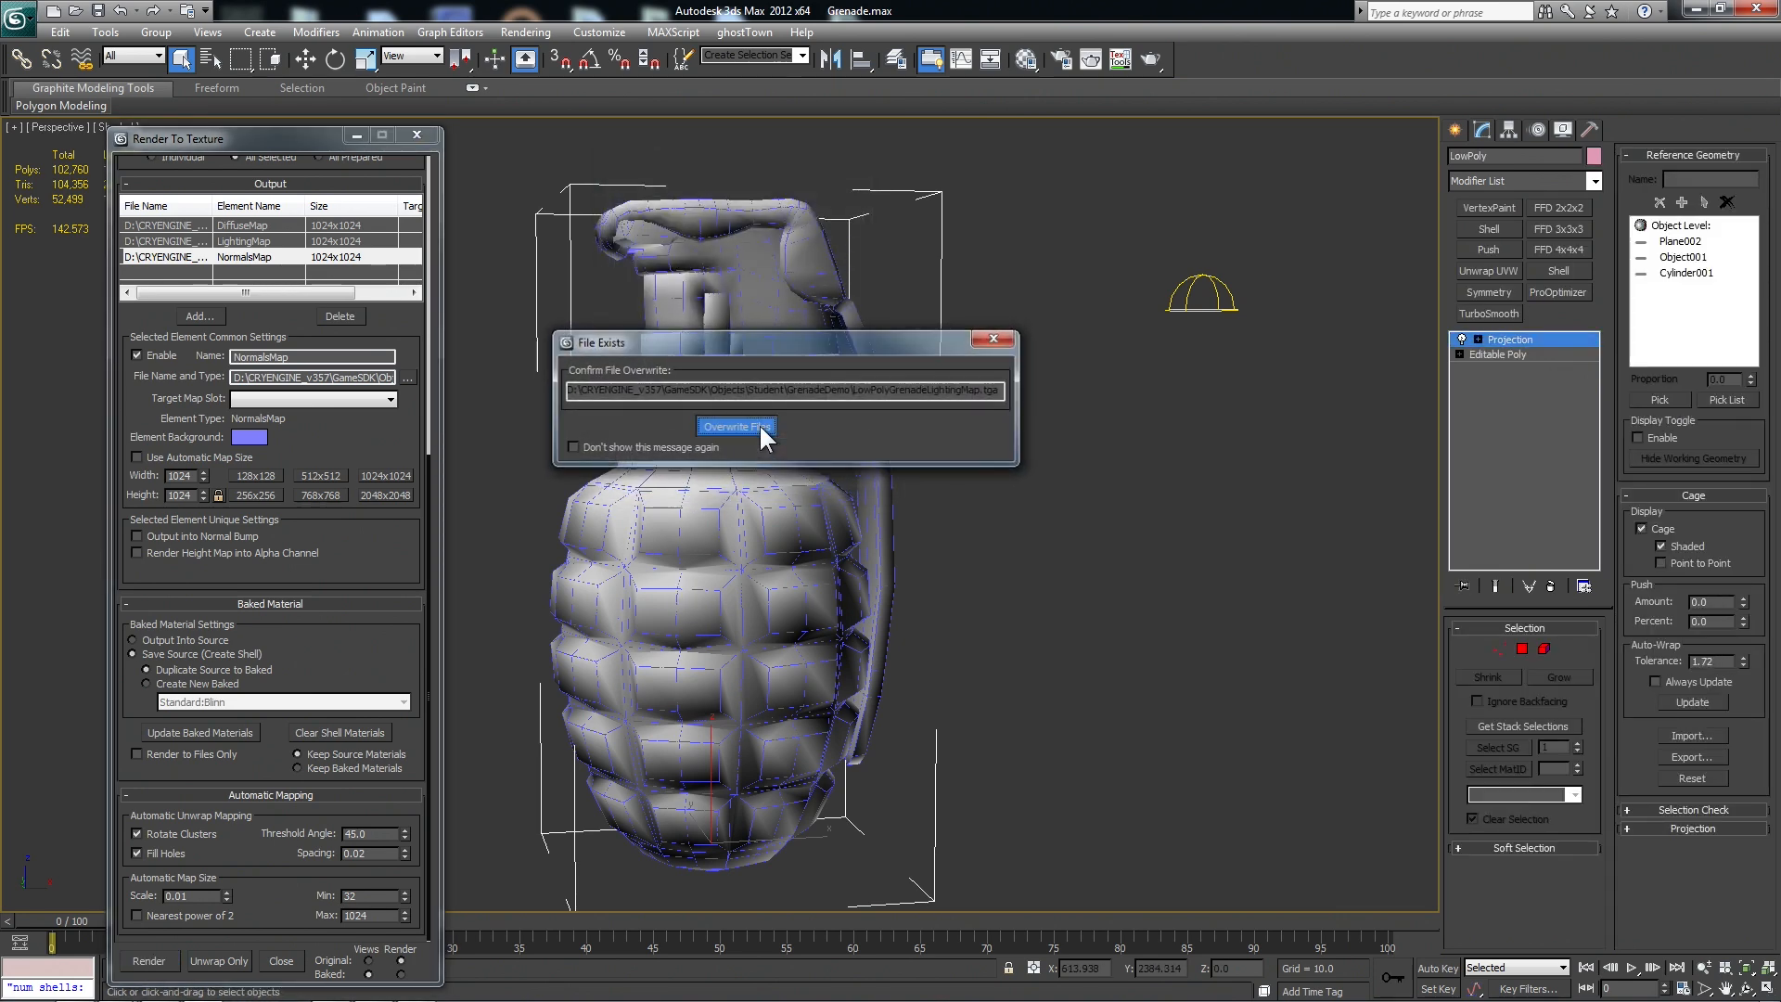
click(736, 425)
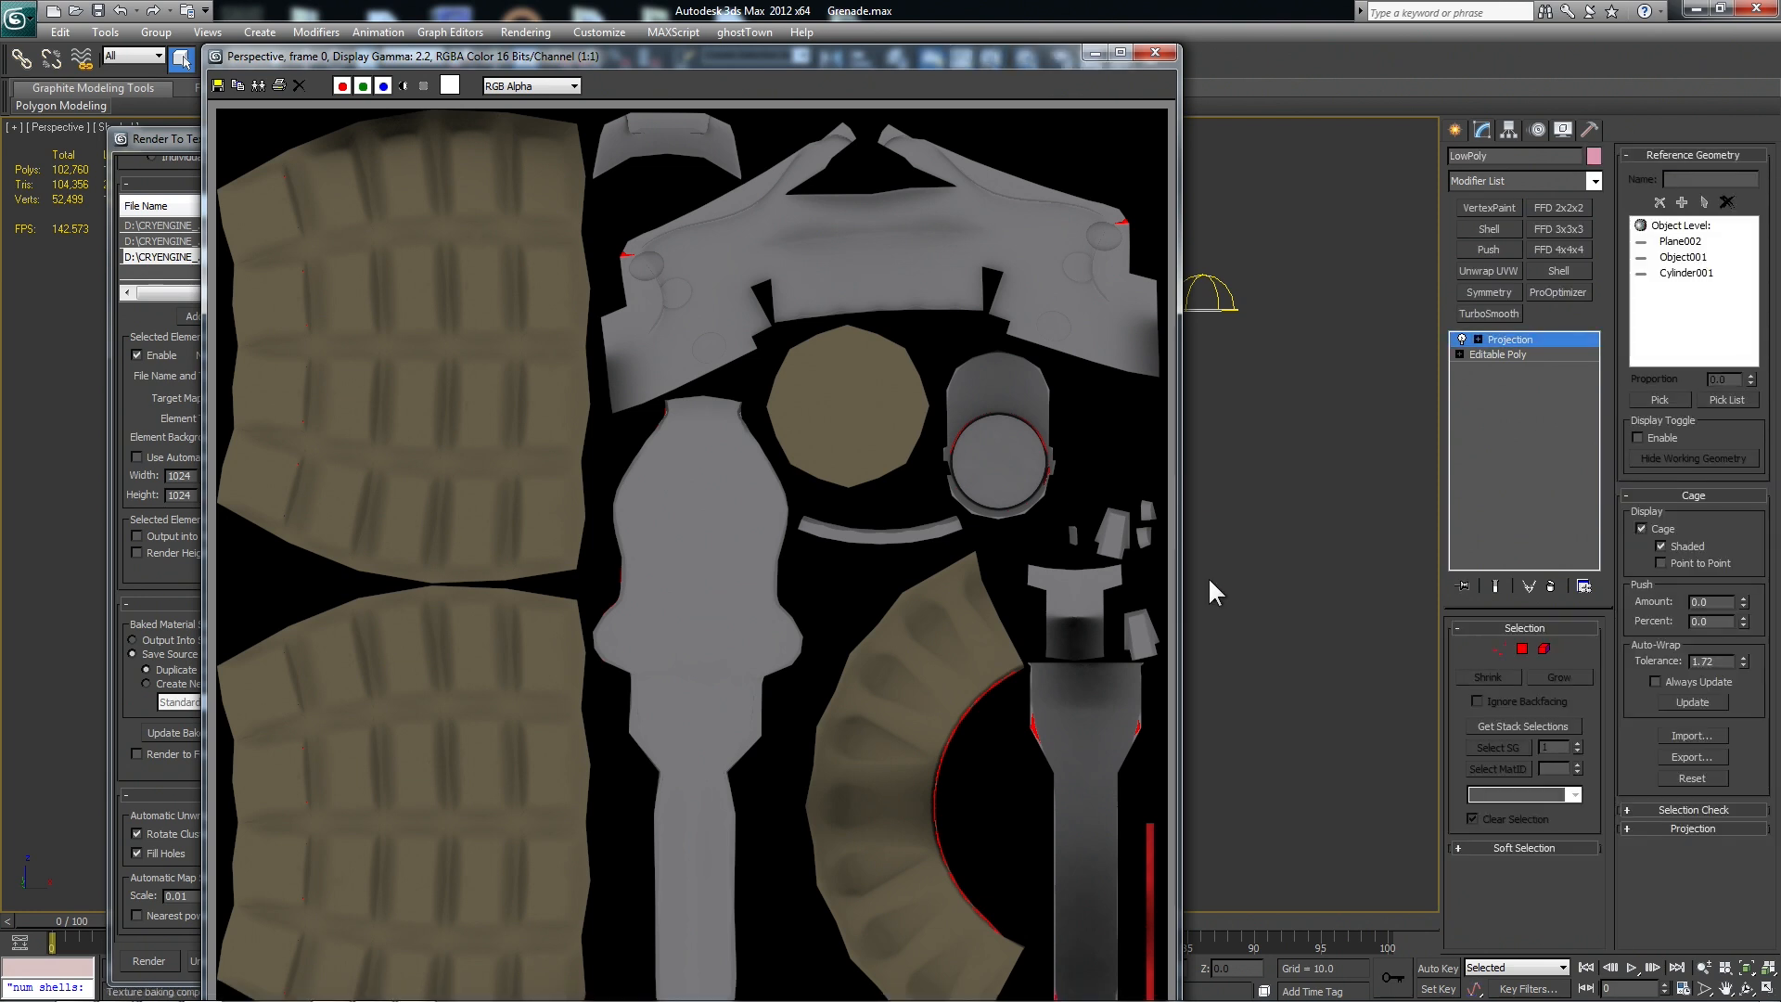
mouse_move(881, 65)
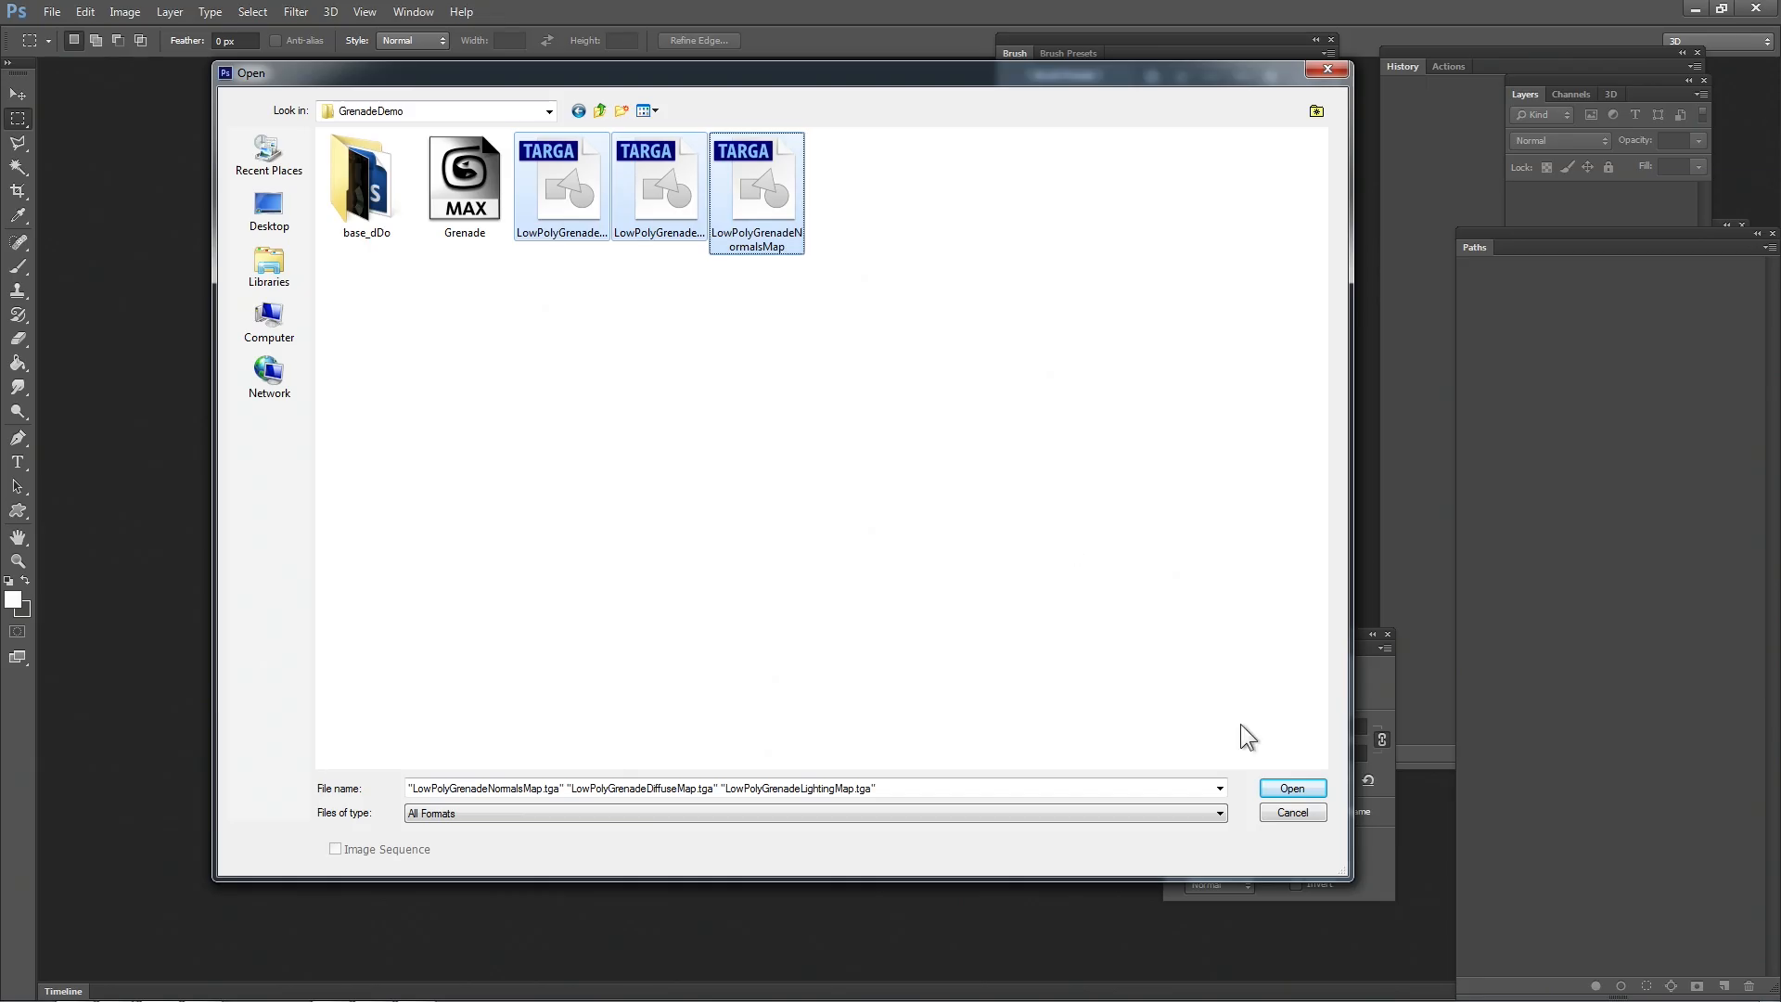
Open the three baked TGA maps and brush a yellow stripe along the diffuse map's curved strip.
click(1292, 787)
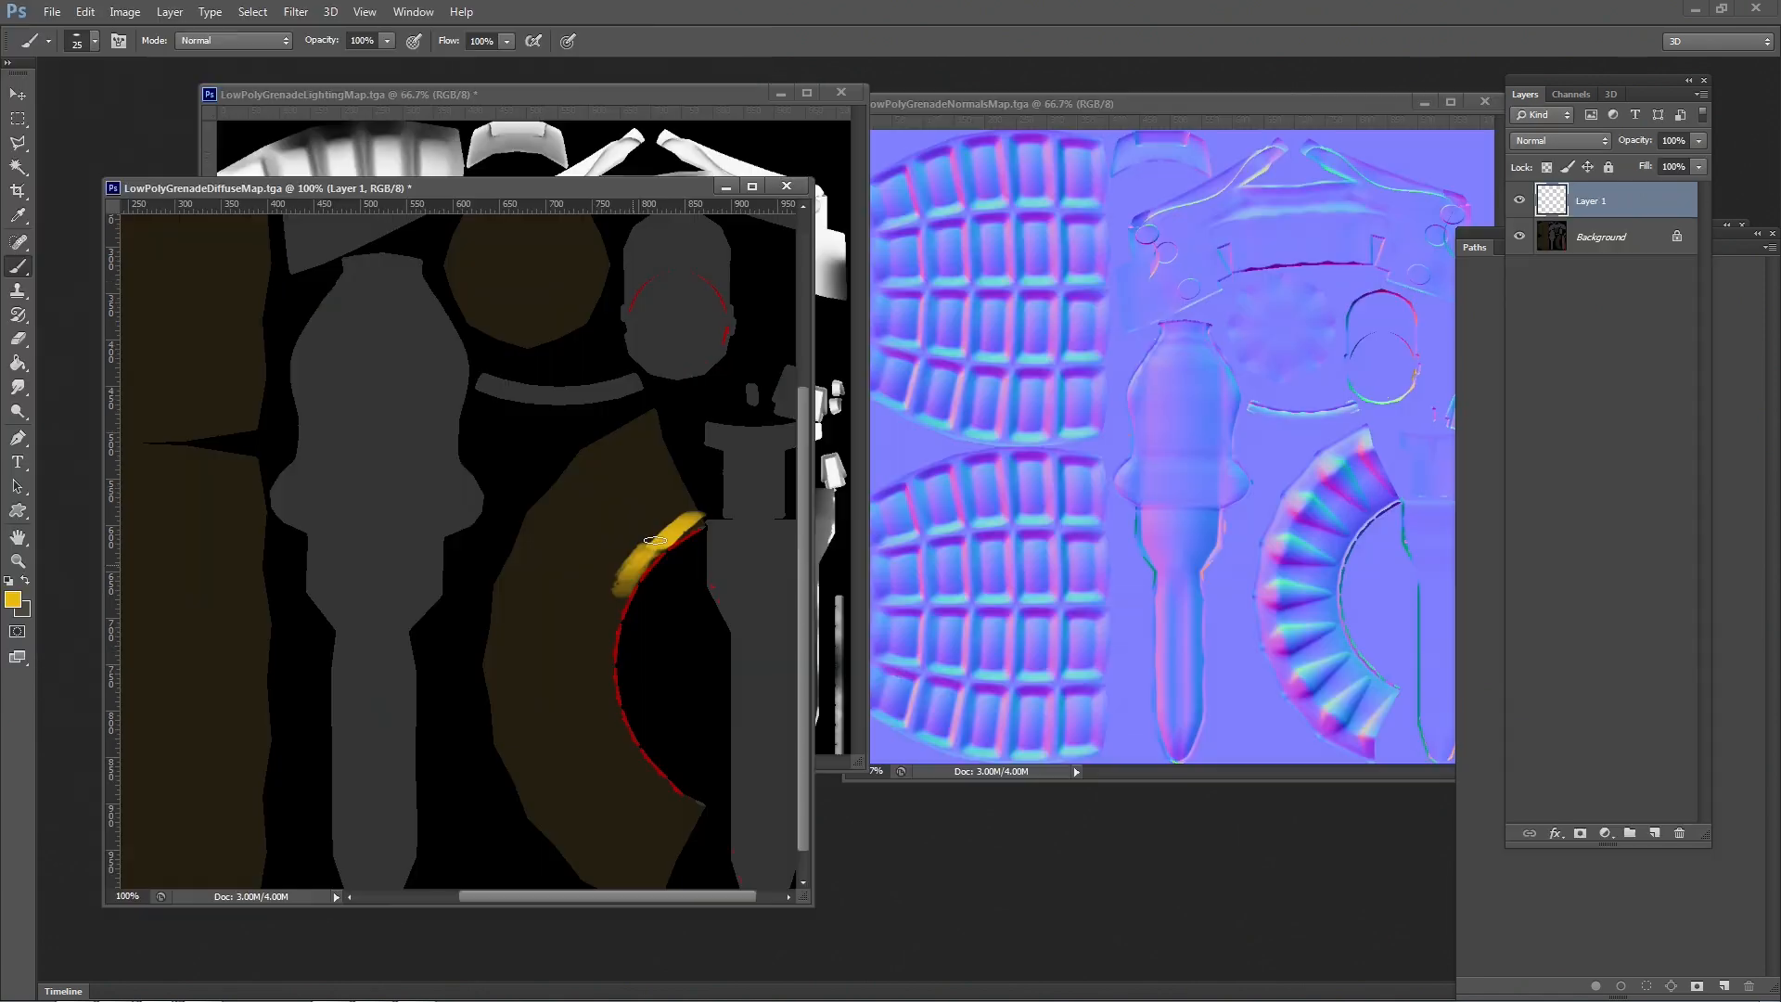
drag(648, 542, 606, 630)
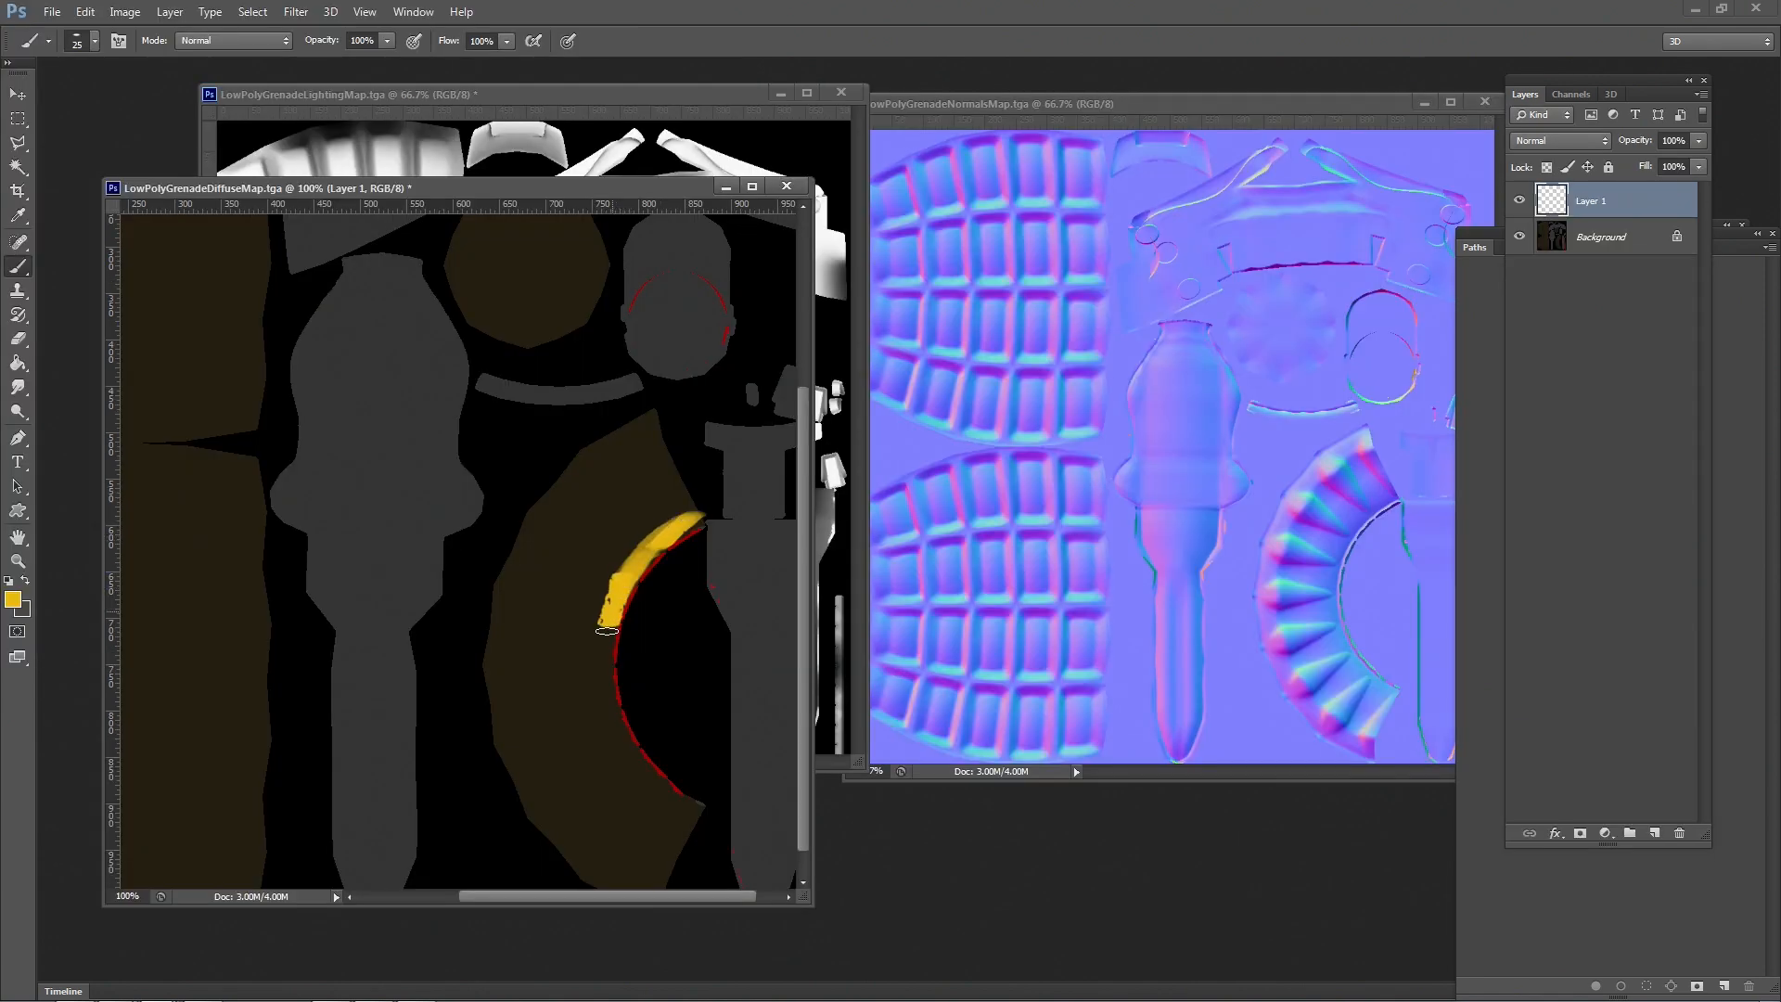
drag(607, 631, 624, 739)
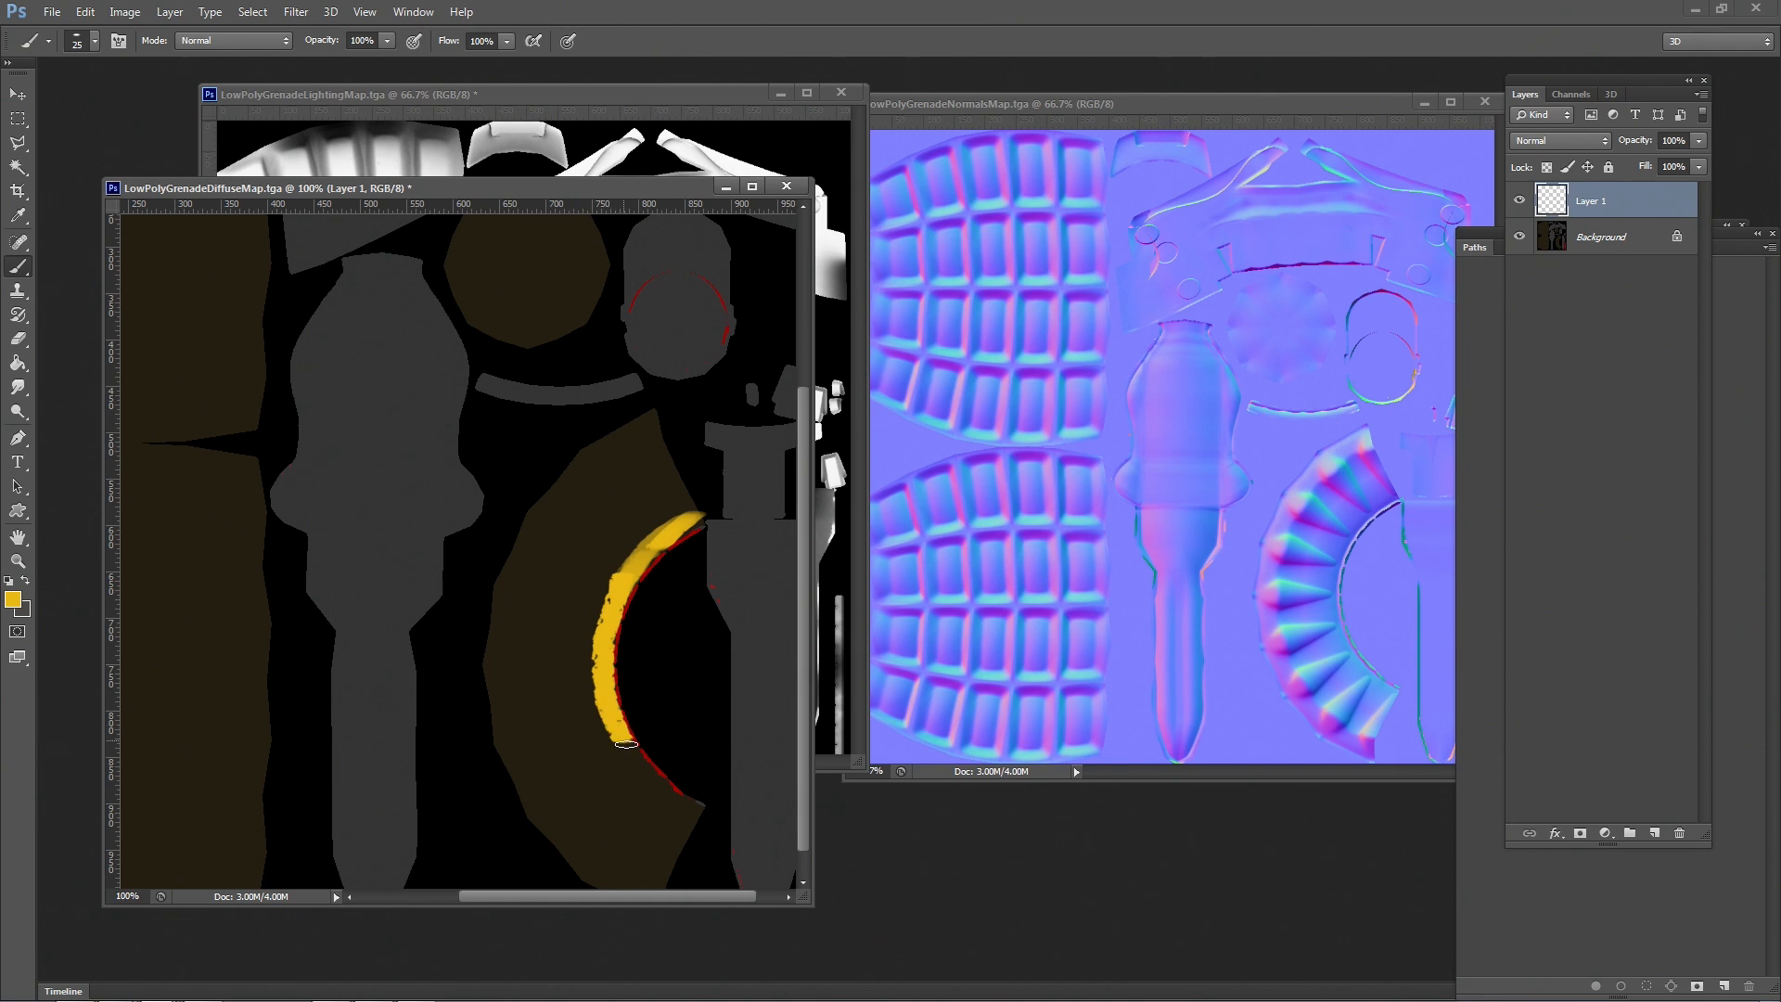
drag(622, 744, 704, 812)
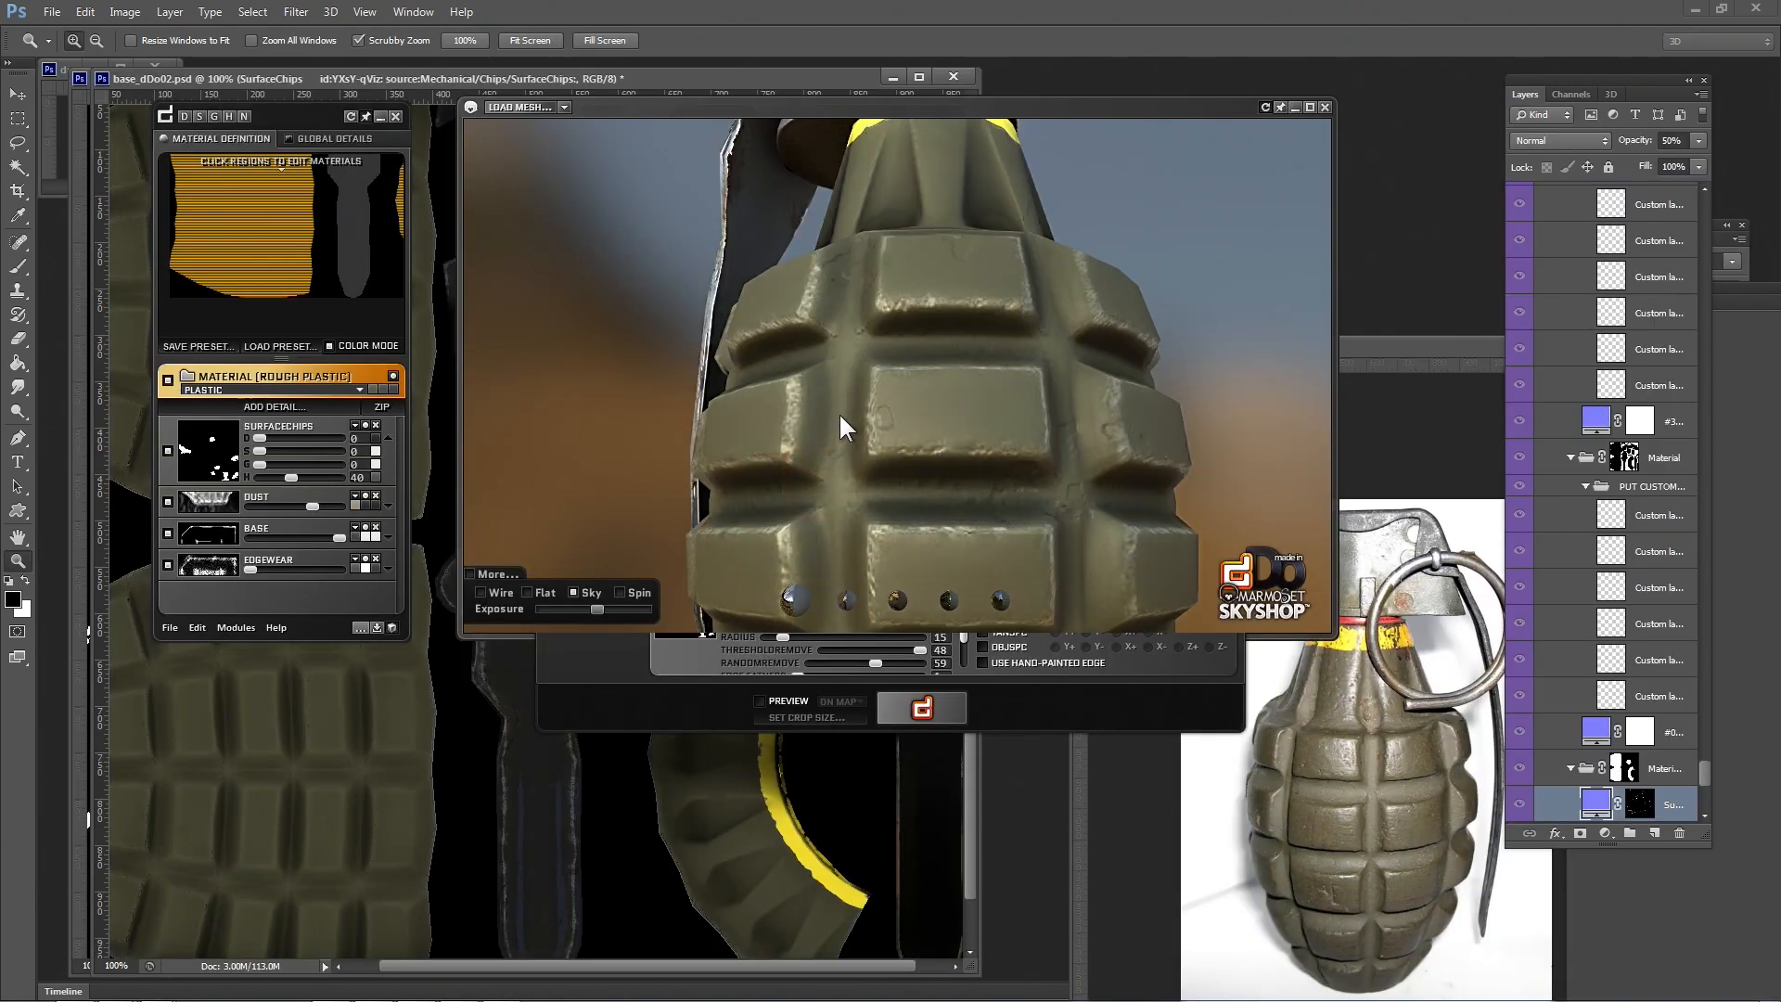
drag(845, 429, 925, 400)
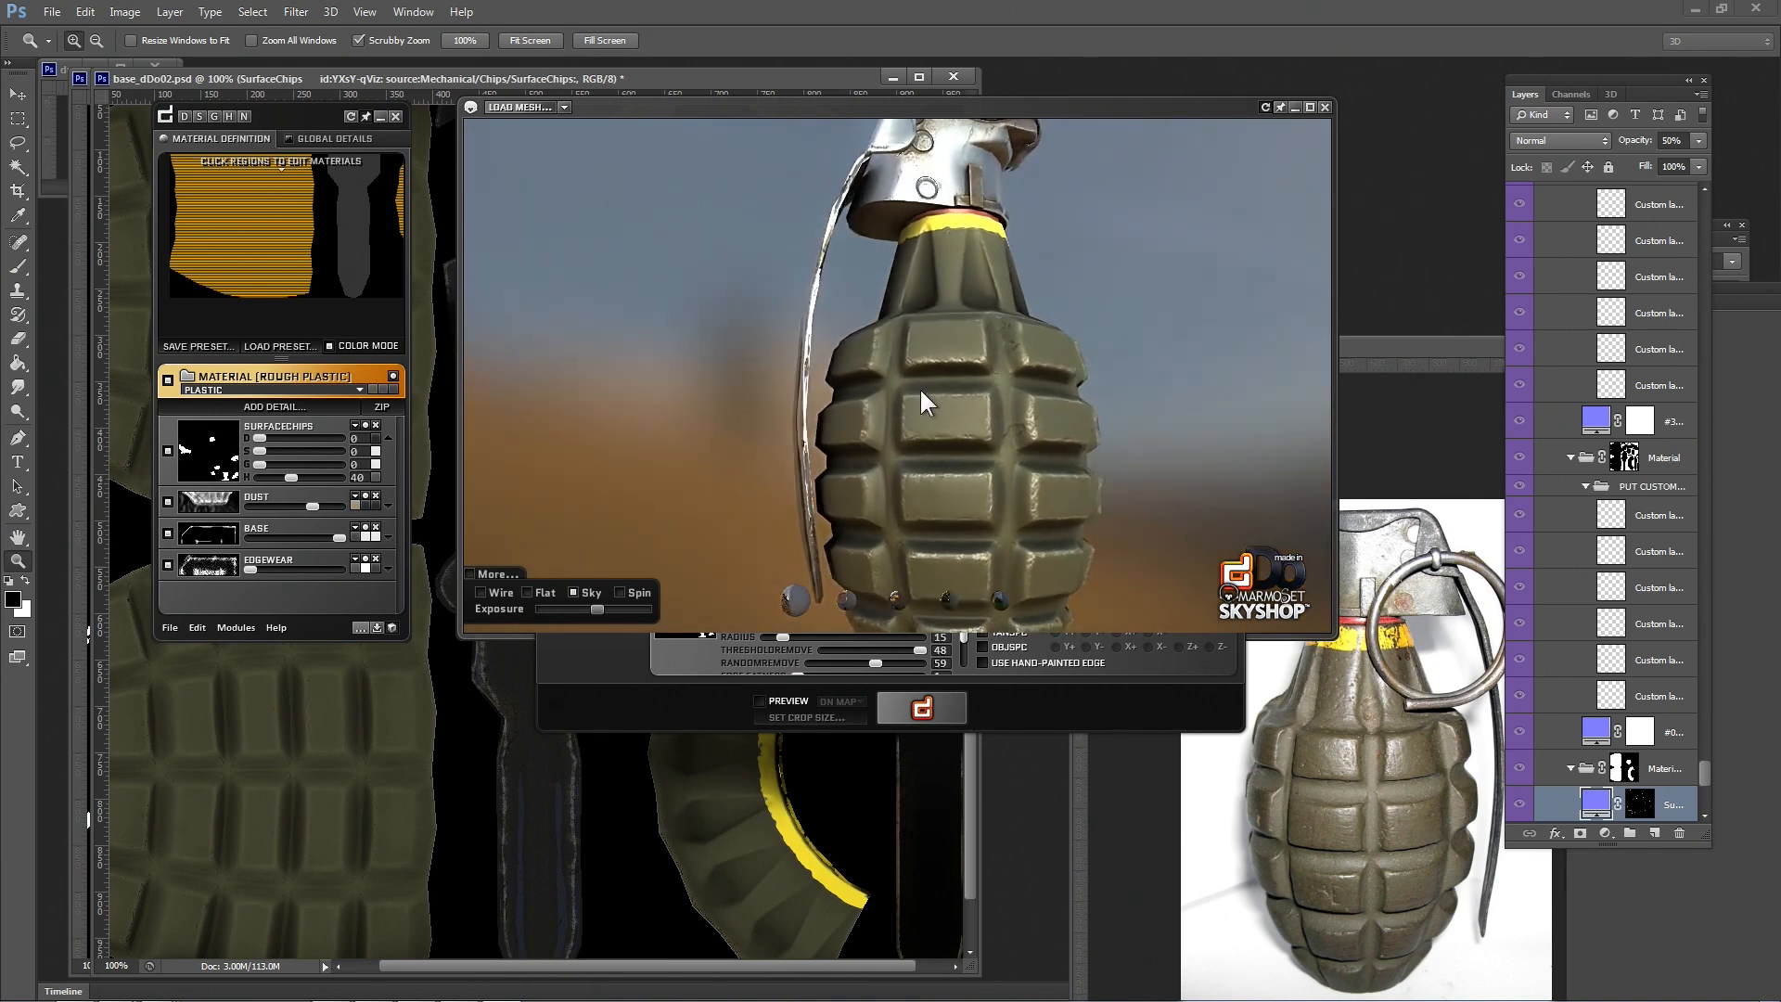